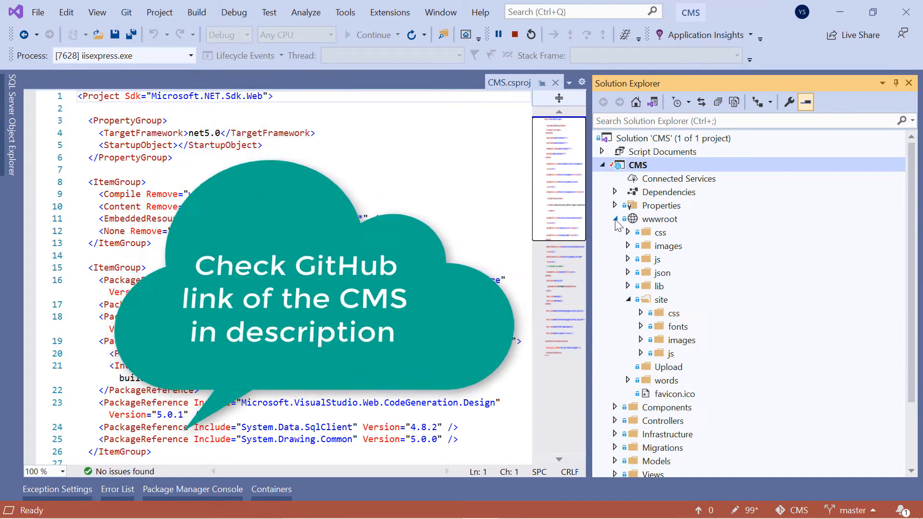
Open HomeController.cs from the Controllers folder in Solution Explorer
left_click(615, 219)
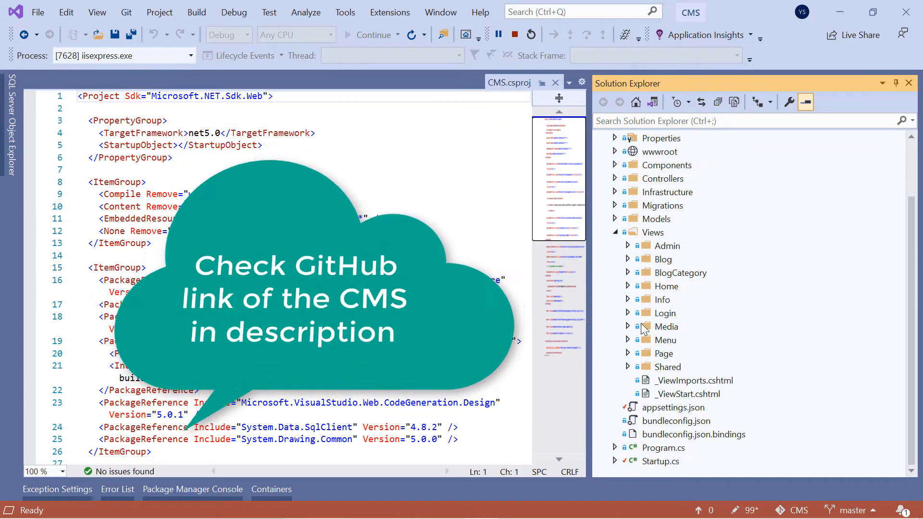
left_click(628, 367)
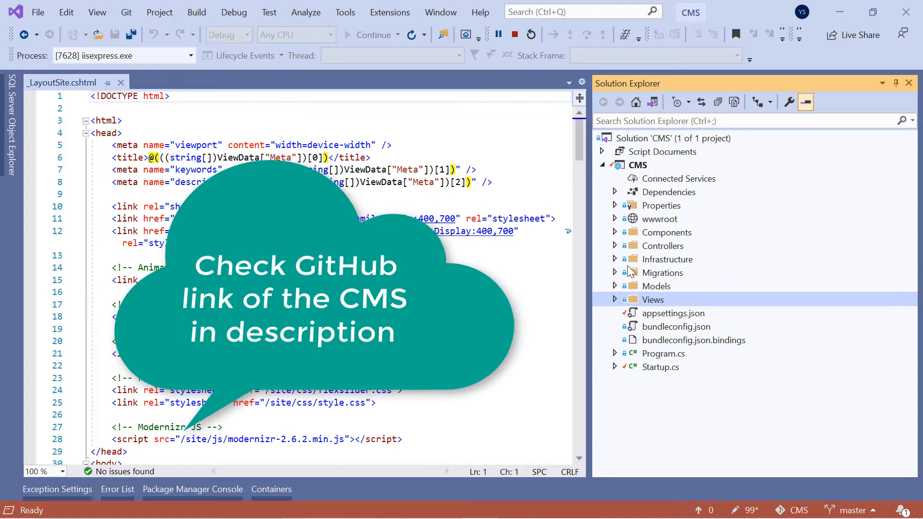
left_click(615, 246)
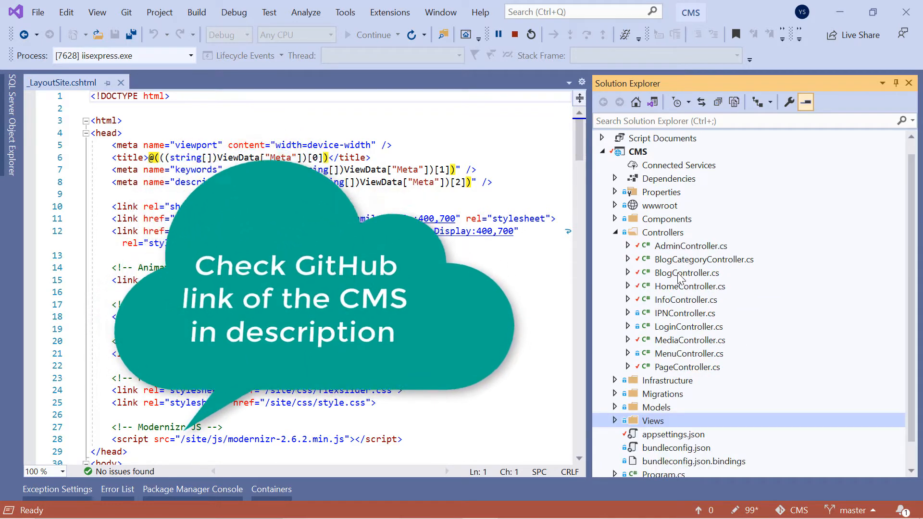
left_click(690, 286)
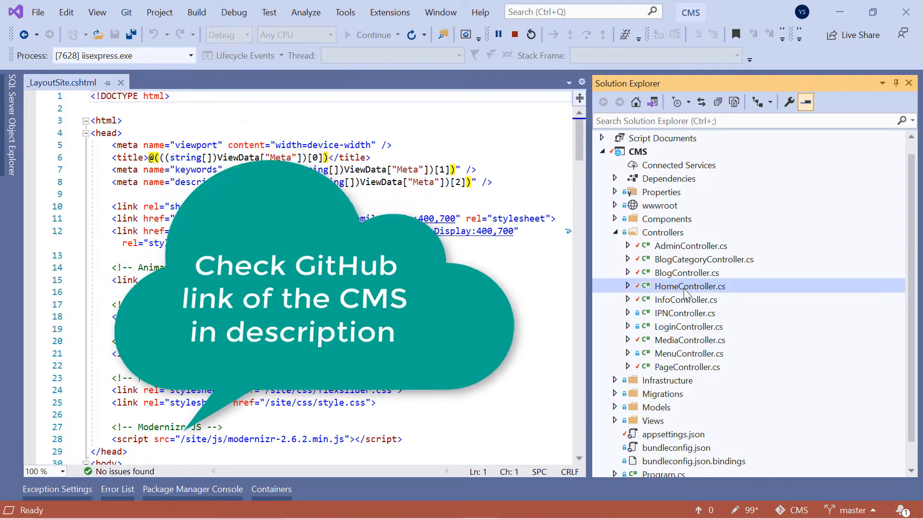
double_click(690, 286)
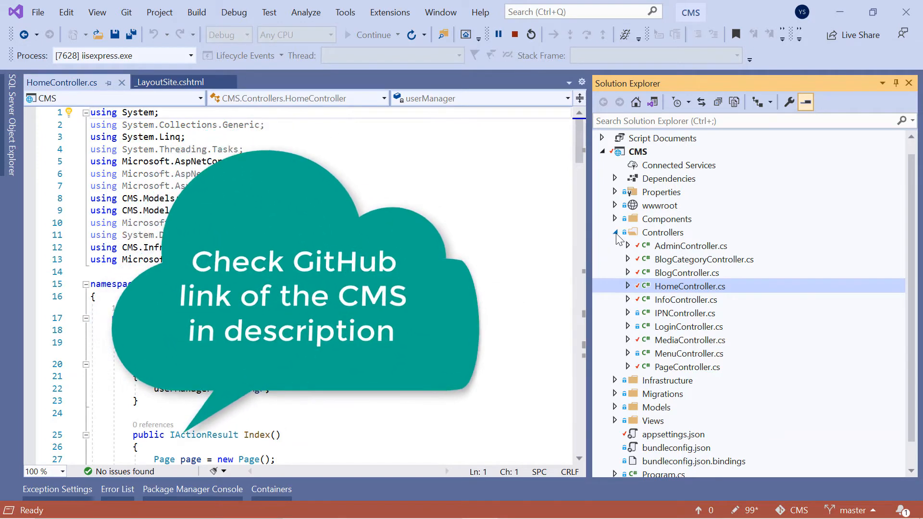
Expand the Views folder, then switch to the running site on localhost:44375
left_click(614, 232)
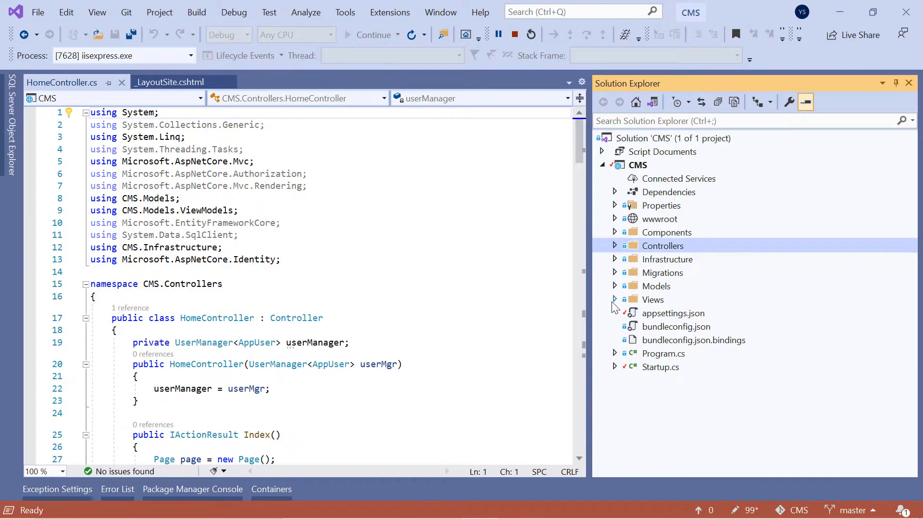
left_click(615, 300)
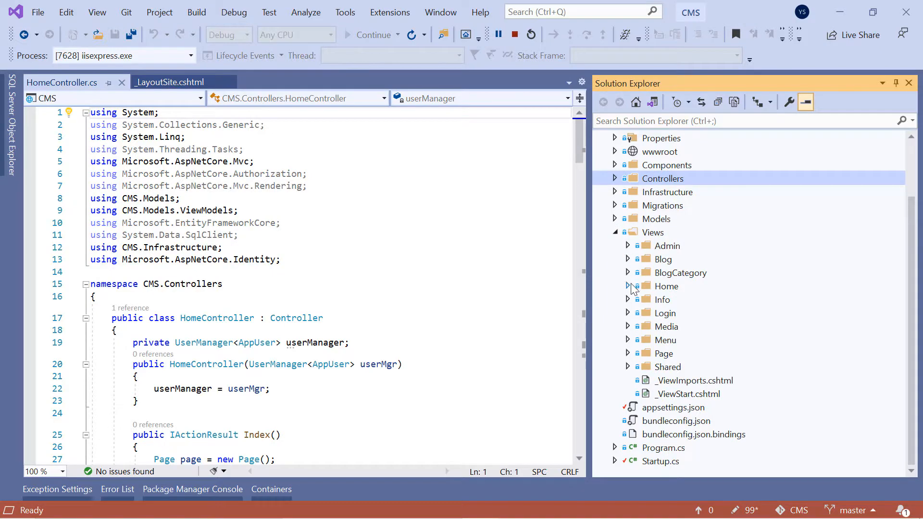
left_click(628, 287)
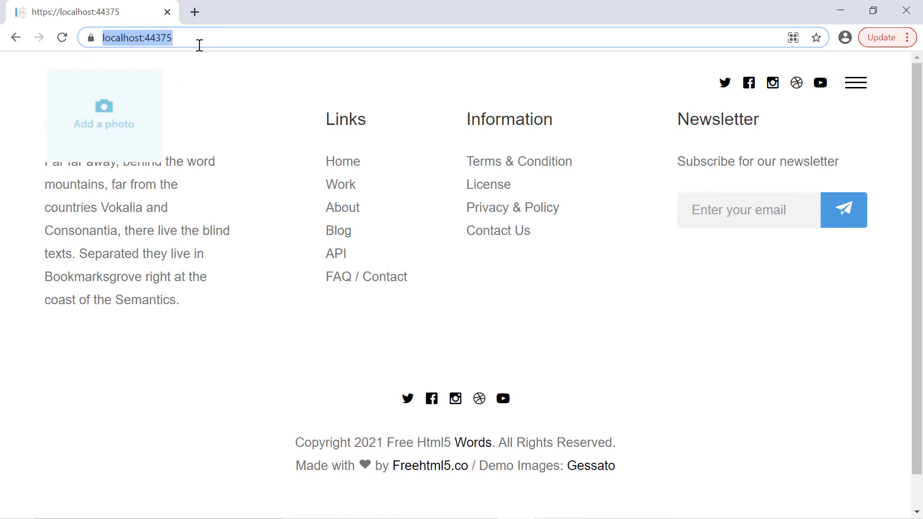
Log in on the /Login page as admin with the password and reach the admin dashboard
left_click(195, 12)
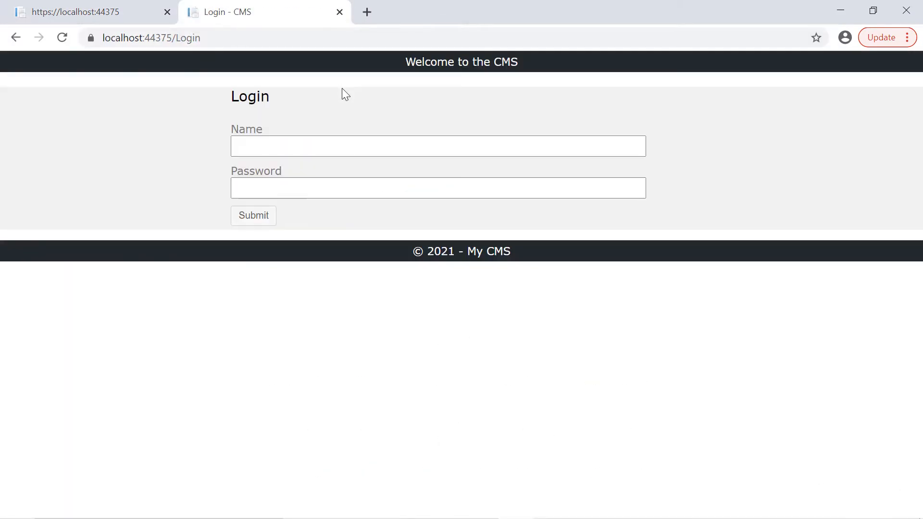
type("admin")
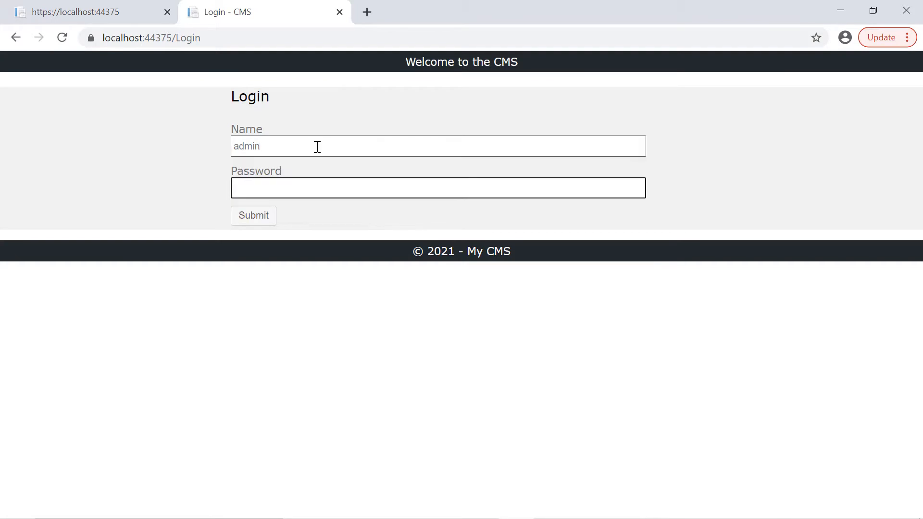
type("password")
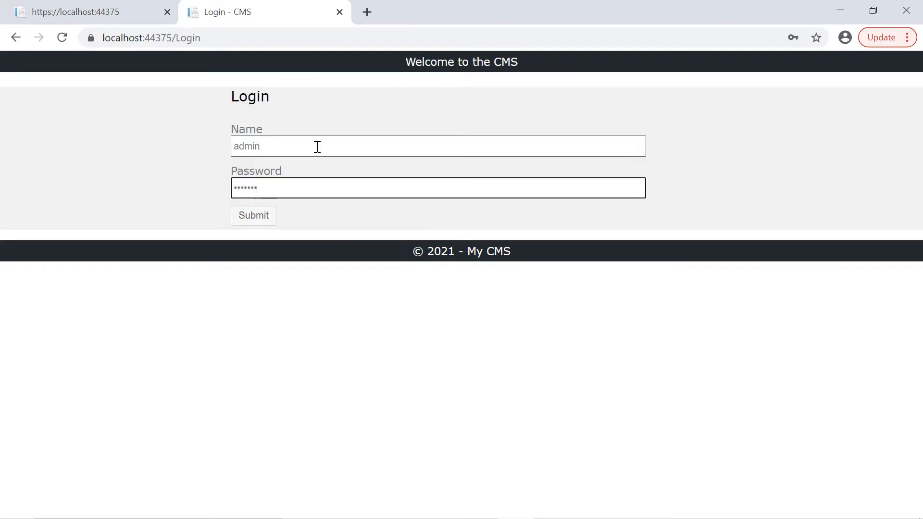
left_click(253, 215)
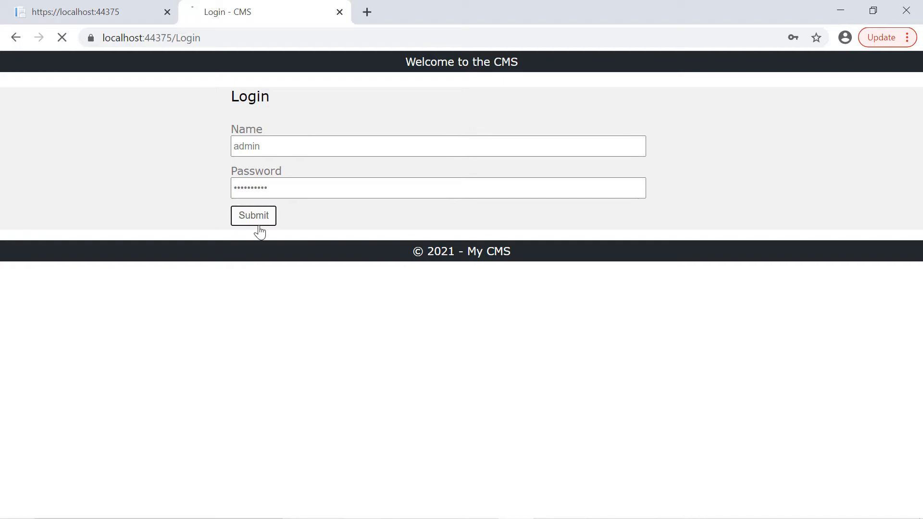
left_click(253, 216)
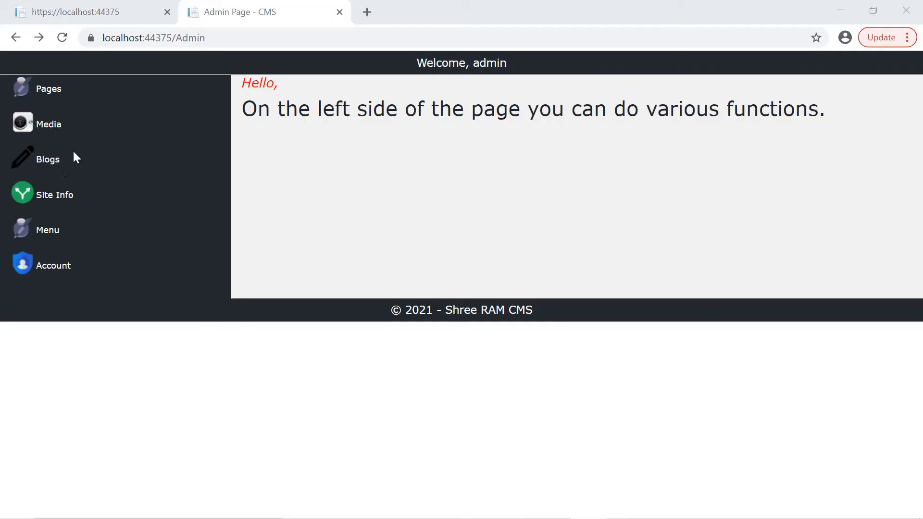
Upload logo.png through Media > Add Media so it appears in the media list
left_click(101, 149)
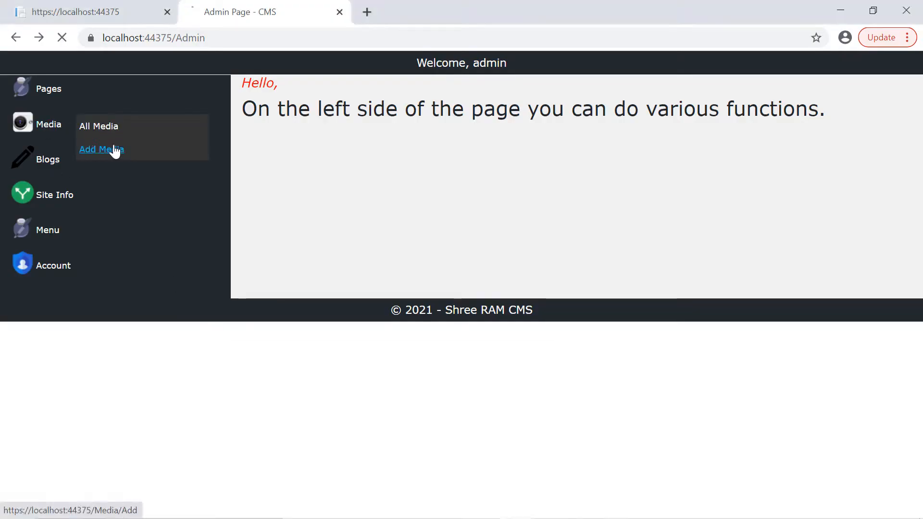
left_click(101, 149)
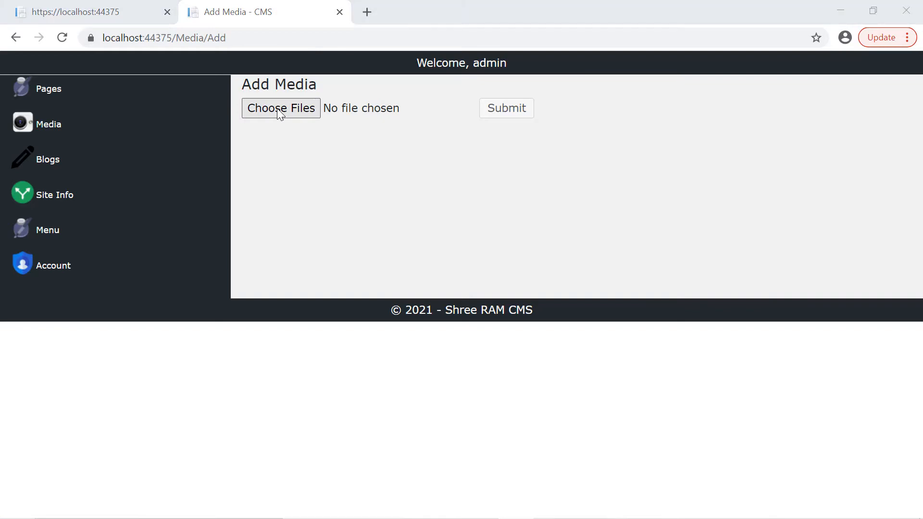
left_click(281, 108)
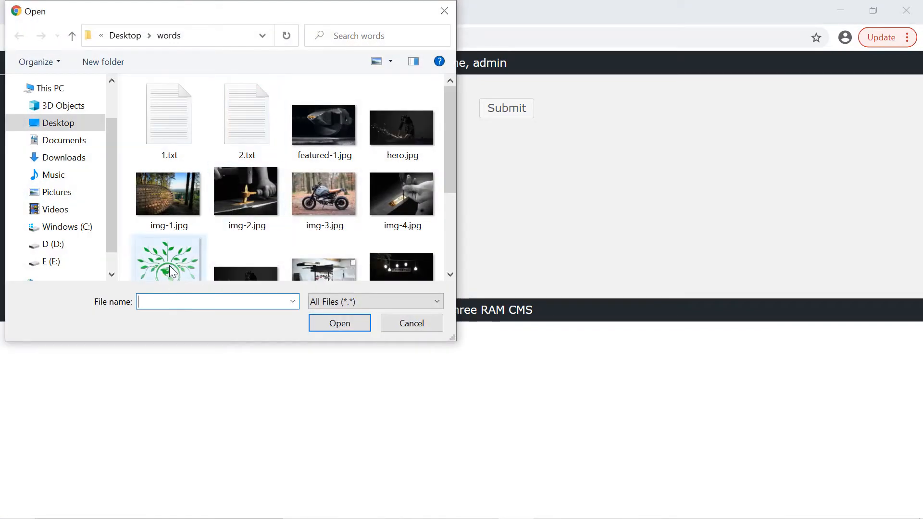
left_click(339, 323)
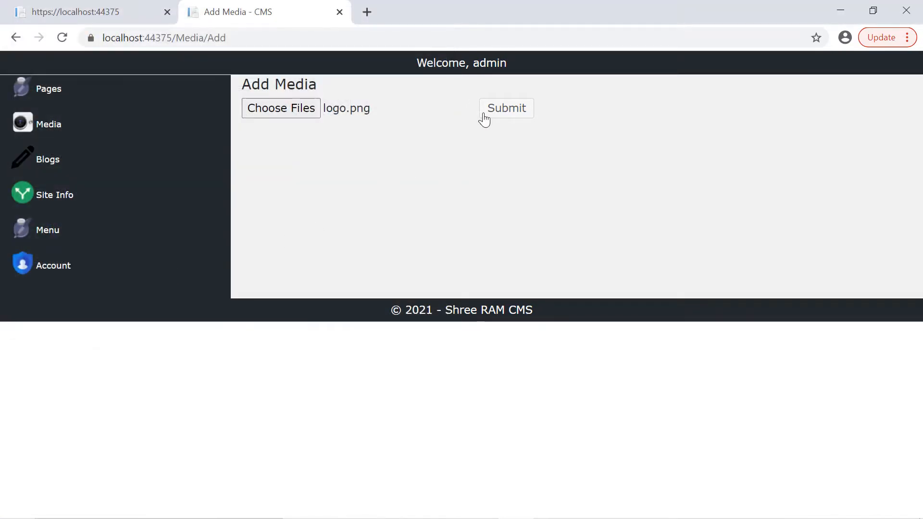
left_click(504, 108)
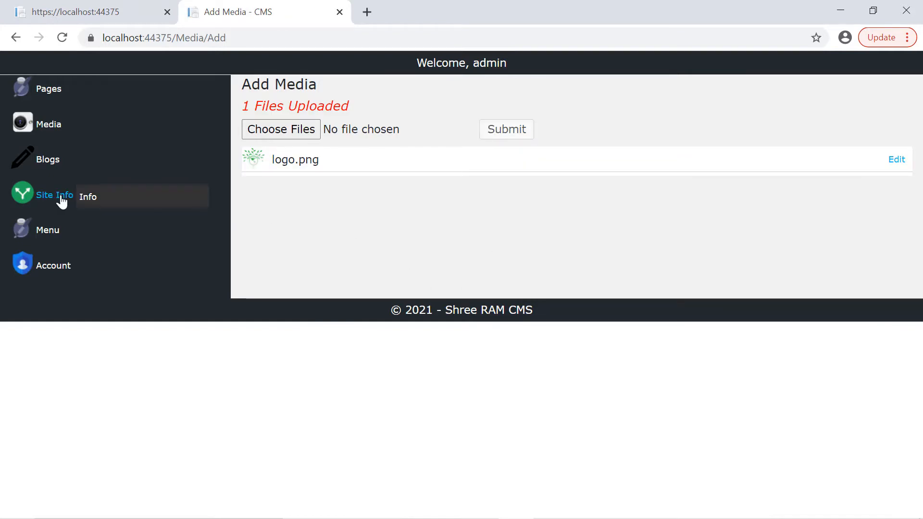
In Site Info set the green tree image as primary logo and save, then return to the public site
left_click(54, 195)
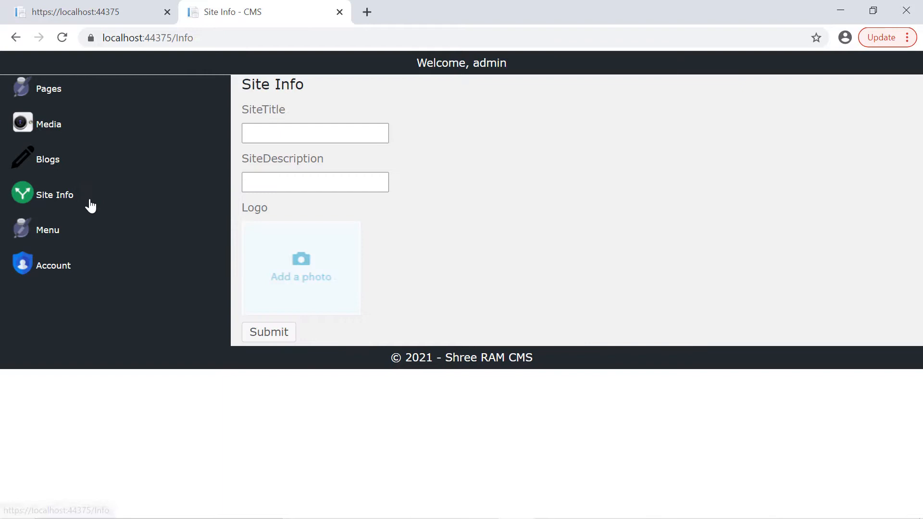
left_click(301, 269)
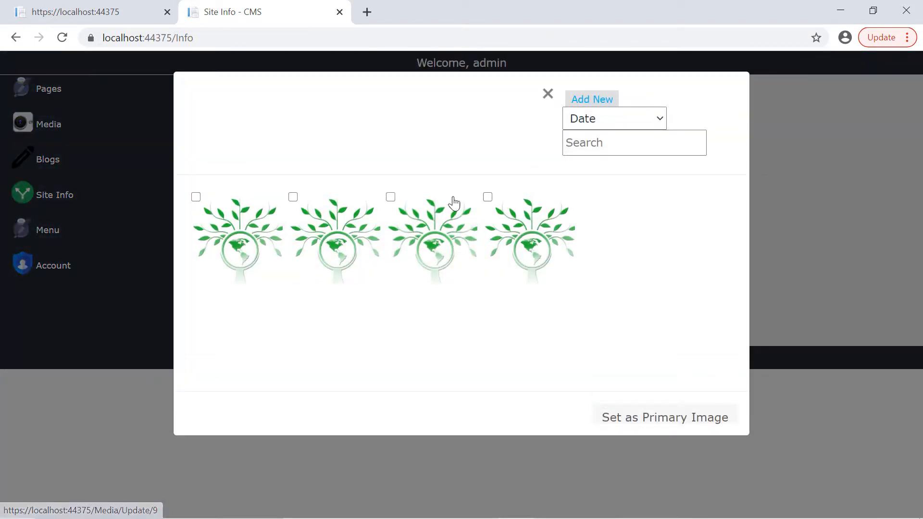
left_click(392, 197)
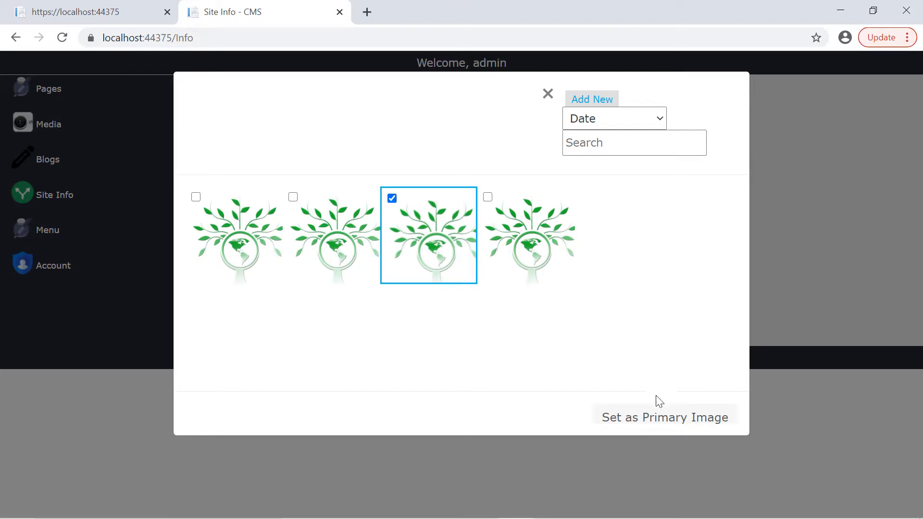
left_click(664, 418)
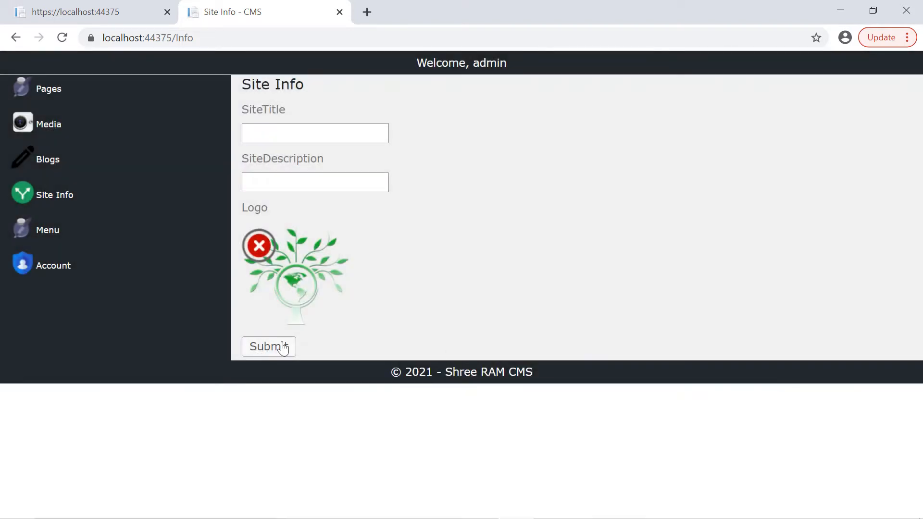
left_click(269, 348)
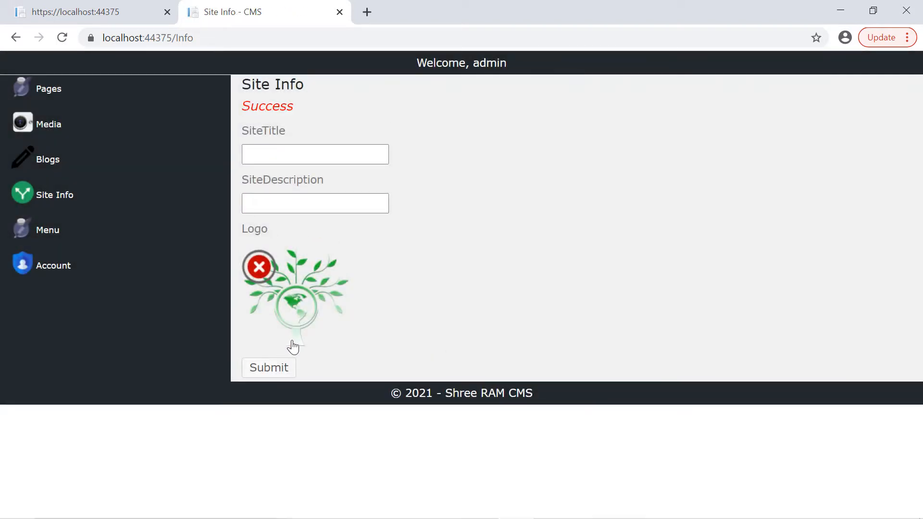
double_click(268, 105)
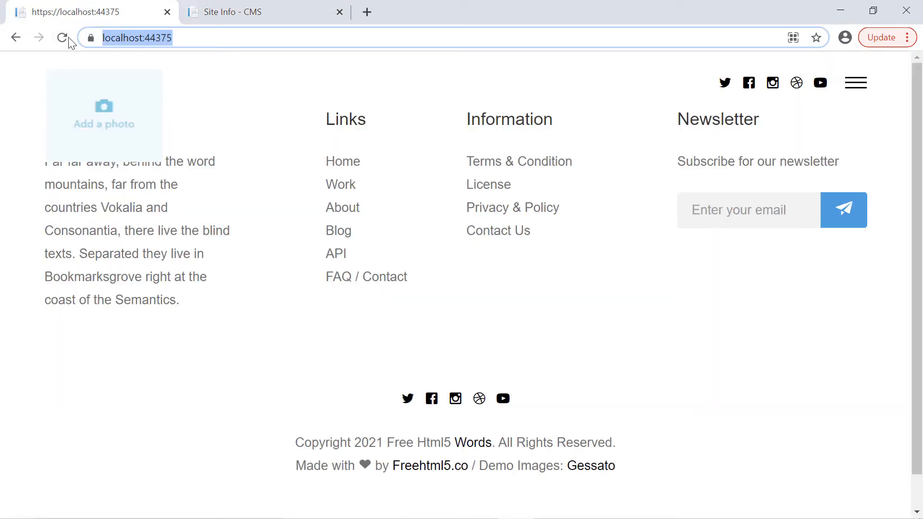
Reload the public site to confirm the tree logo, then return to the Site Info admin tab
left_click(63, 38)
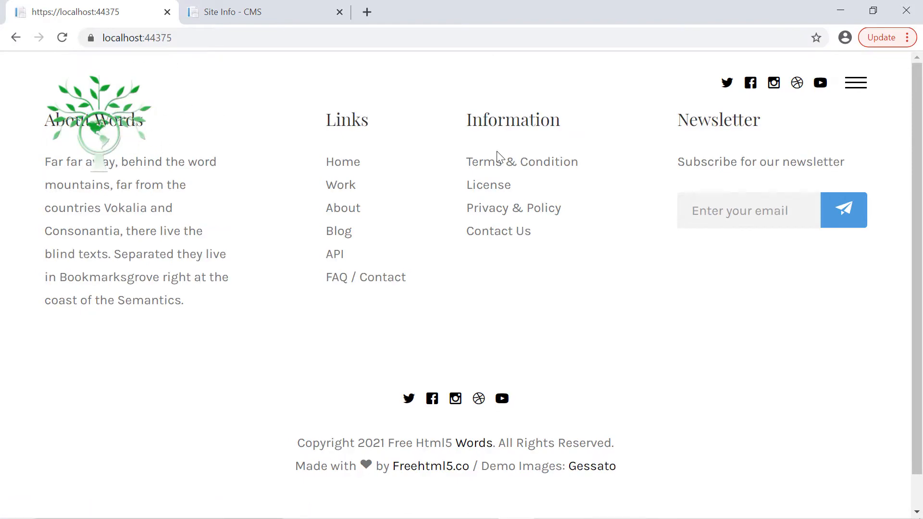
left_click(258, 12)
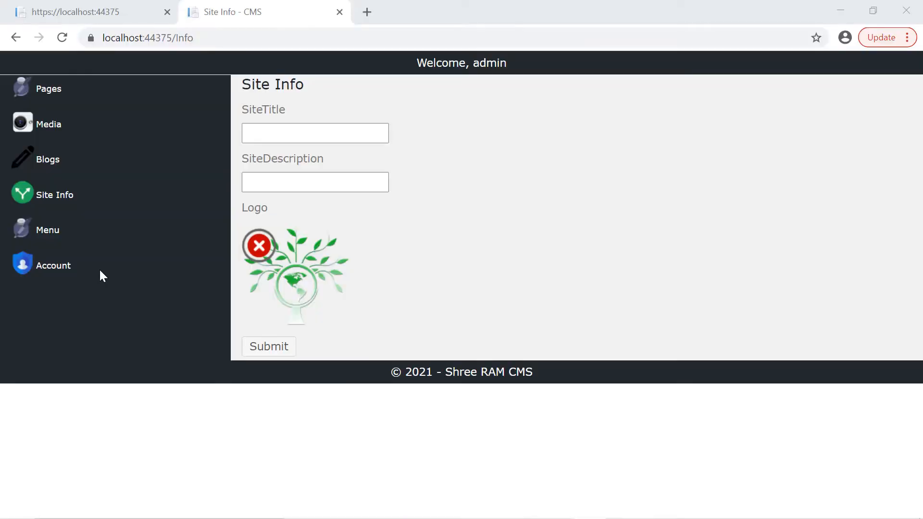
Upload featured-1.jpg via Add Media and open the All Media listing
left_click(49, 124)
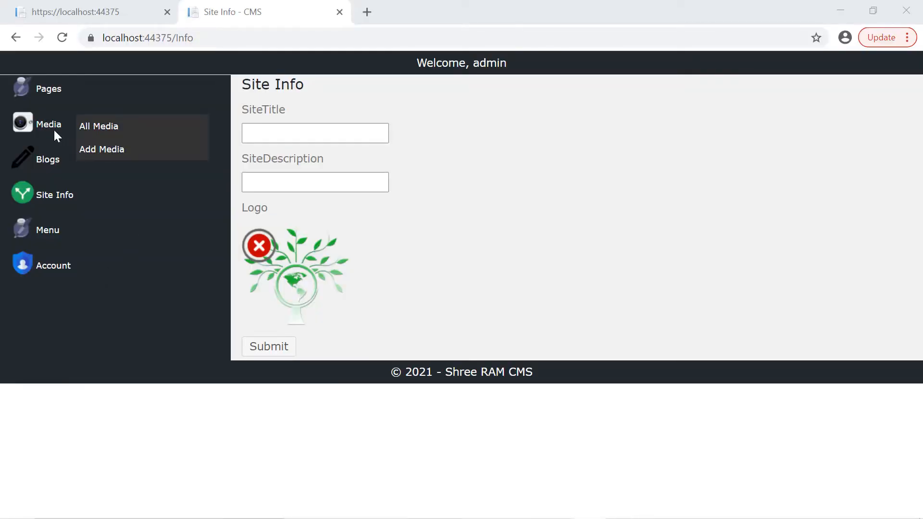
left_click(101, 150)
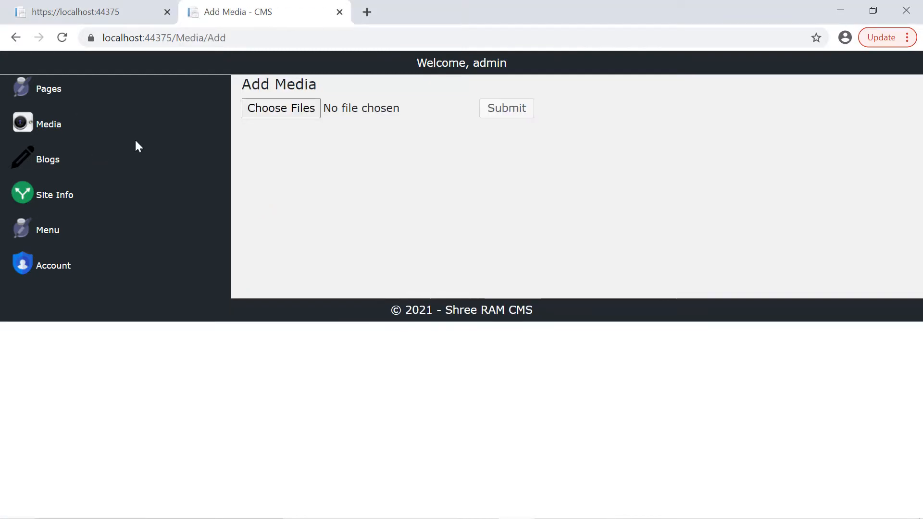
left_click(281, 107)
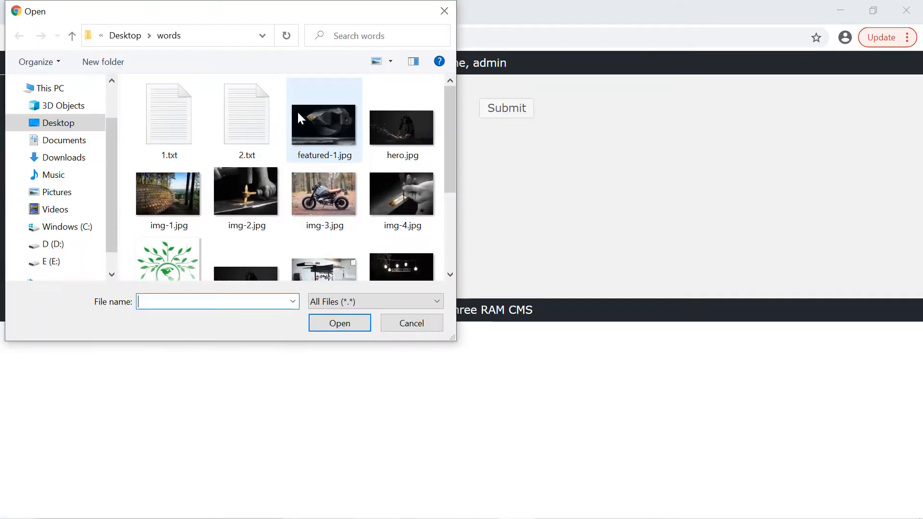
left_click(324, 122)
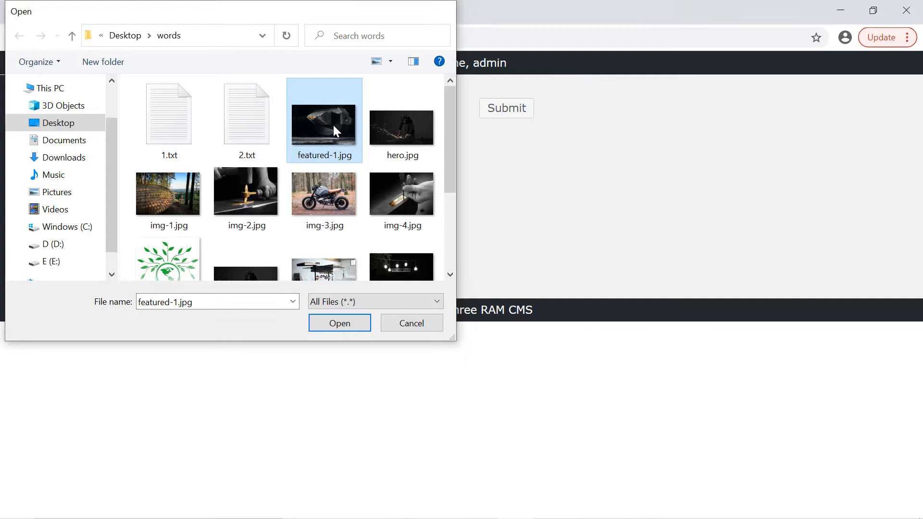
left_click(340, 323)
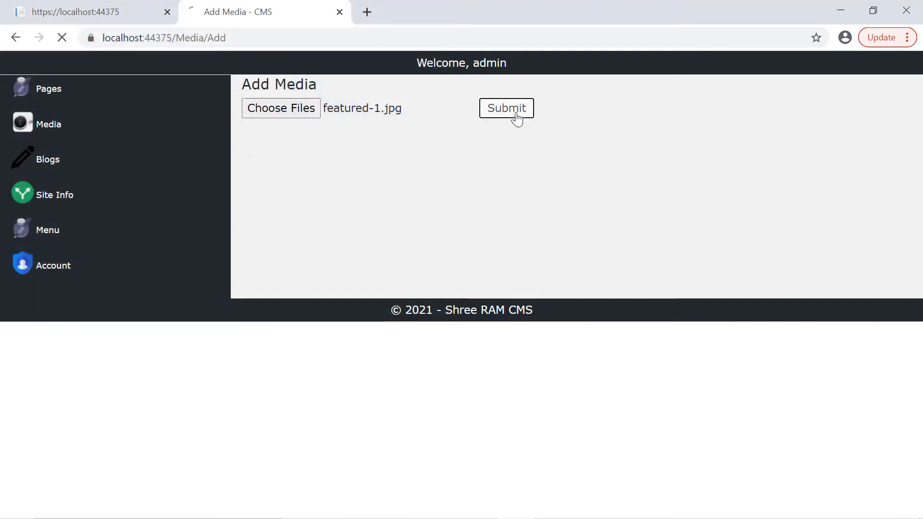
left_click(505, 107)
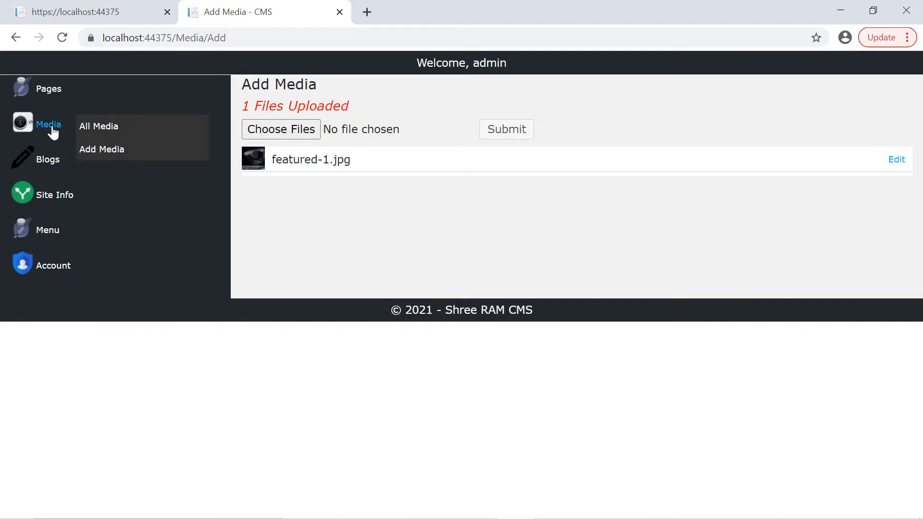
left_click(98, 126)
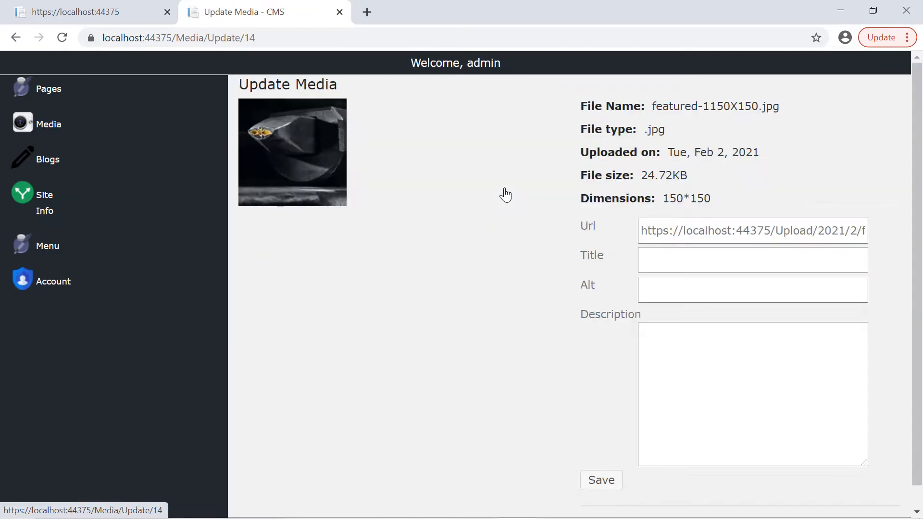
View the Update Media details of featured-1.jpg's 250×250 and another resized copy from the library
double_click(695, 198)
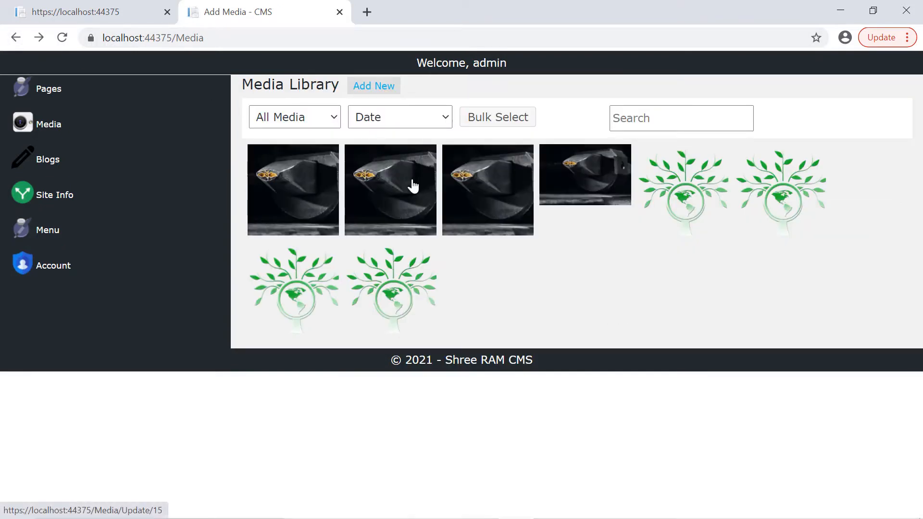
left_click(389, 189)
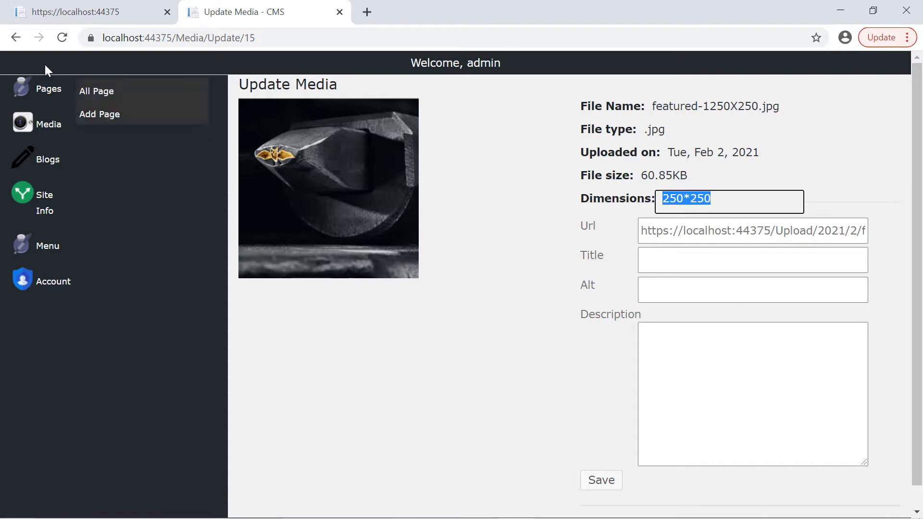
left_click(50, 124)
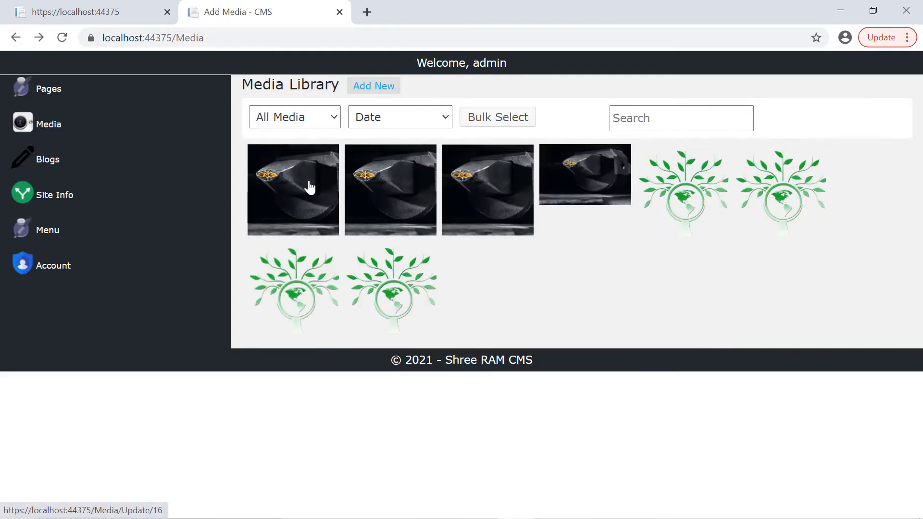
left_click(292, 189)
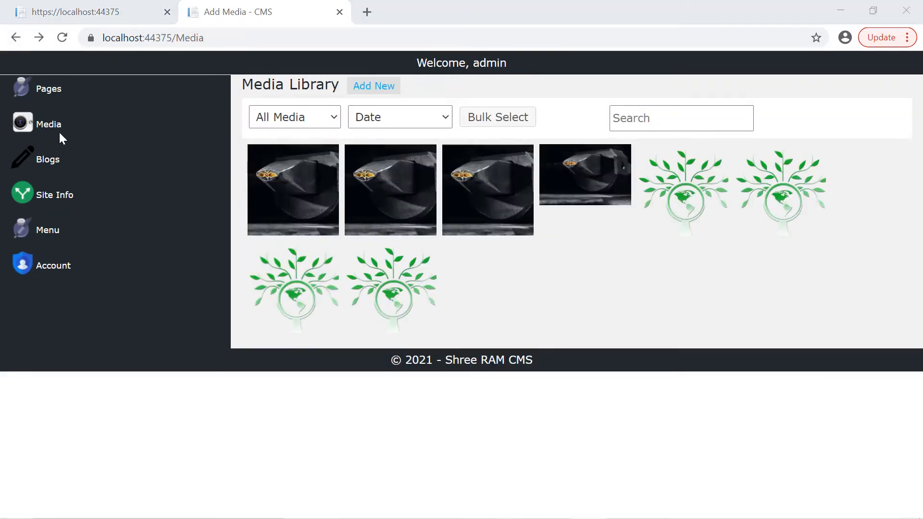
Upload hero.jpg, img-1, img-2 and img-3 together through Add Media
left_click(373, 86)
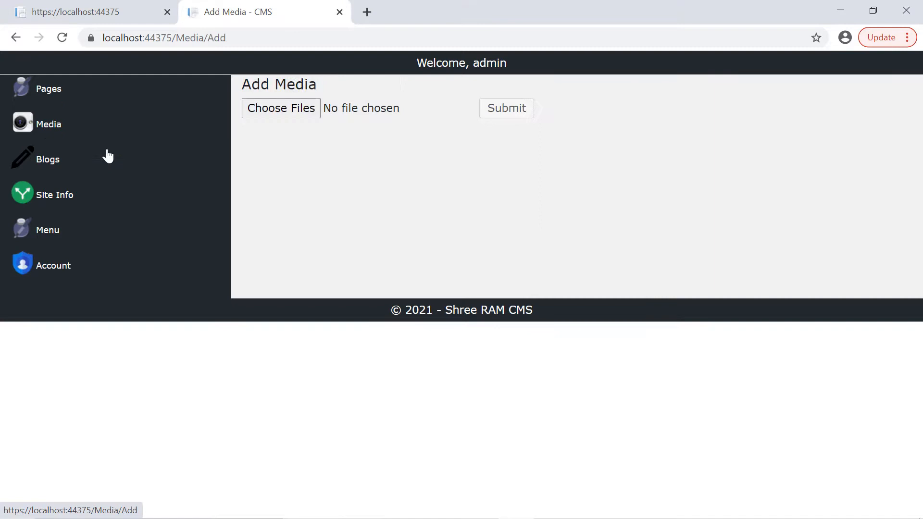
left_click(281, 108)
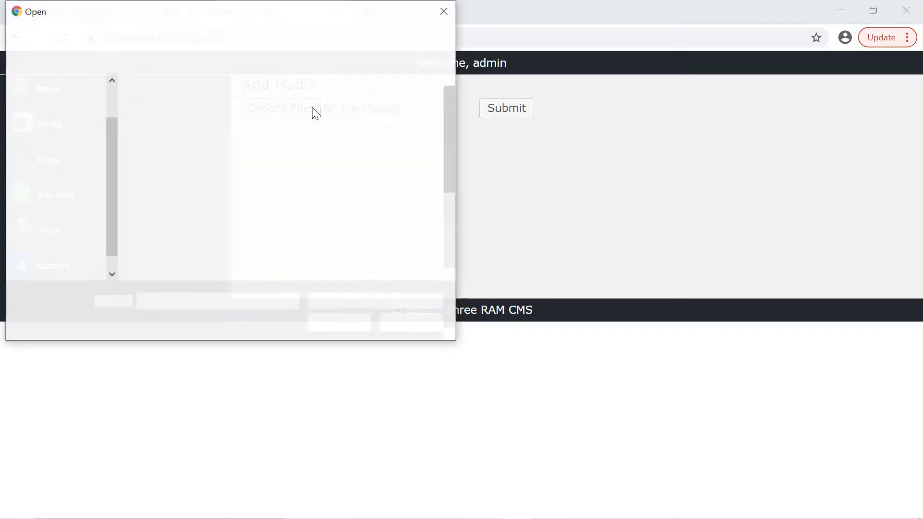
left_click(402, 122)
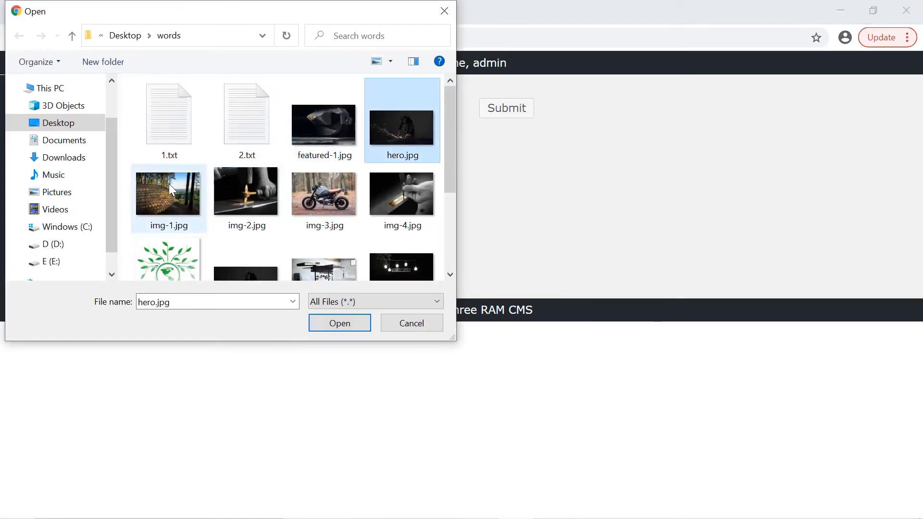
left_click(324, 192)
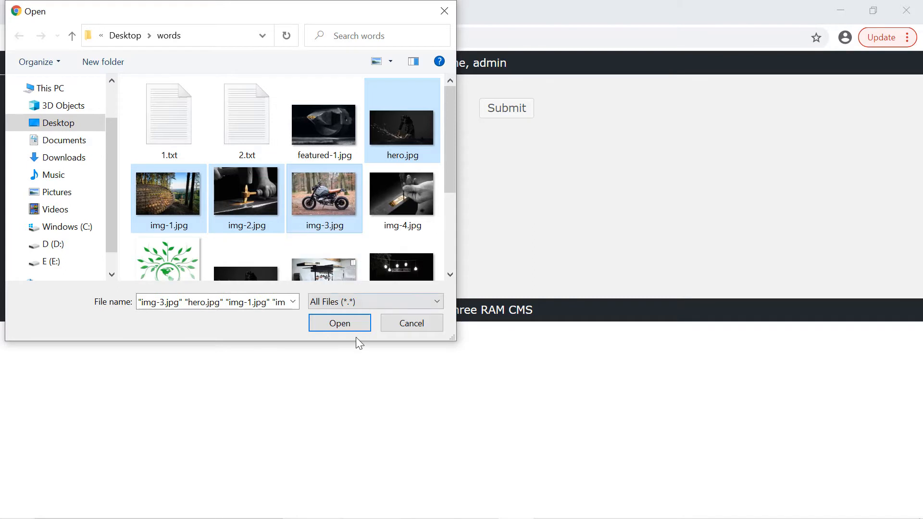
left_click(340, 323)
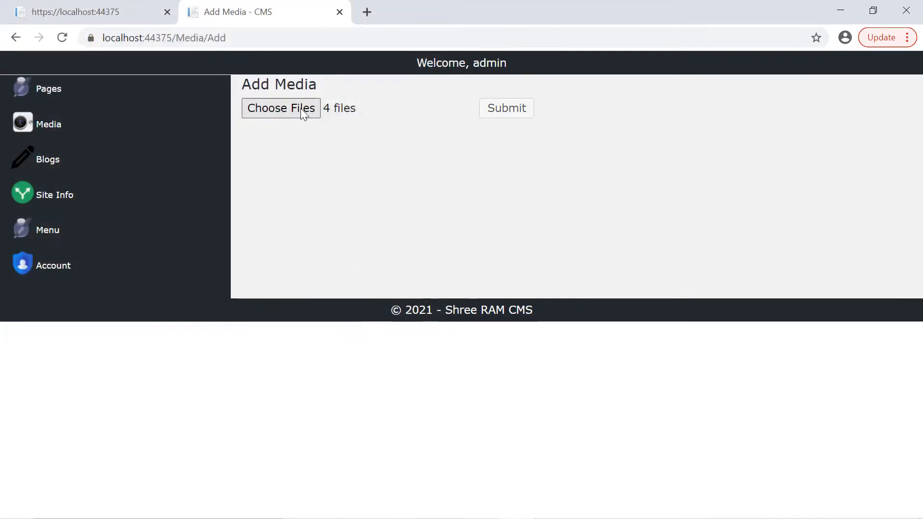
left_click(506, 108)
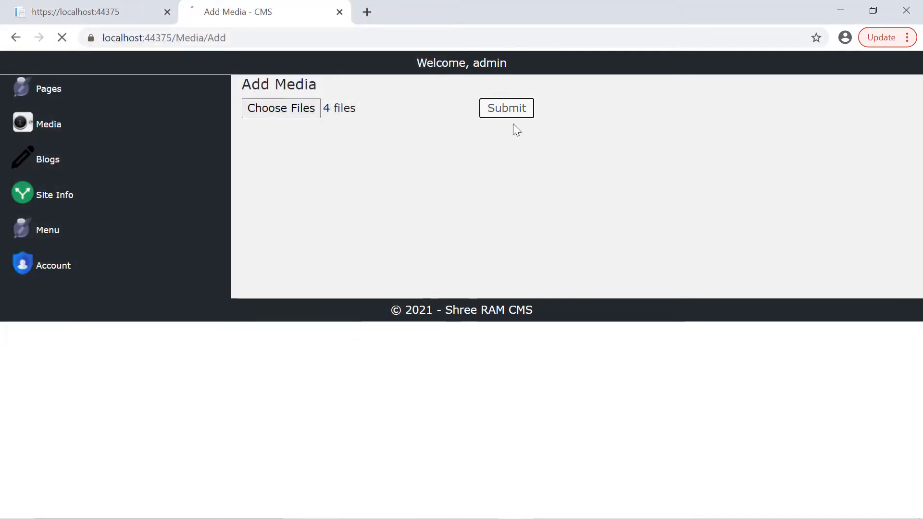
left_click(505, 108)
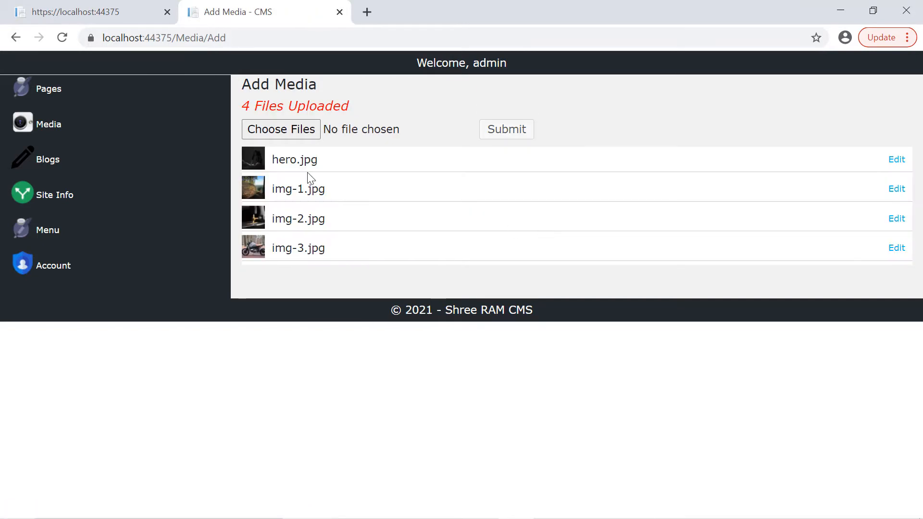
mouse_move(88, 139)
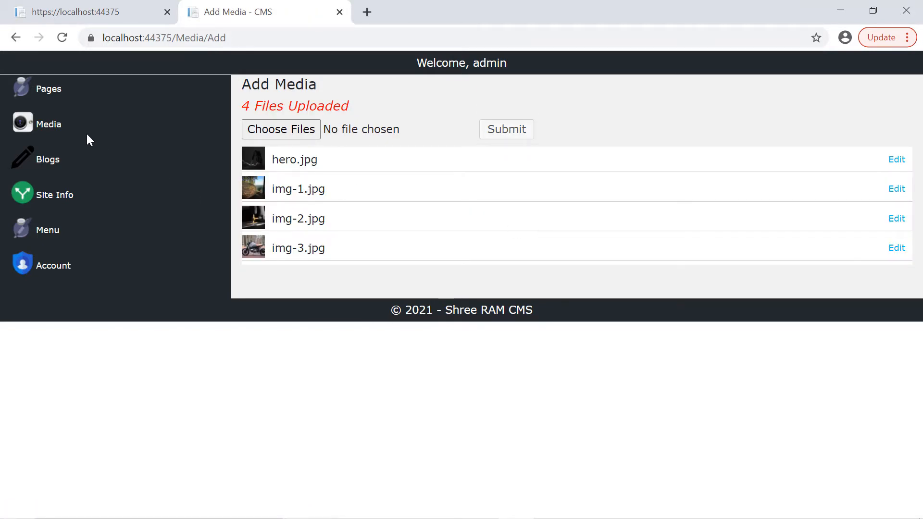
mouse_move(49, 124)
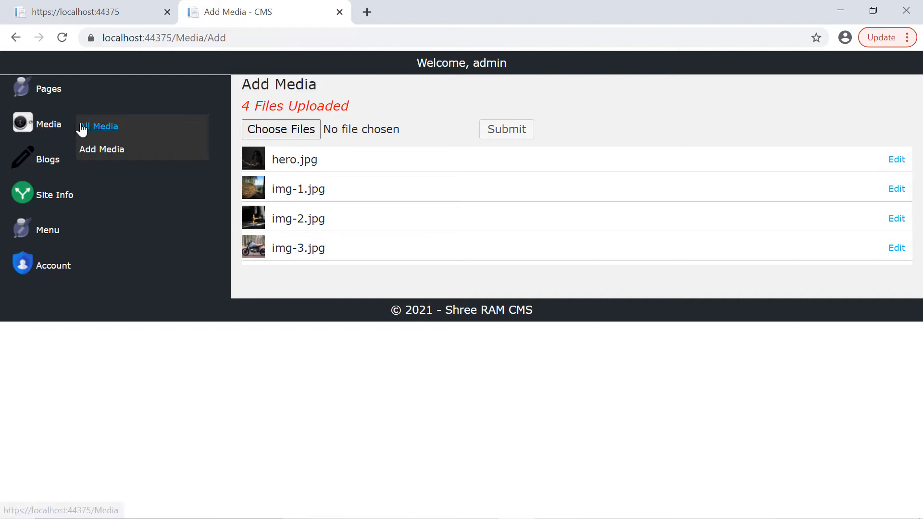
In All Media bulk-select the motorcycle image and its copies and delete them
left_click(102, 126)
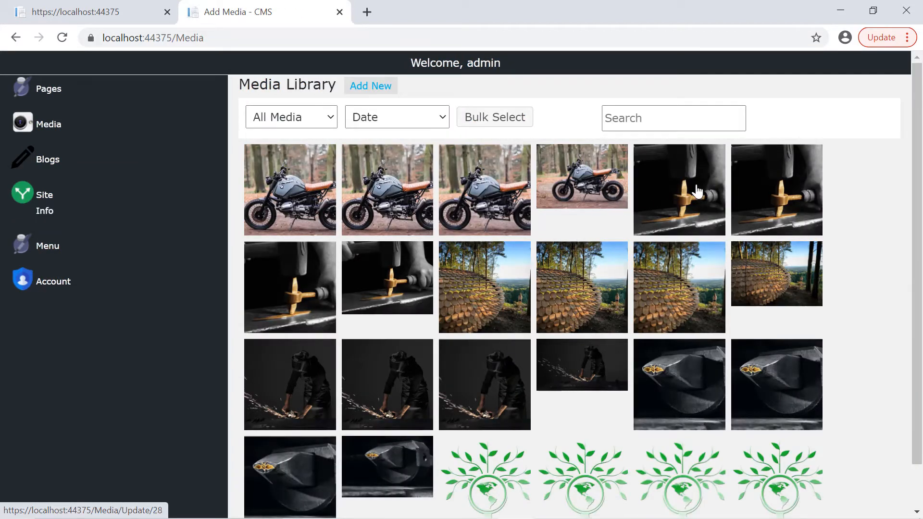
mouse_move(516, 395)
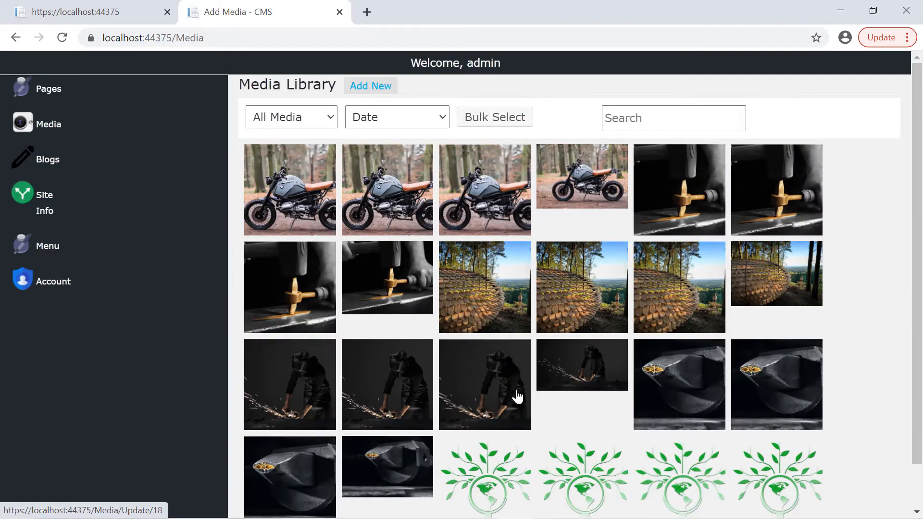
mouse_move(468, 342)
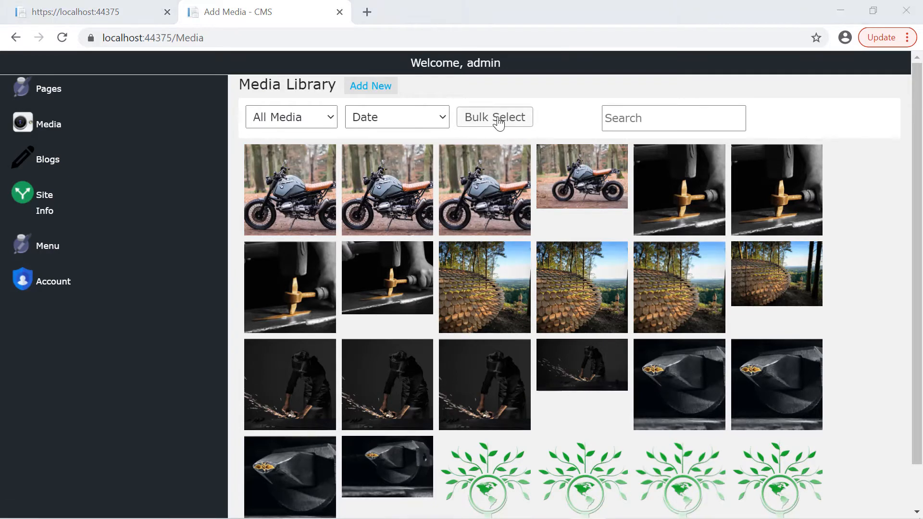
left_click(494, 116)
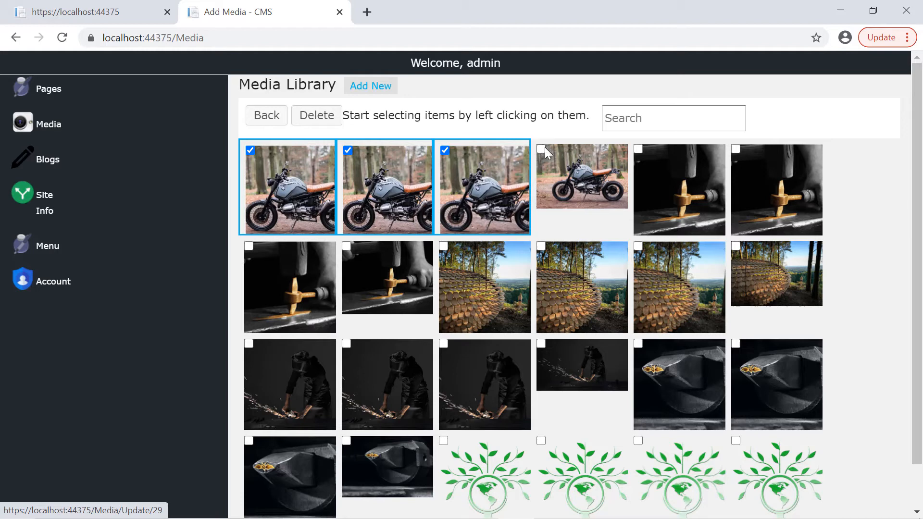
left_click(582, 175)
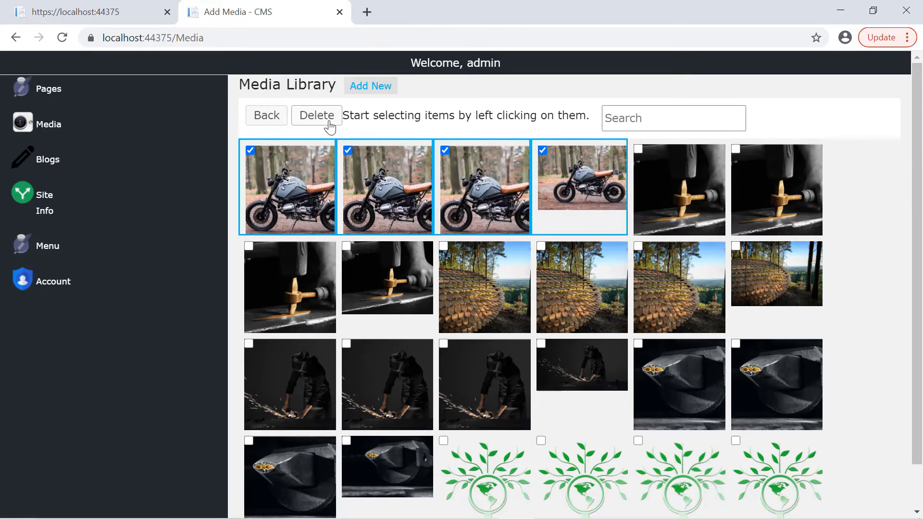
left_click(316, 115)
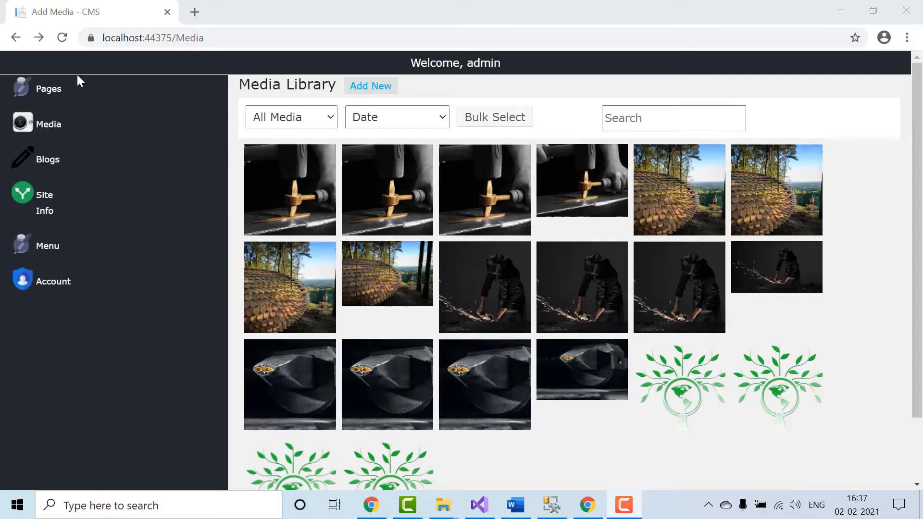
Create a new page named Home with slug home-page and title 'My home pa'
left_click(47, 88)
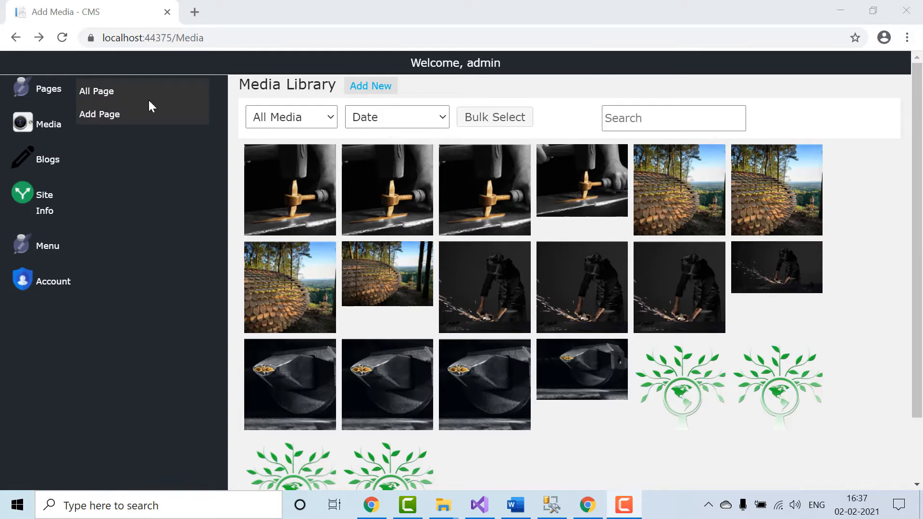
left_click(99, 113)
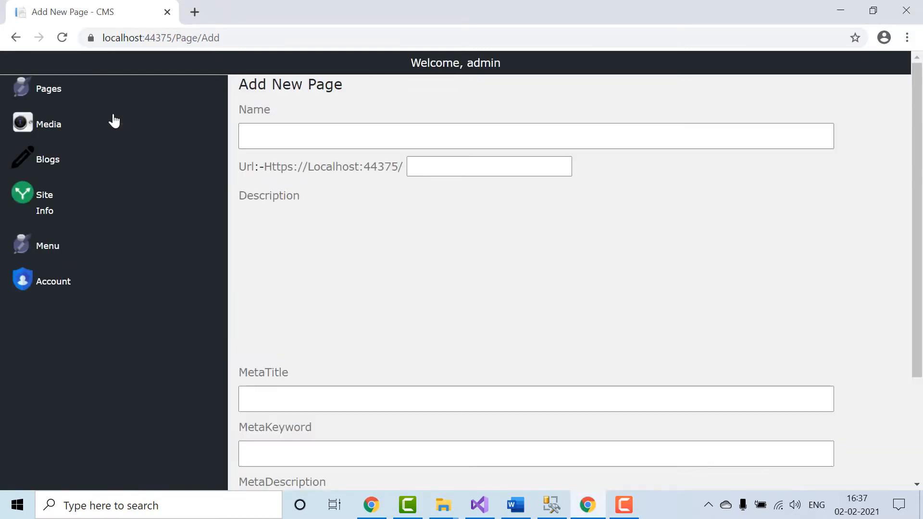
type("Ho")
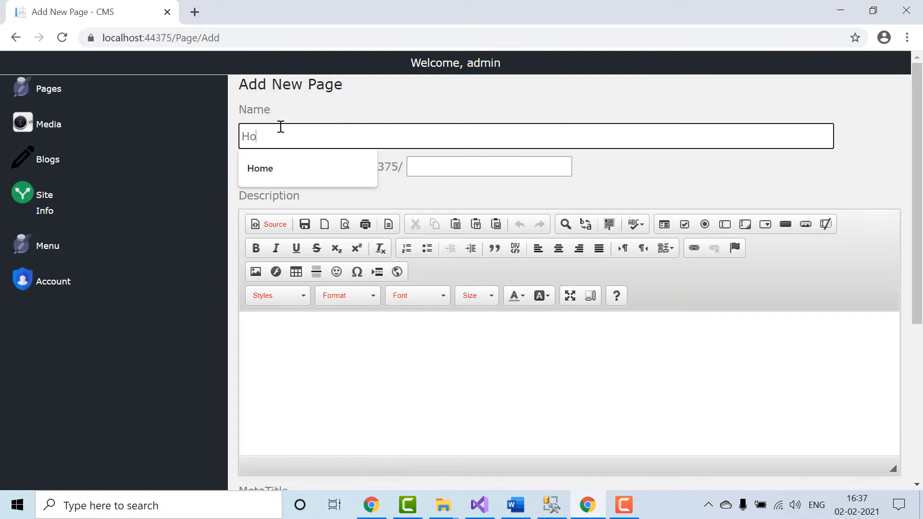
left_click(260, 169)
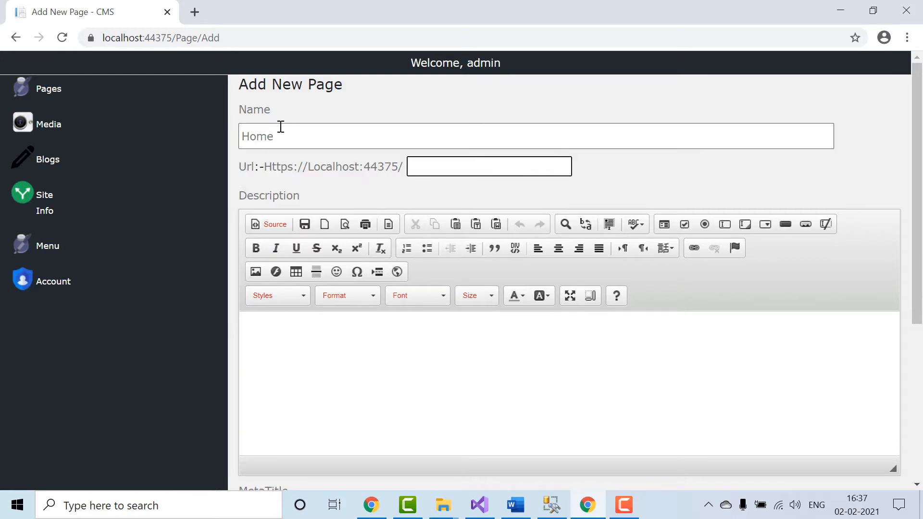
type("home")
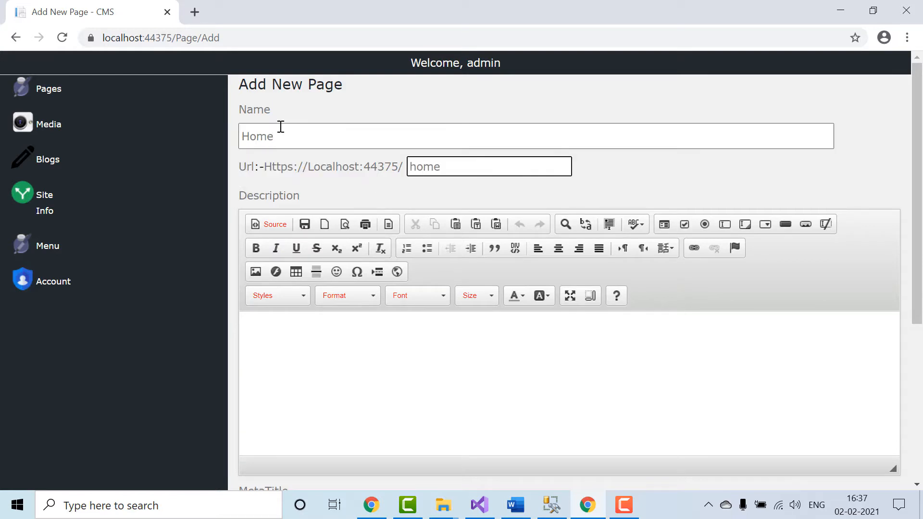
type("-page")
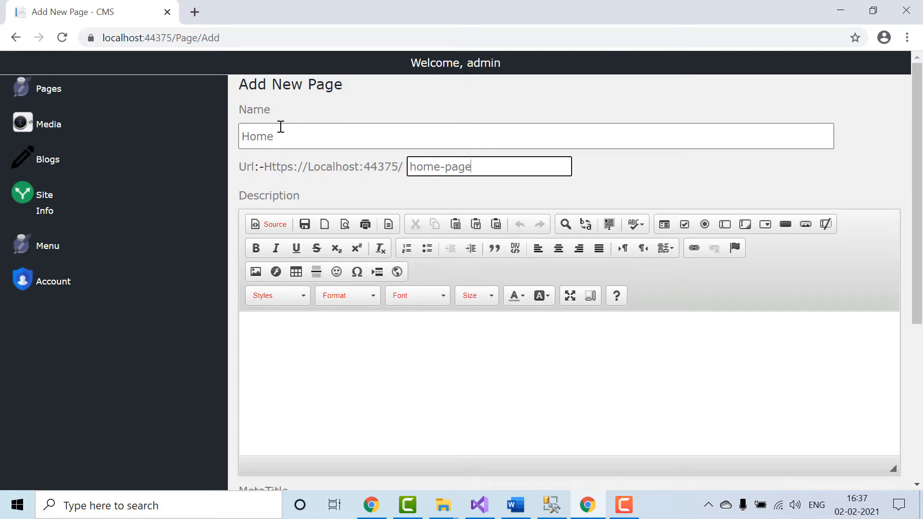
type("M")
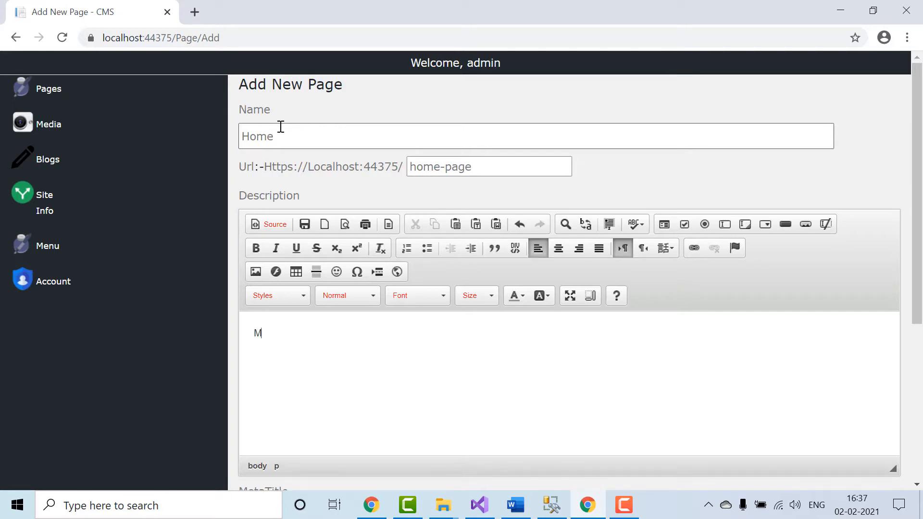
type("y home pa")
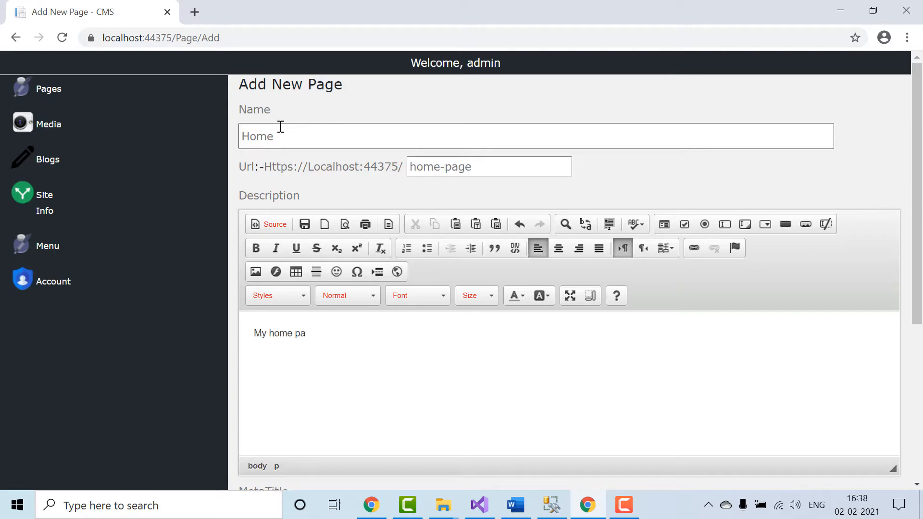
Set the meta title to 'Woodcutting shop', save the page, and list all pages
scroll("down", 3)
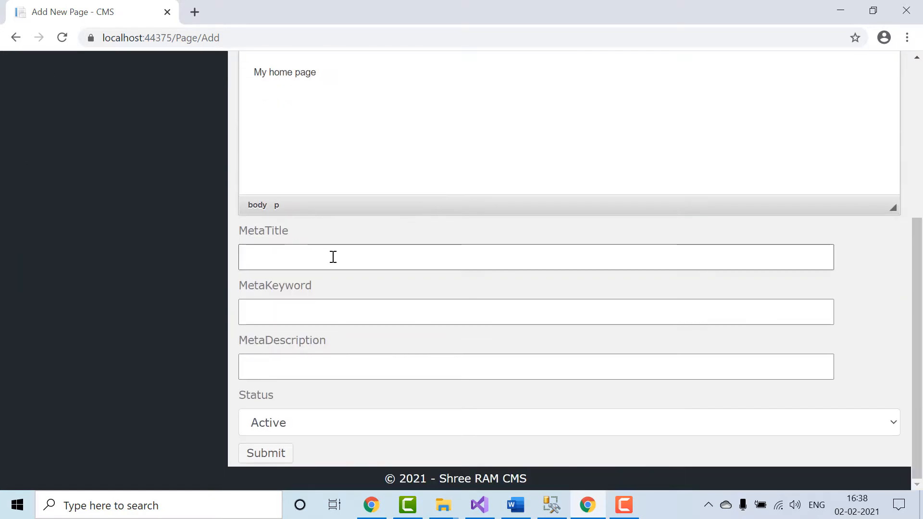
left_click(535, 257)
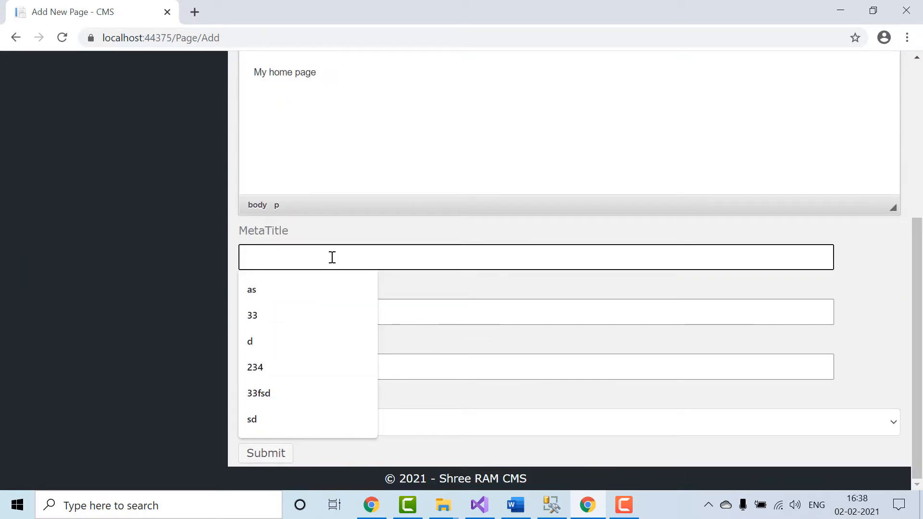
type("Woodcu")
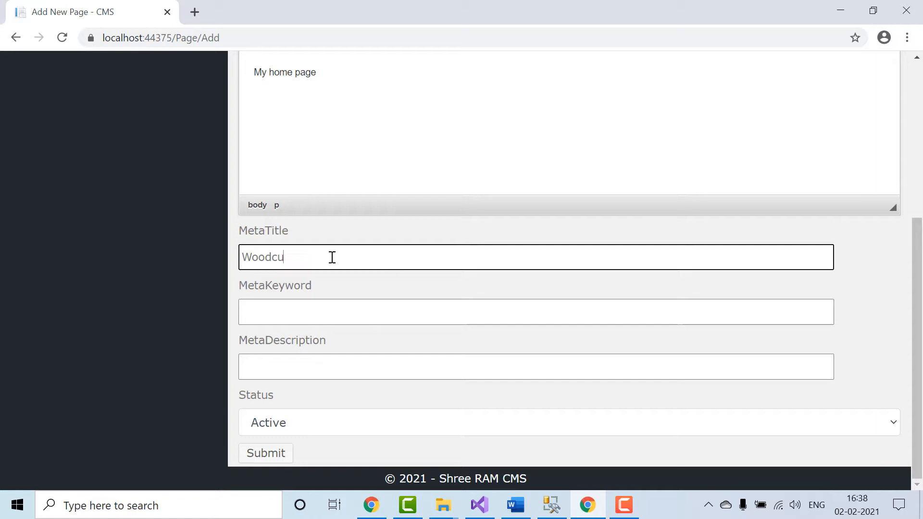
type("tting")
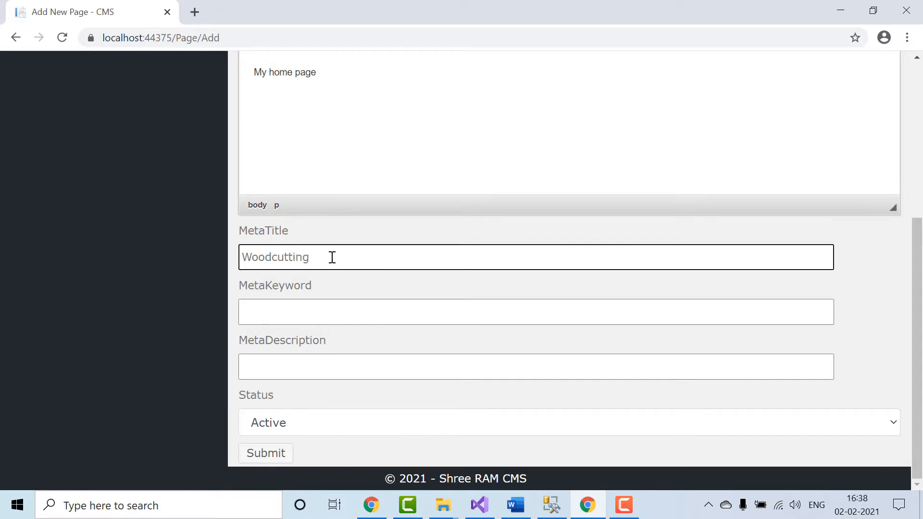
type("shop")
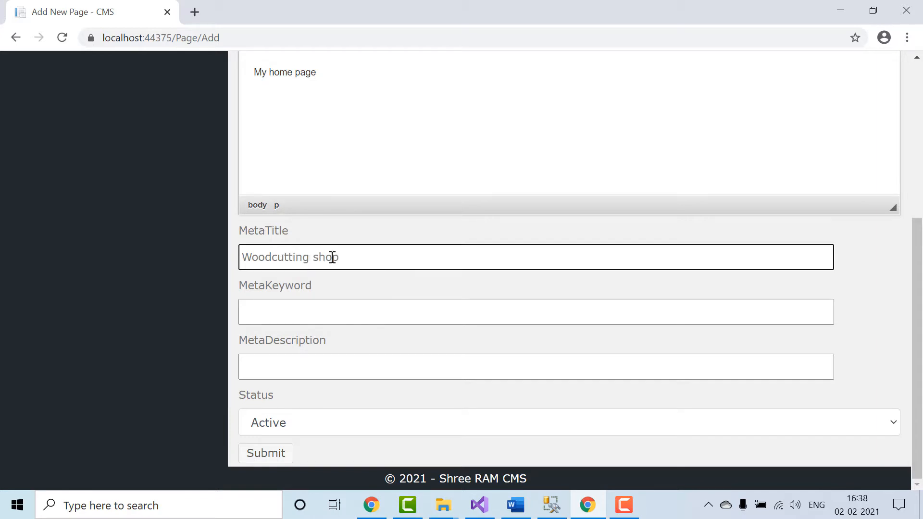
left_click(265, 453)
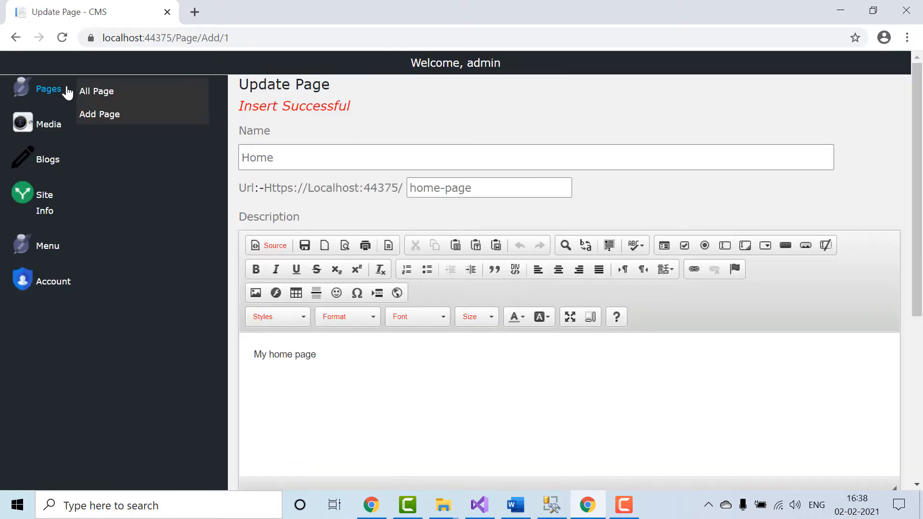
mouse_move(96, 92)
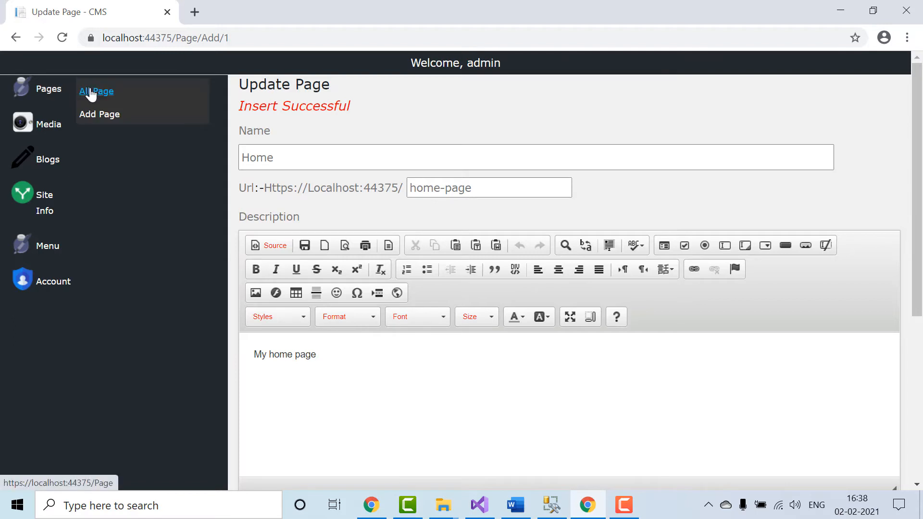
left_click(95, 91)
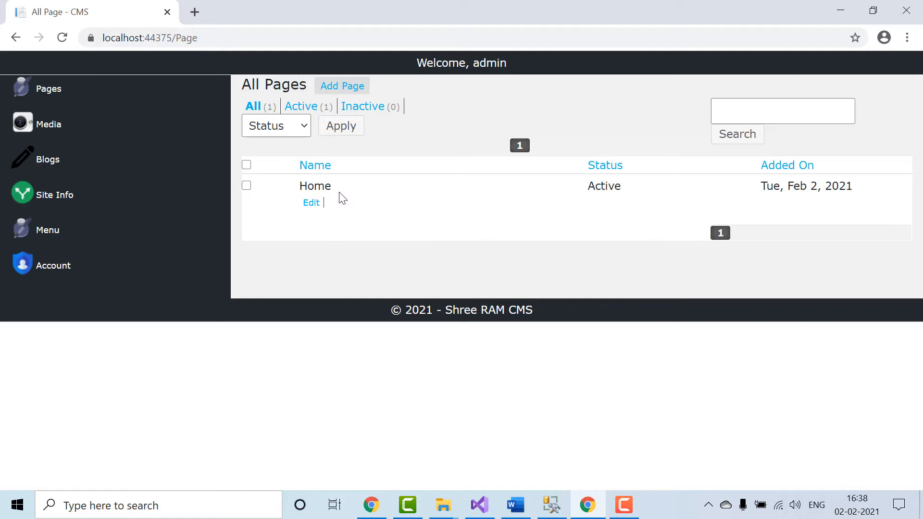
left_click(172, 38)
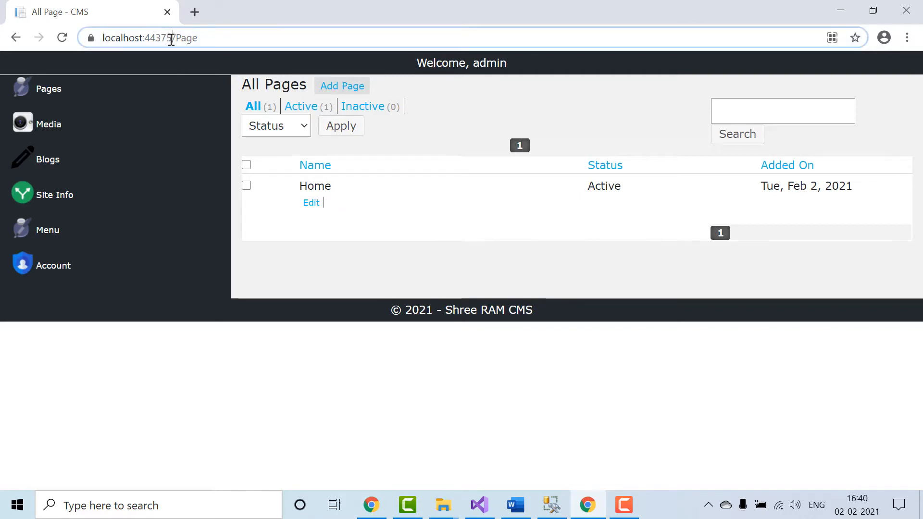
left_click(147, 37)
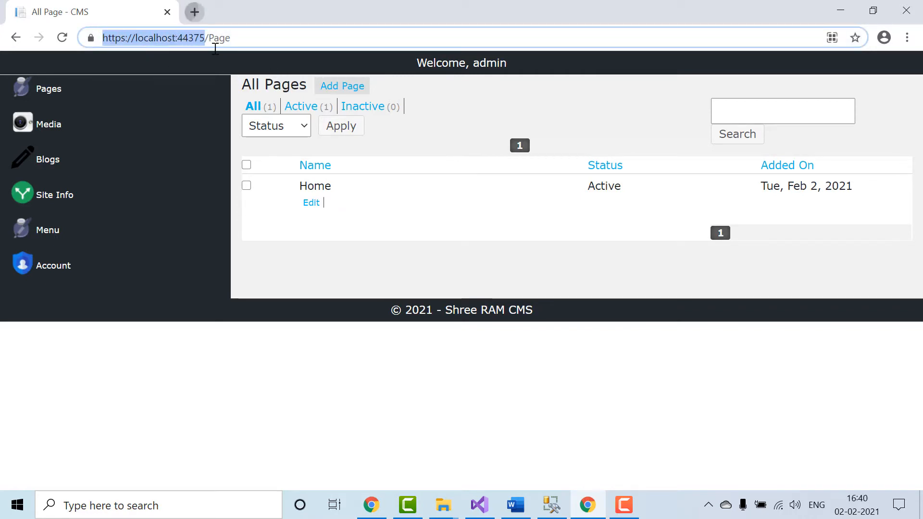
left_click(193, 12)
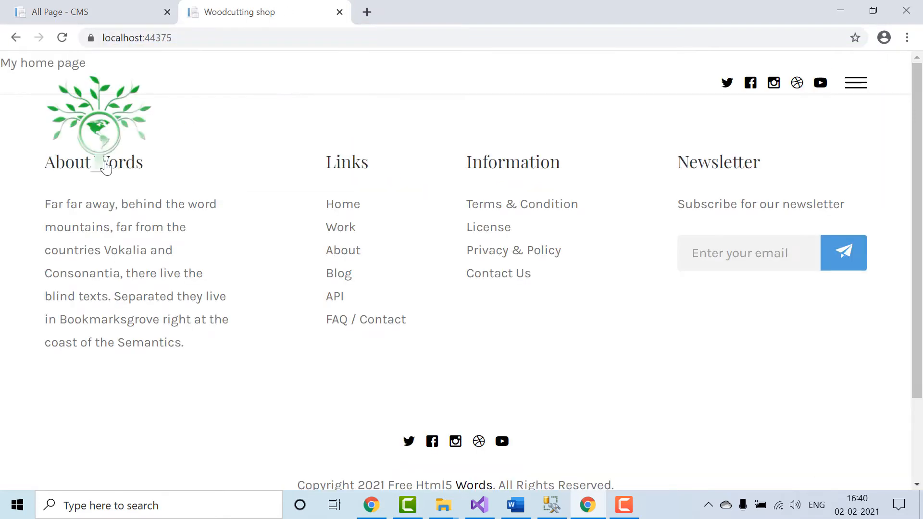
mouse_move(99, 67)
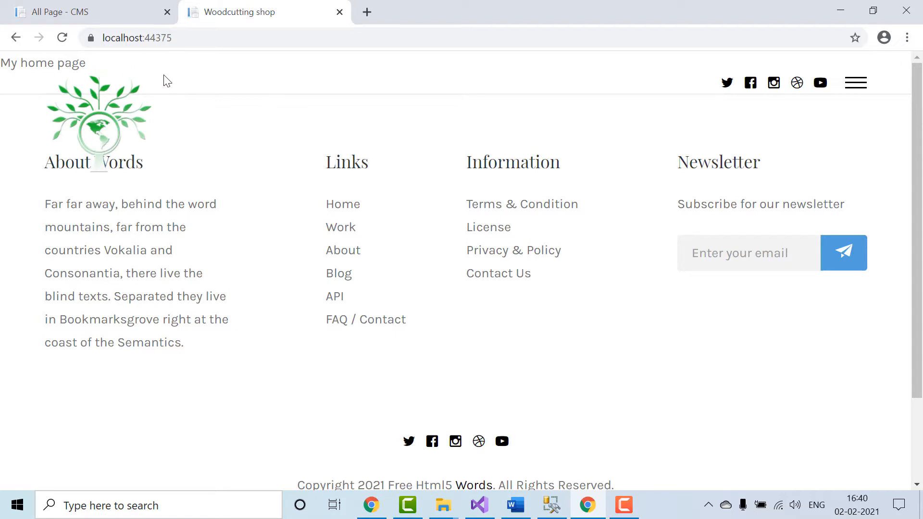
left_click(89, 12)
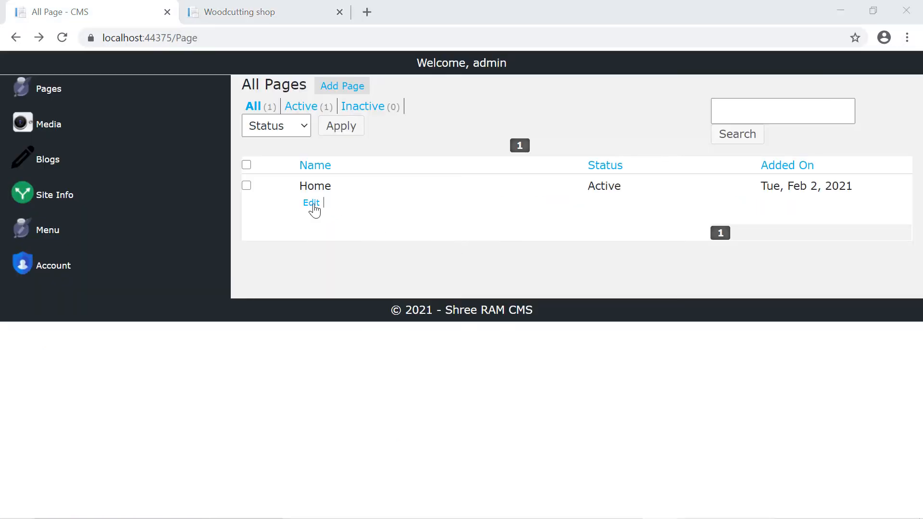
Paste the template HTML as the Home page description in Source view and submit it
left_click(311, 203)
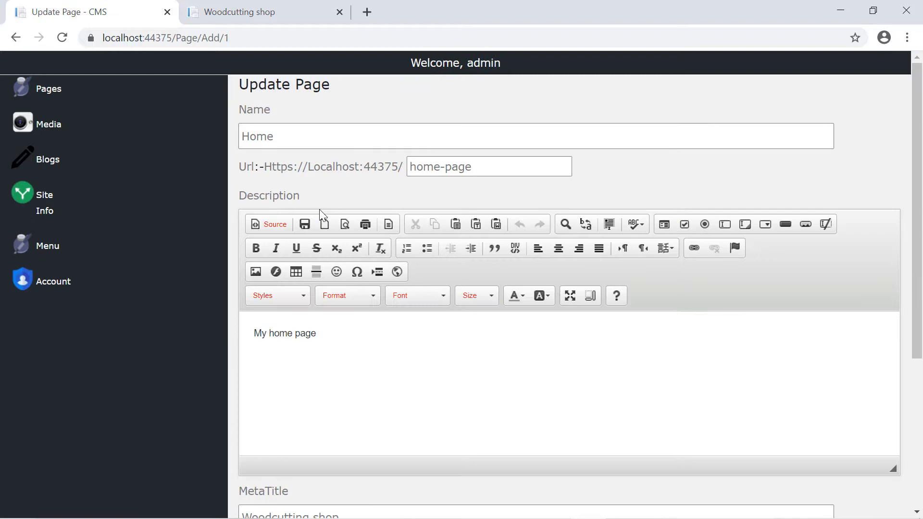
left_click(268, 224)
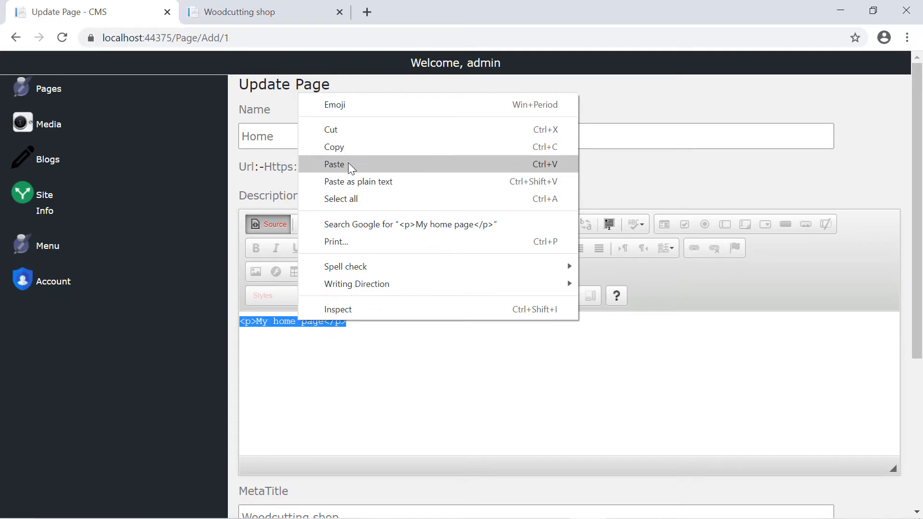
left_click(334, 165)
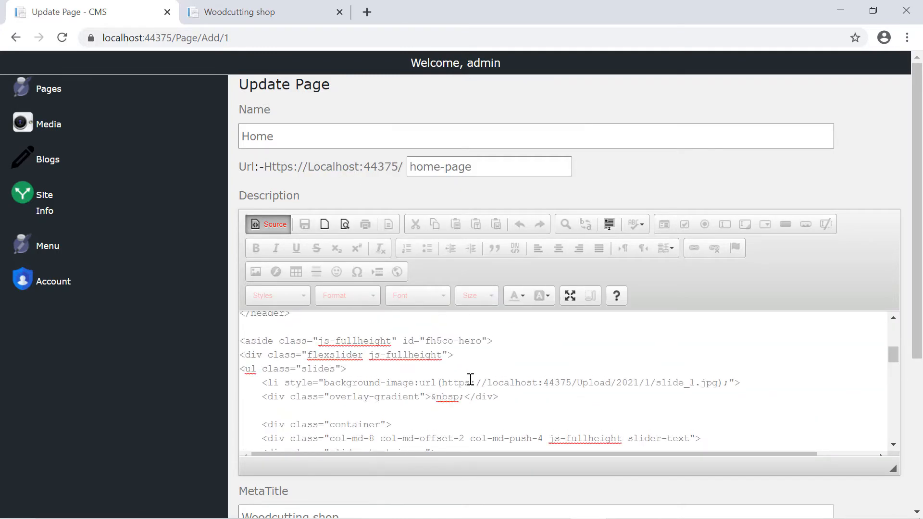
scroll("down", 3)
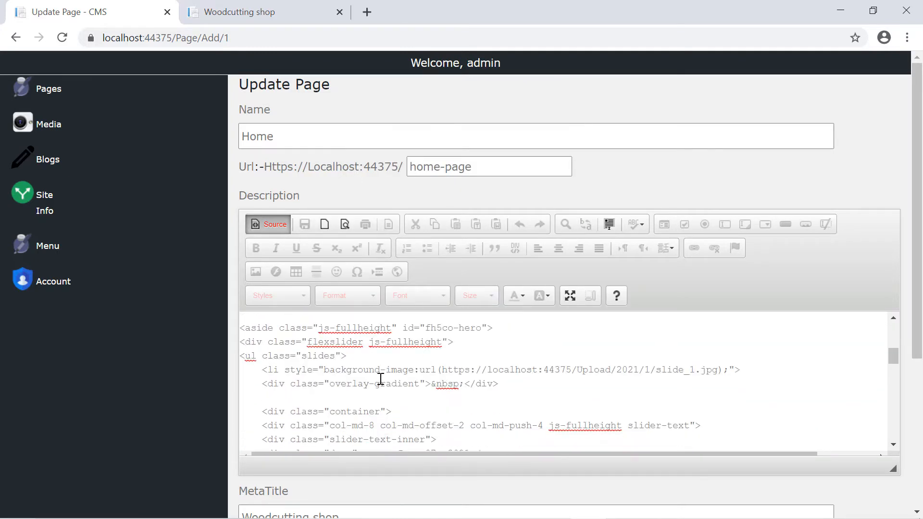
scroll("down", 3)
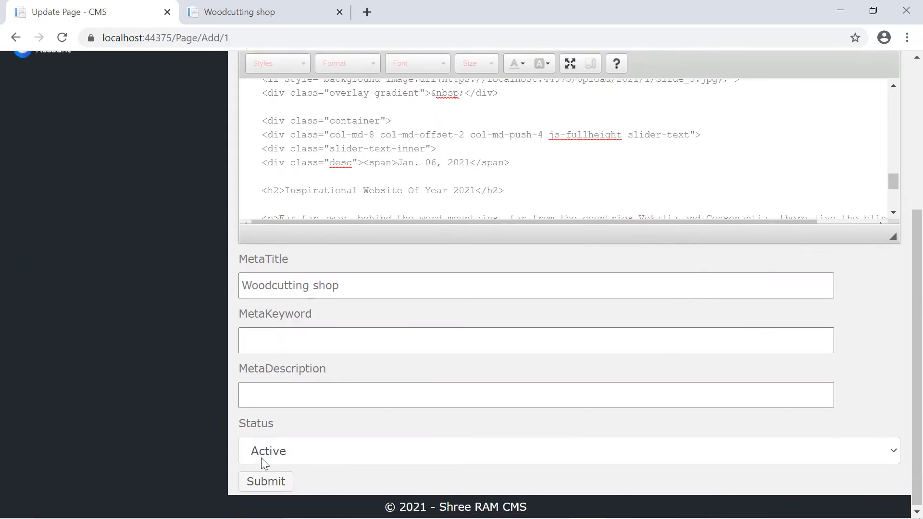
left_click(265, 480)
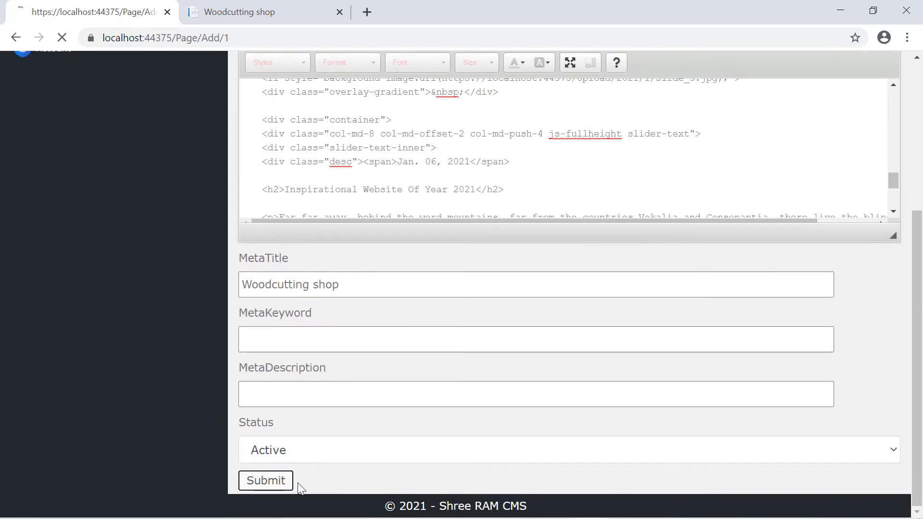
left_click(265, 481)
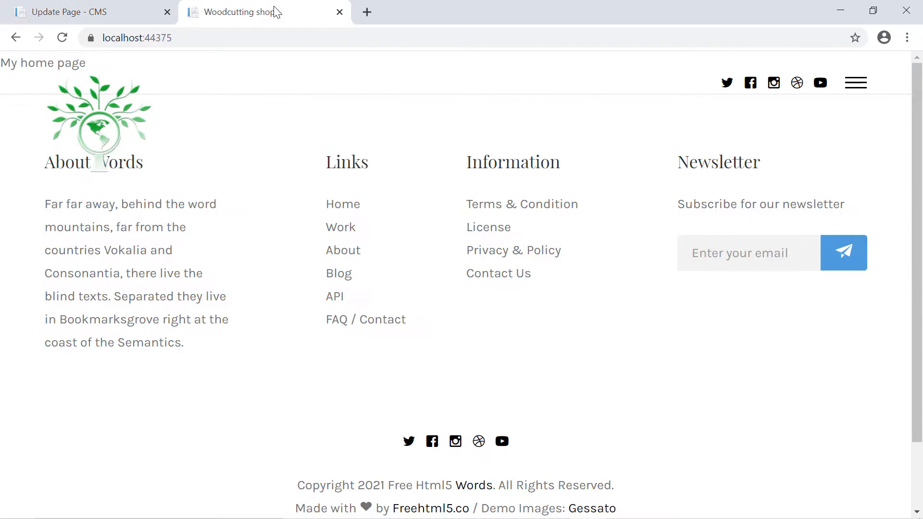
Check the live home page shows the template hero slider, then return to the Home editor
scroll("up", 3)
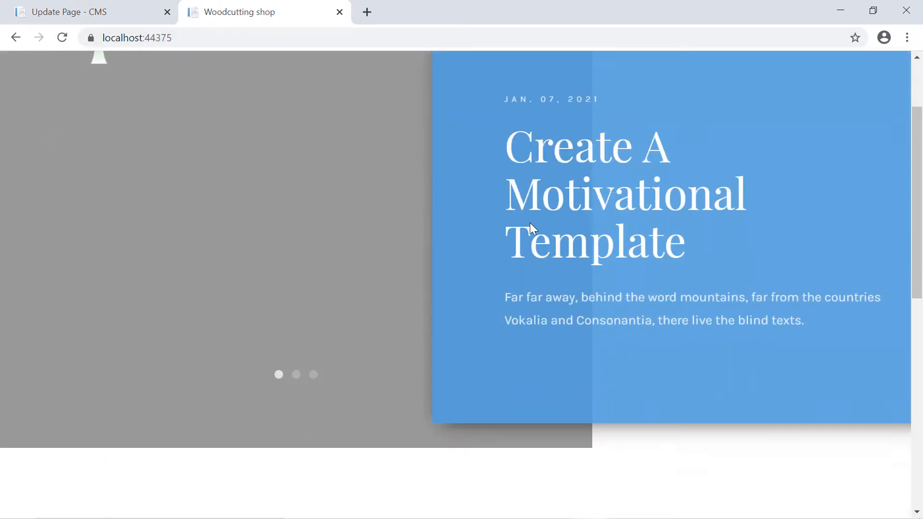
scroll("down", 3)
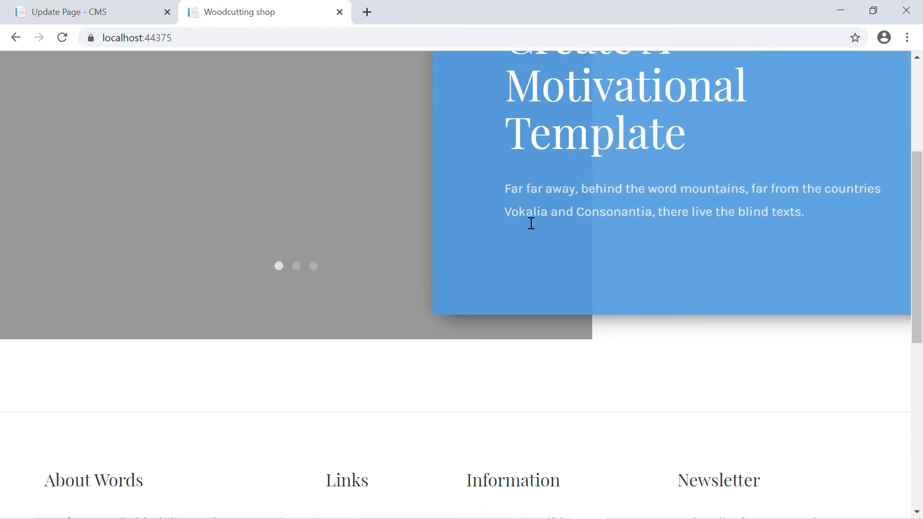
left_click(296, 482)
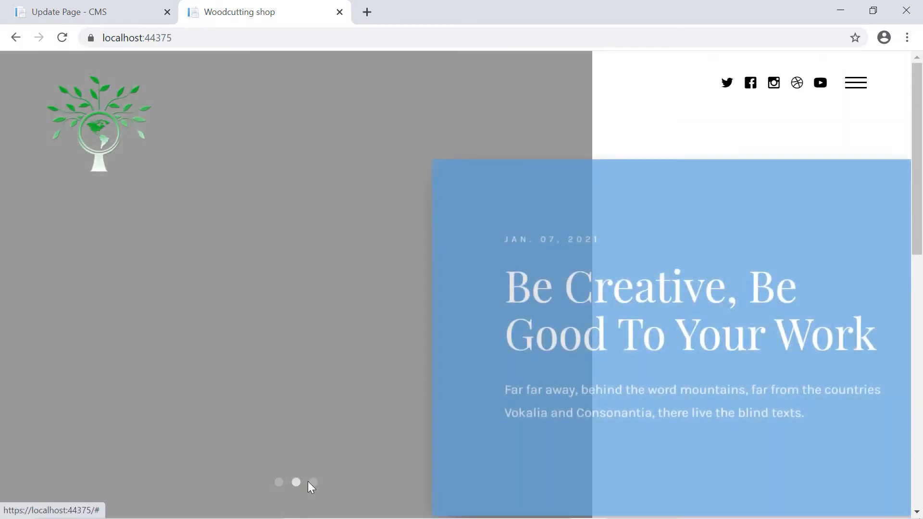
left_click(89, 11)
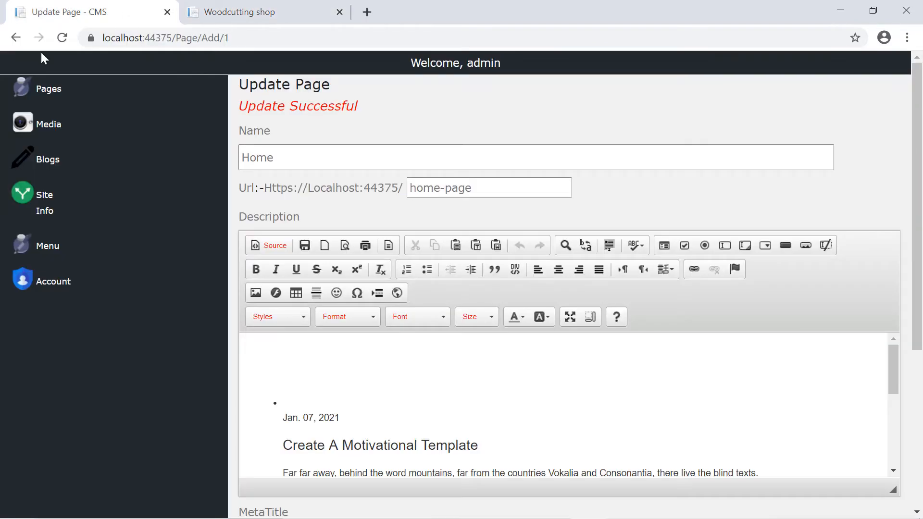
Upload slide_1.jpg, slide_2.jpg and slide_3.jpg to Media and view slide_1.jpg details
left_click(281, 108)
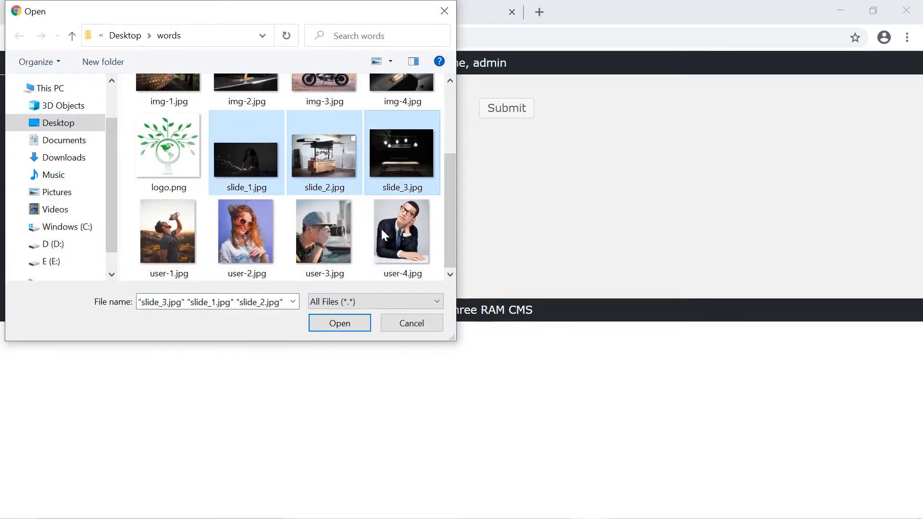
left_click(340, 323)
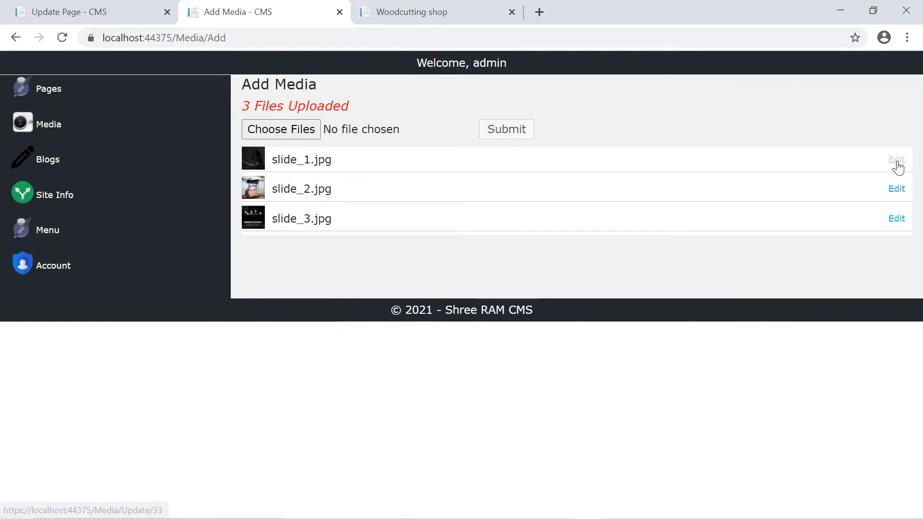
left_click(895, 159)
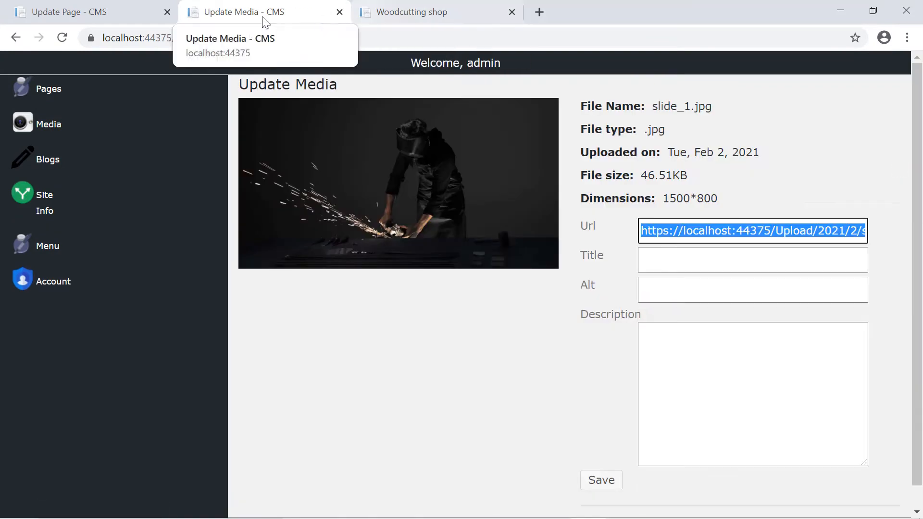
left_click(88, 12)
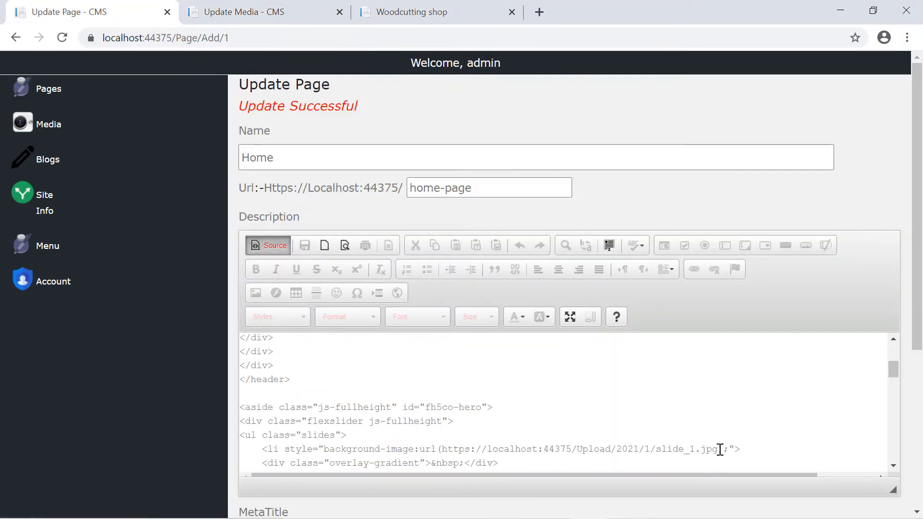
Replace the Home slider image paths with the uploaded media Urls and submit the page
double_click(580, 450)
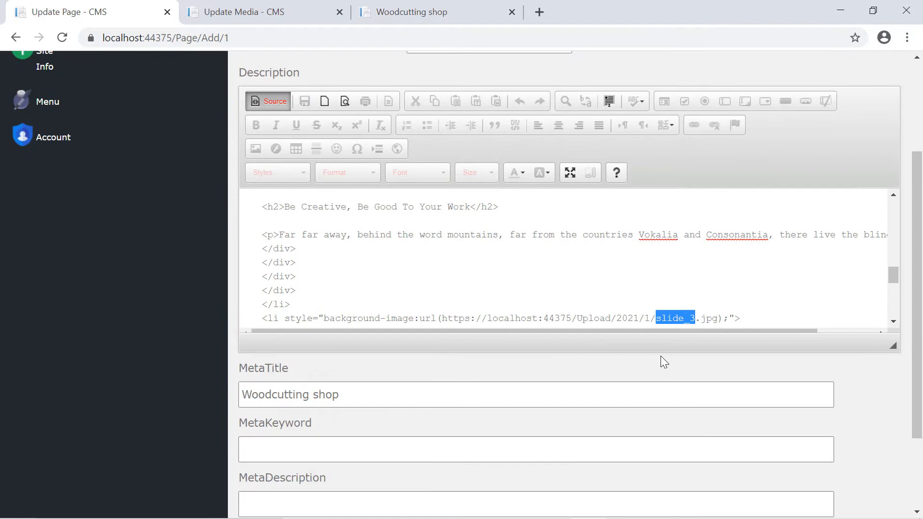
left_click(266, 11)
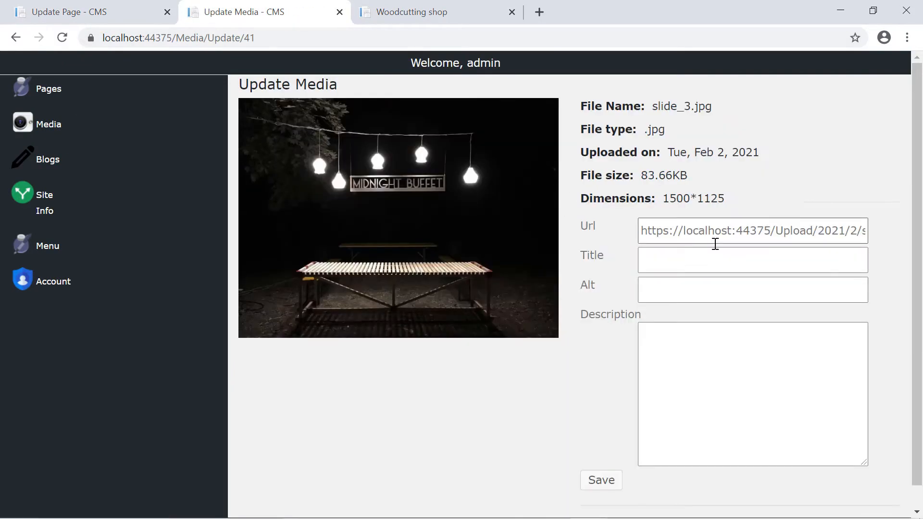
left_click(77, 12)
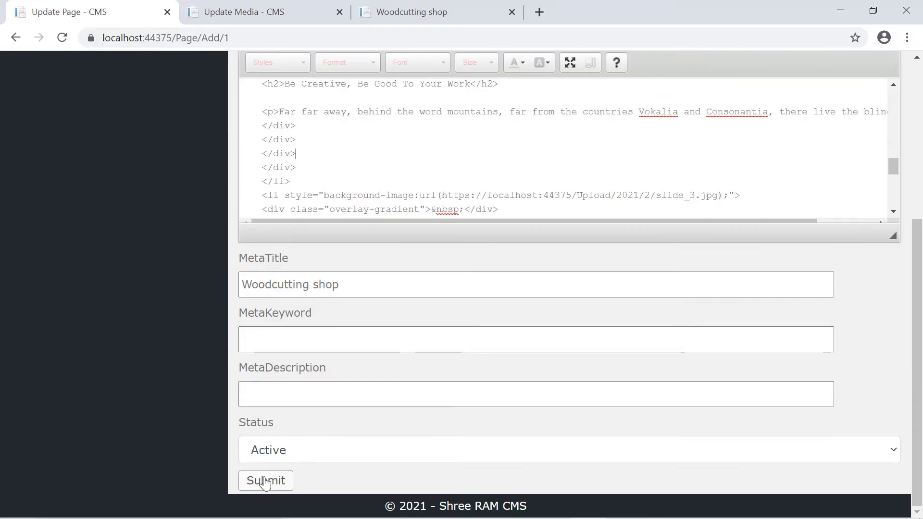
left_click(266, 481)
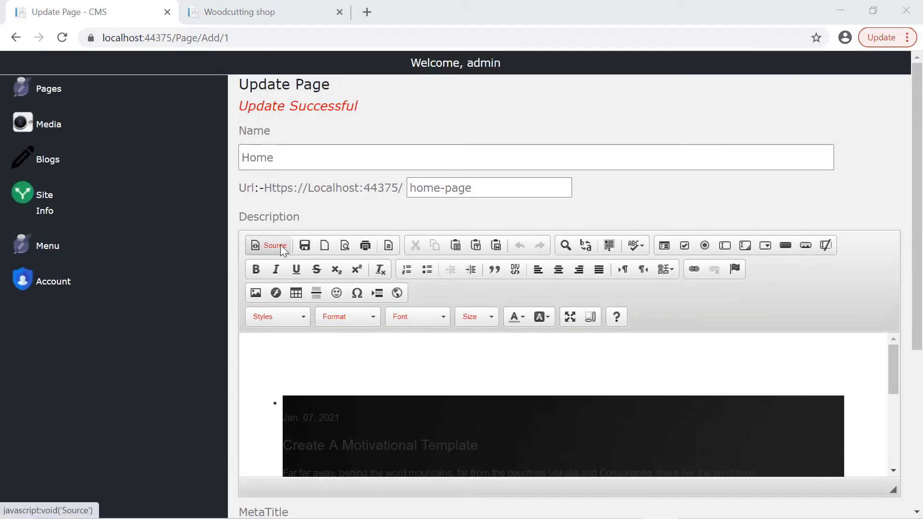
Resubmit the Home page with its template description and check the live site
left_click(274, 245)
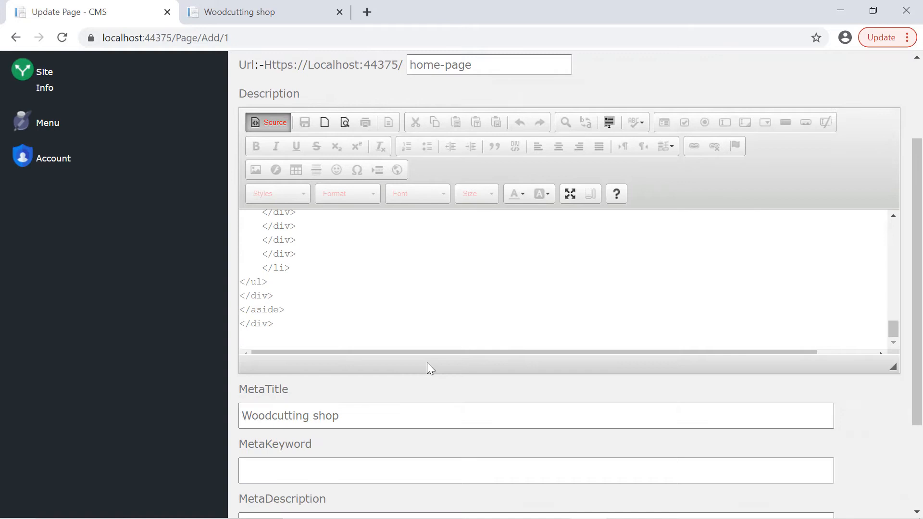
scroll("down", 3)
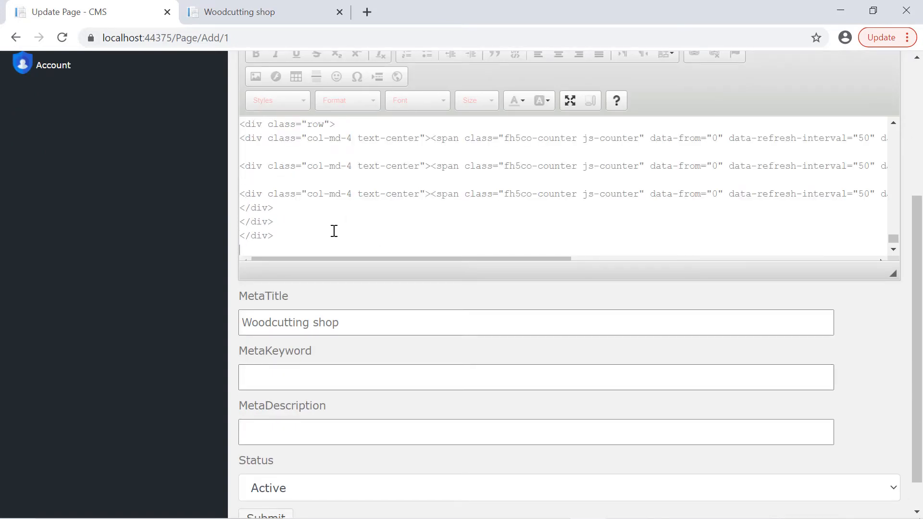
scroll("down", 3)
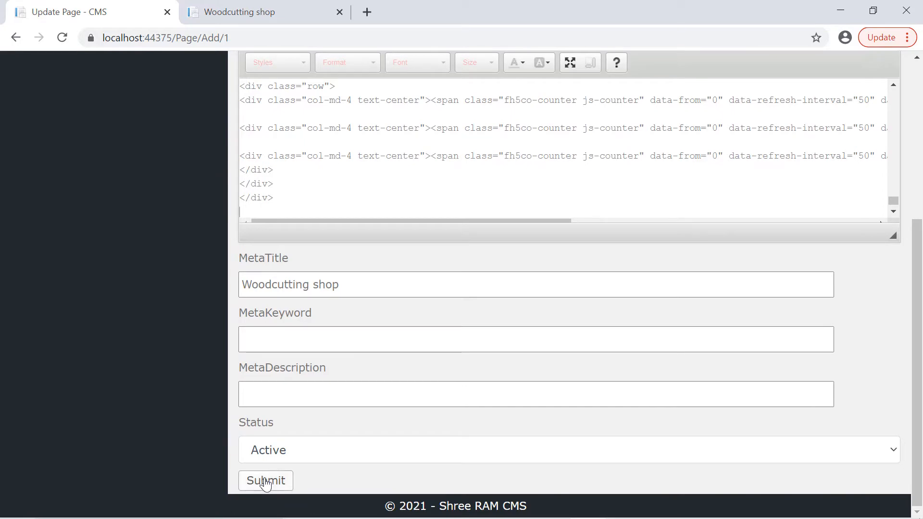
left_click(266, 481)
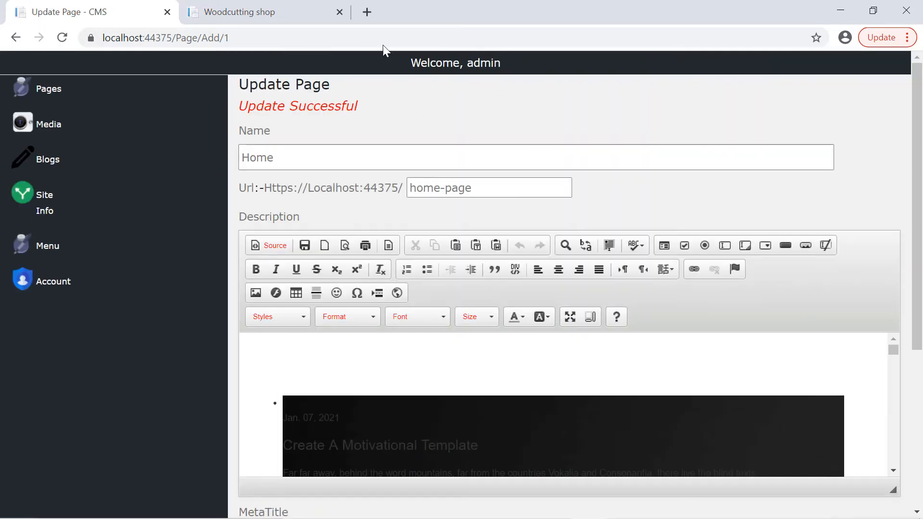
left_click(259, 12)
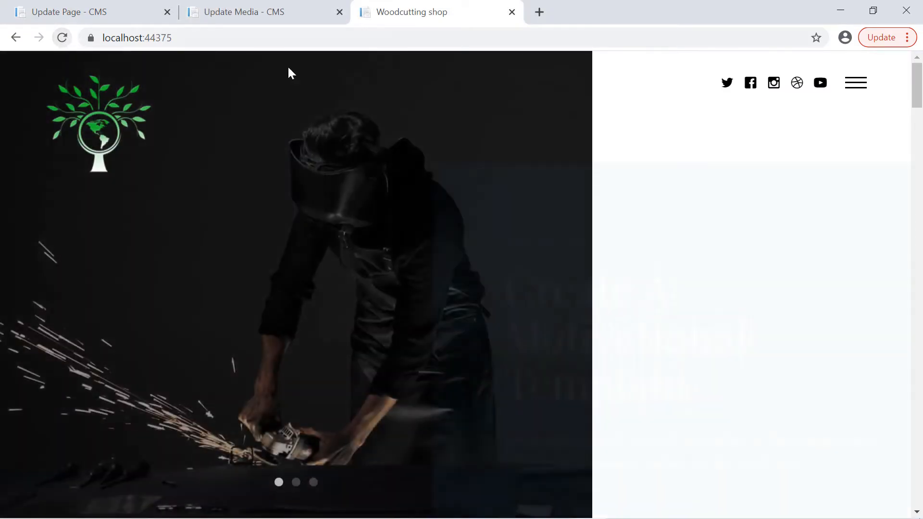
scroll("down", 3)
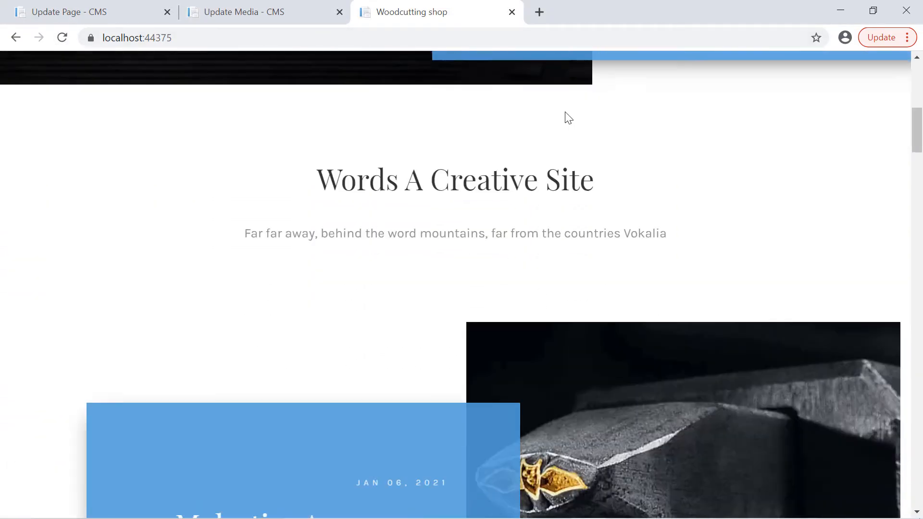
scroll("down", 3)
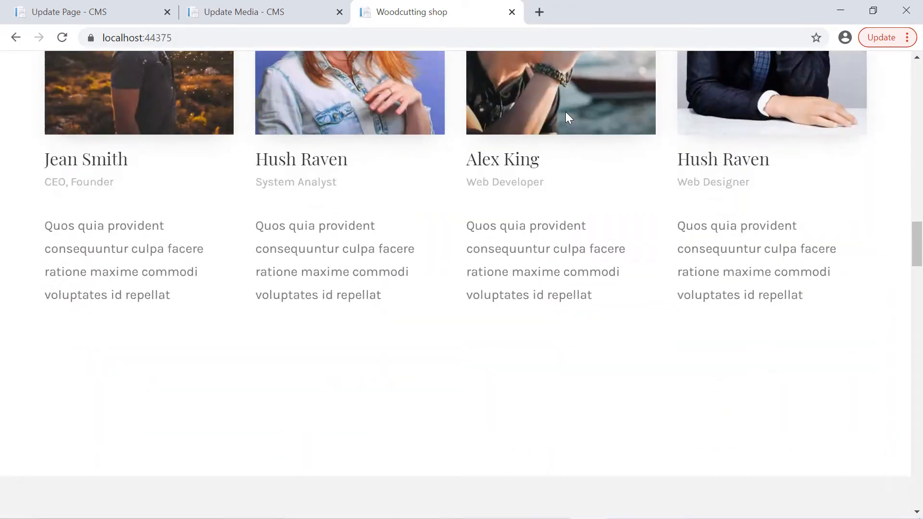
scroll("down", 3)
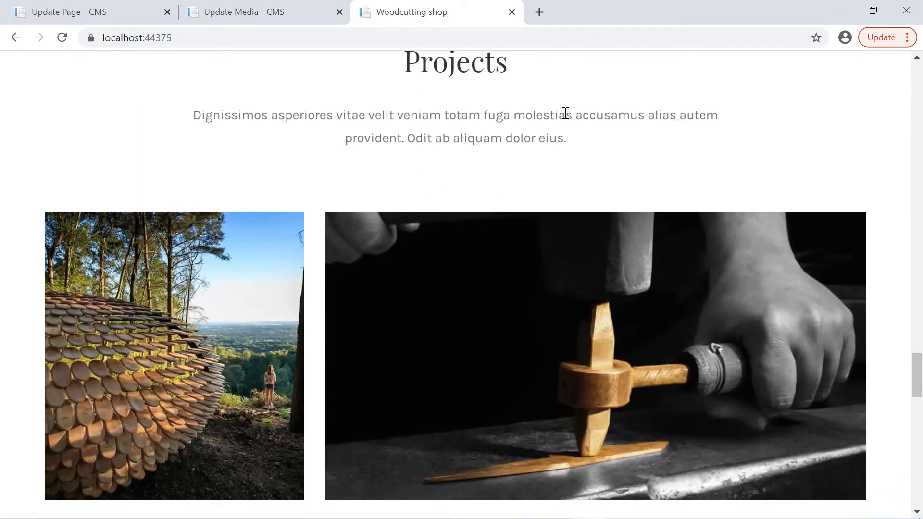
scroll("down", 3)
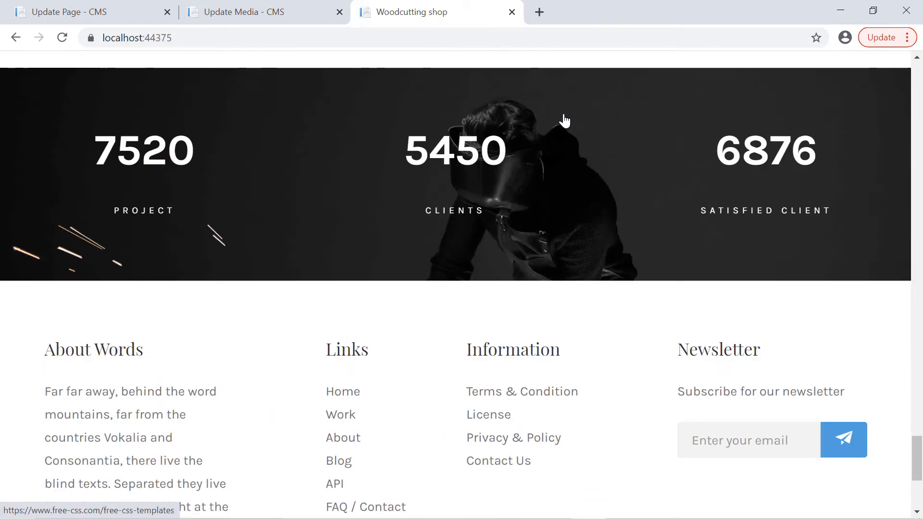
scroll("down", 3)
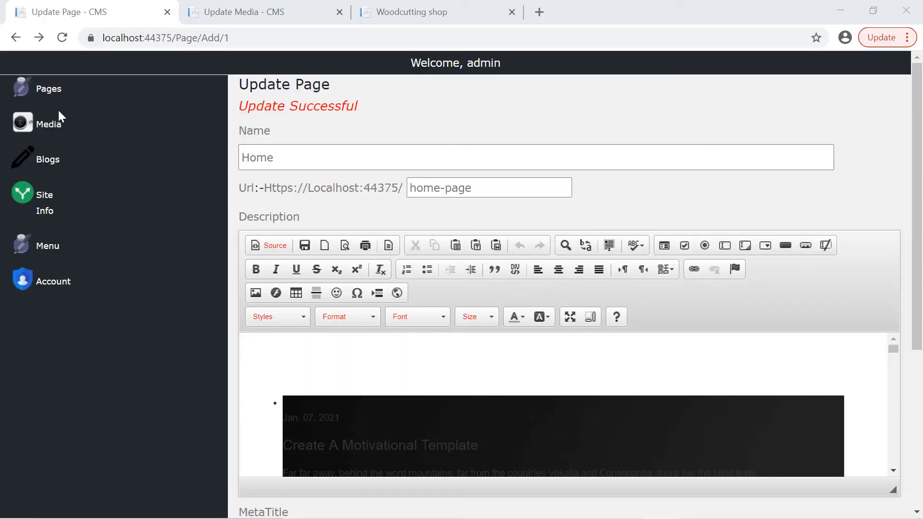
Create an active Contacts page with contact-form HTML and meta title Contact us page
type("Contacts")
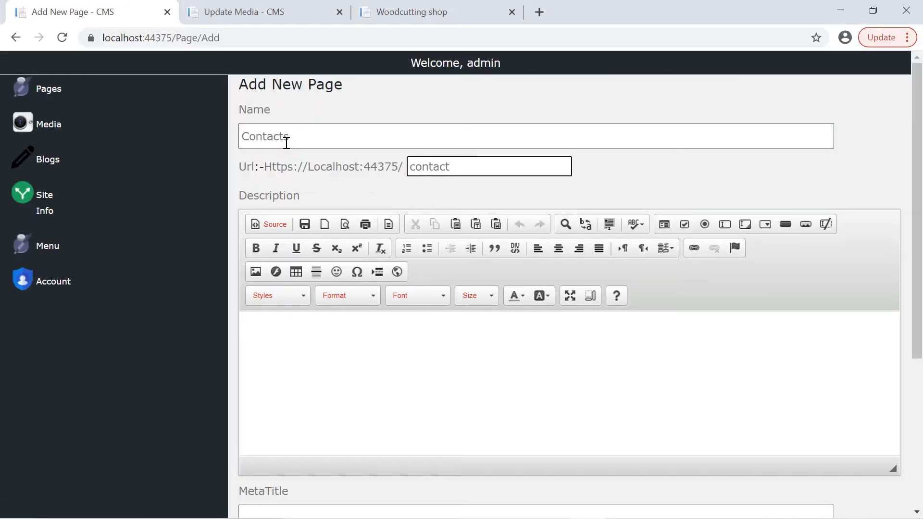
left_click(267, 224)
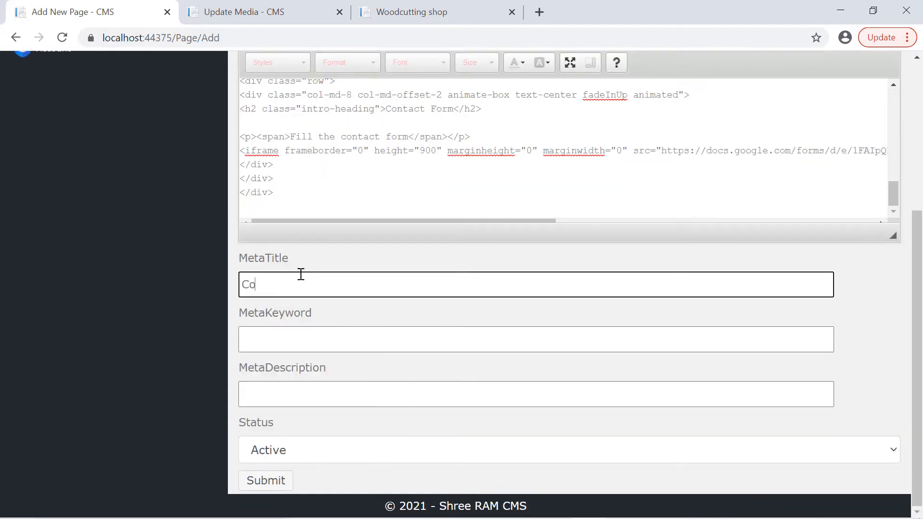
left_click(265, 481)
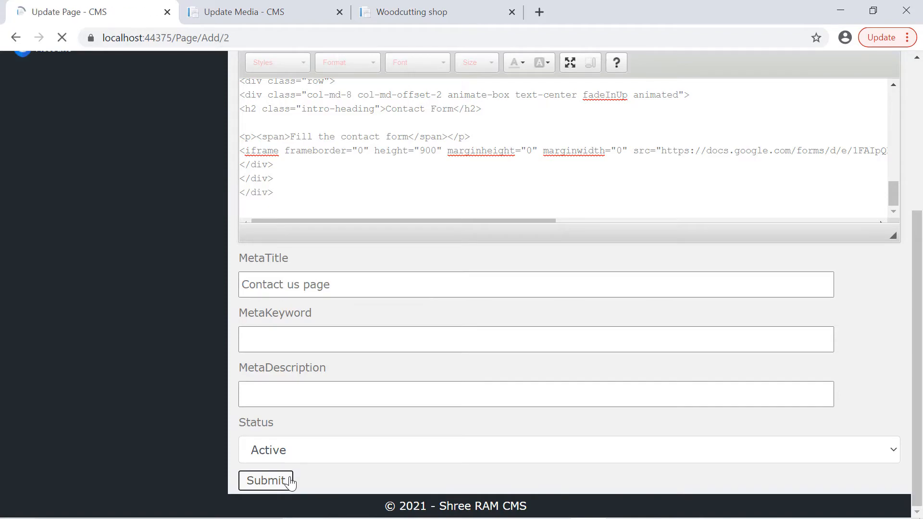
left_click(435, 12)
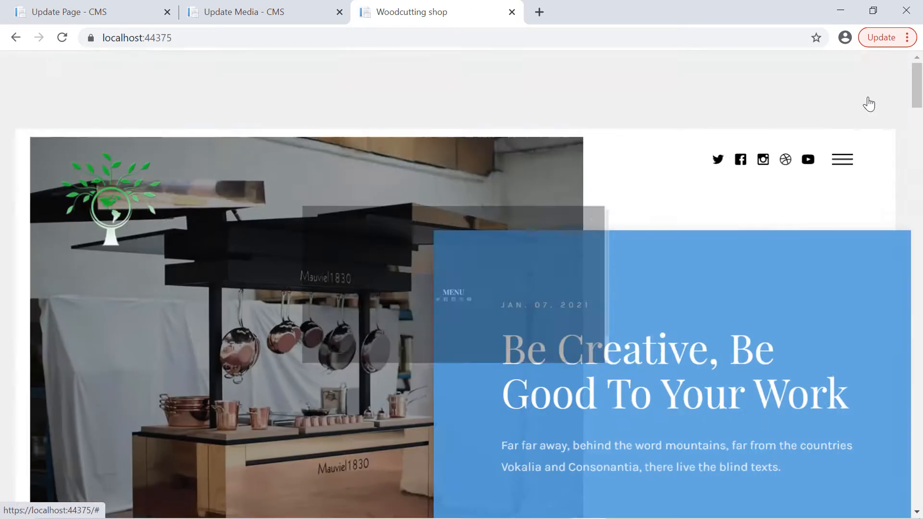
Visit /contact-us on the live site and look through its embedded contact form
left_click(83, 12)
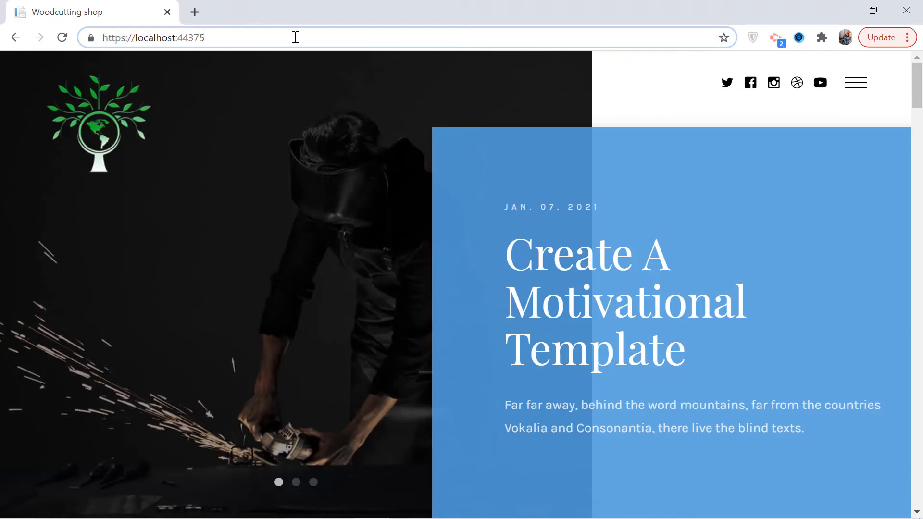
type("/contact-us")
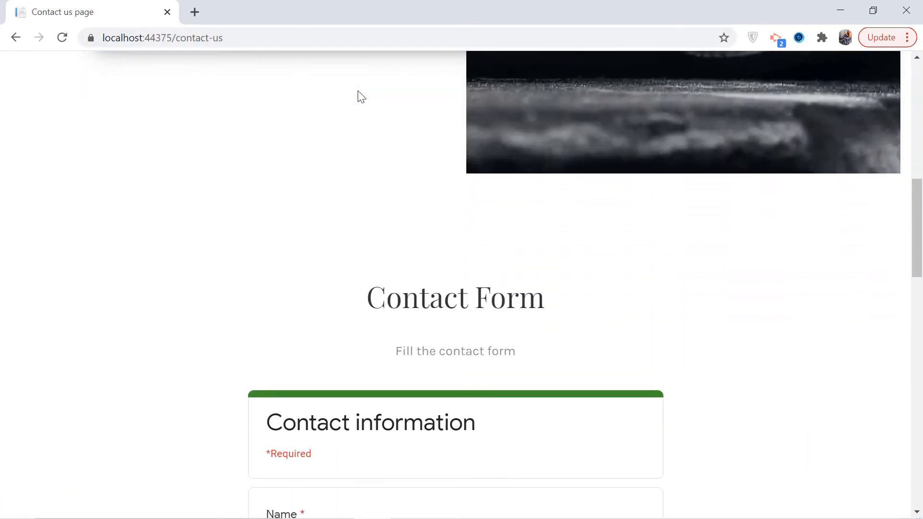
scroll("down", 3)
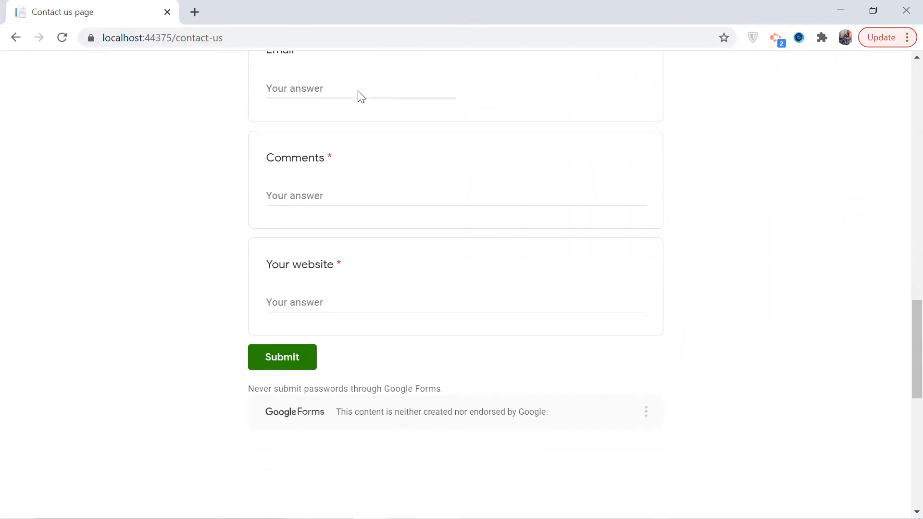
scroll("down", 3)
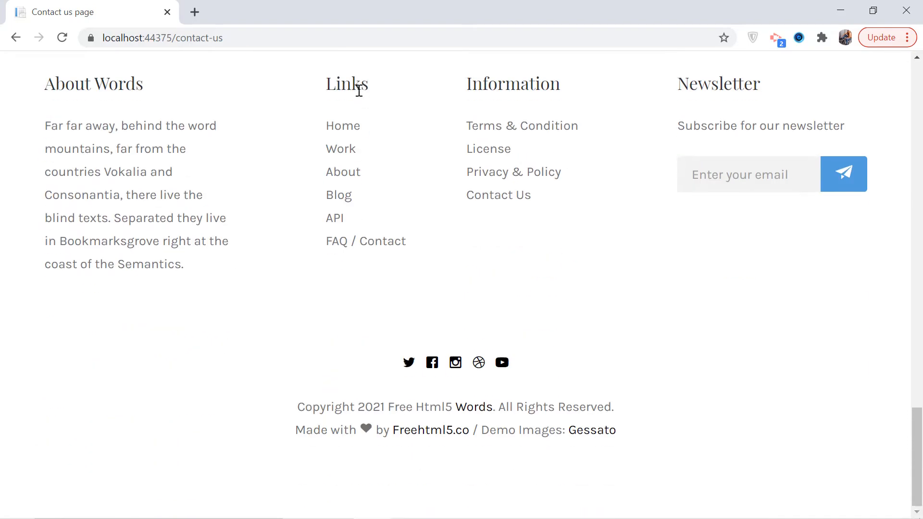
scroll("up", 3)
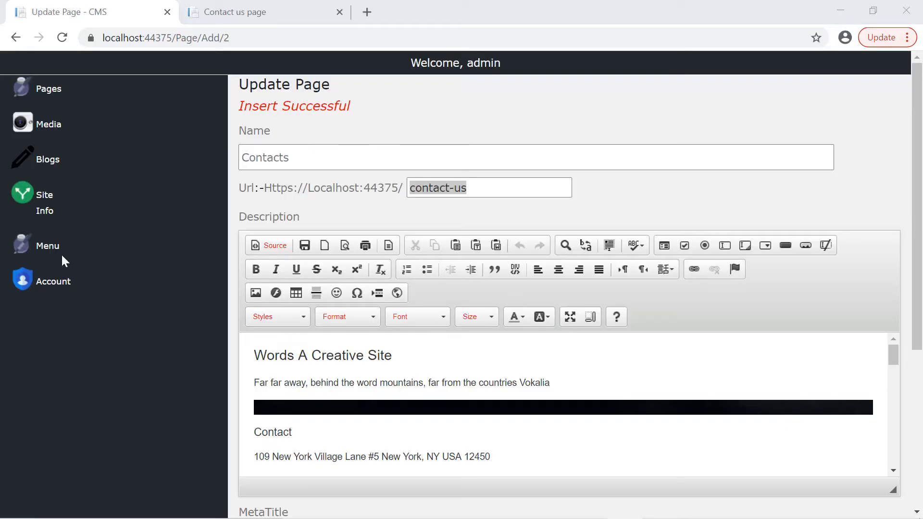
Add a new menu named Main with status Active and submit it
left_click(49, 245)
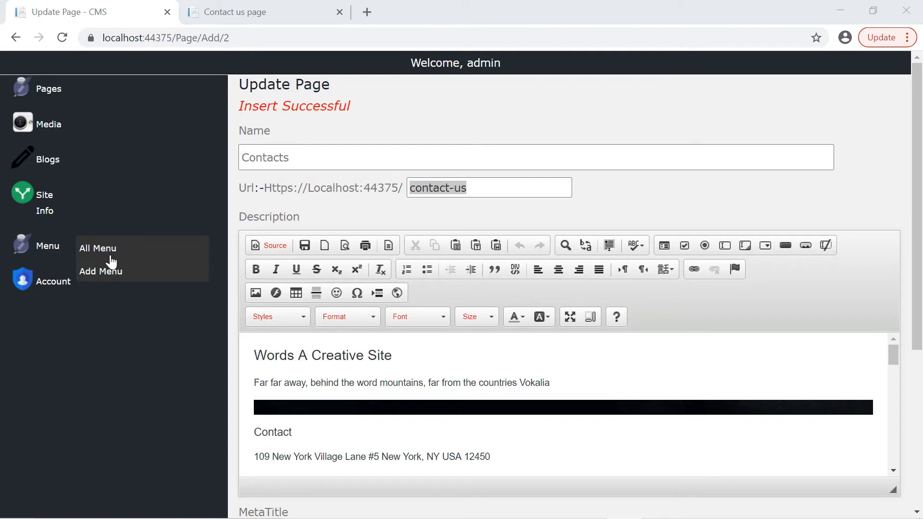
left_click(100, 271)
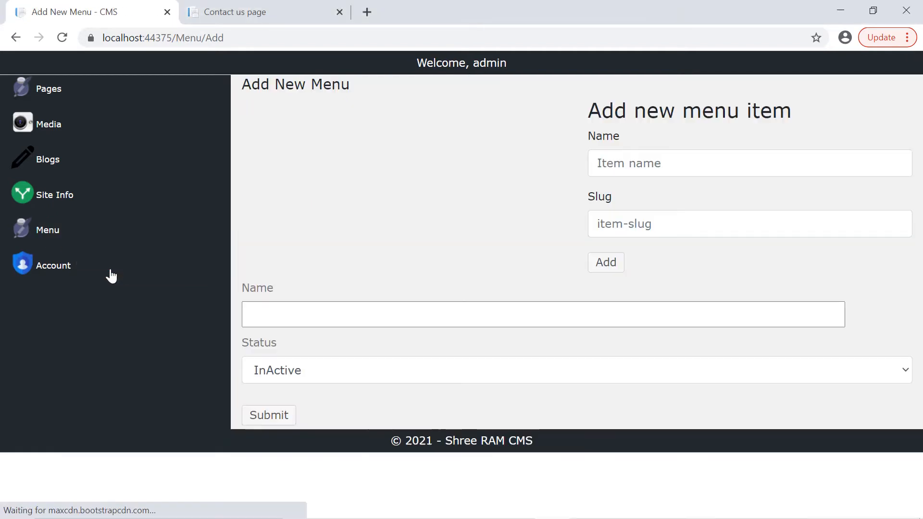
left_click(542, 313)
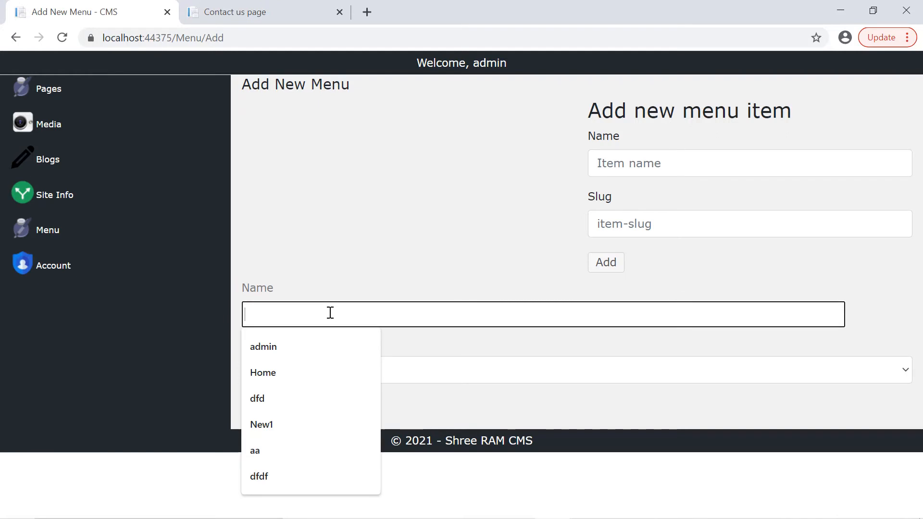
type("Main")
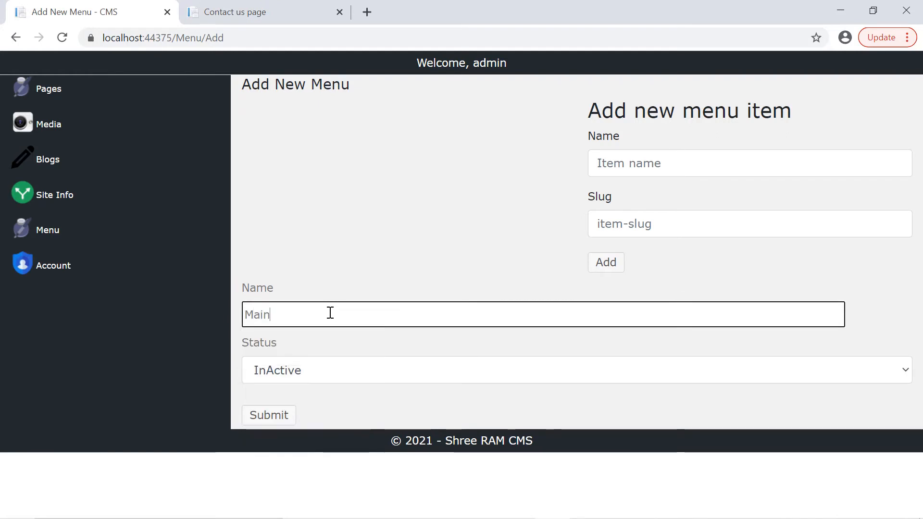
left_click(577, 369)
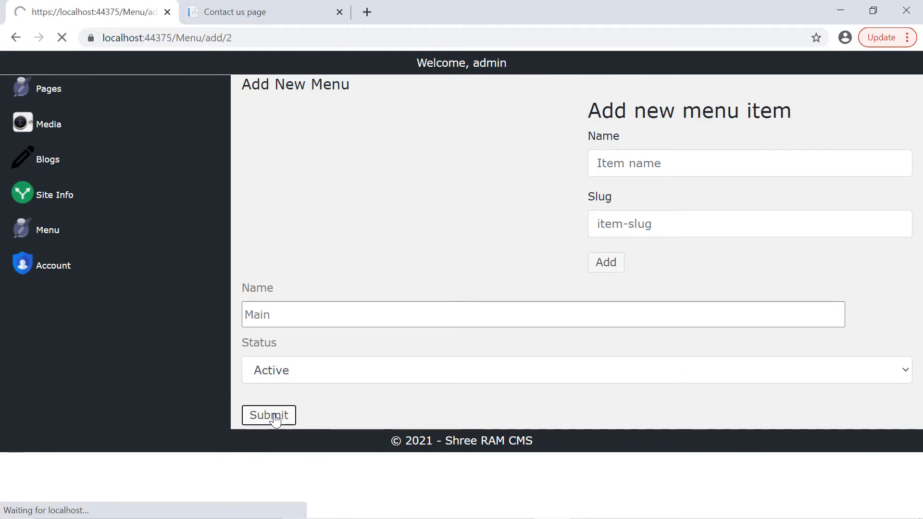
left_click(269, 416)
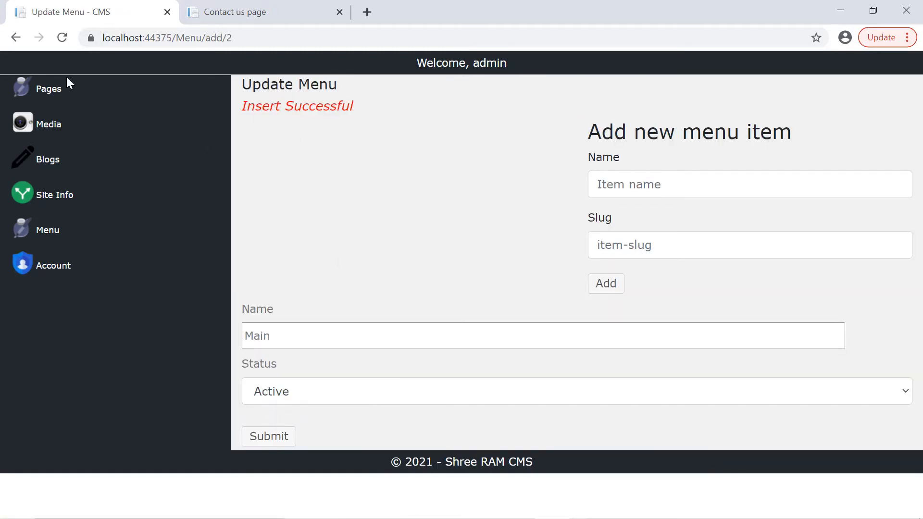
mouse_move(80, 93)
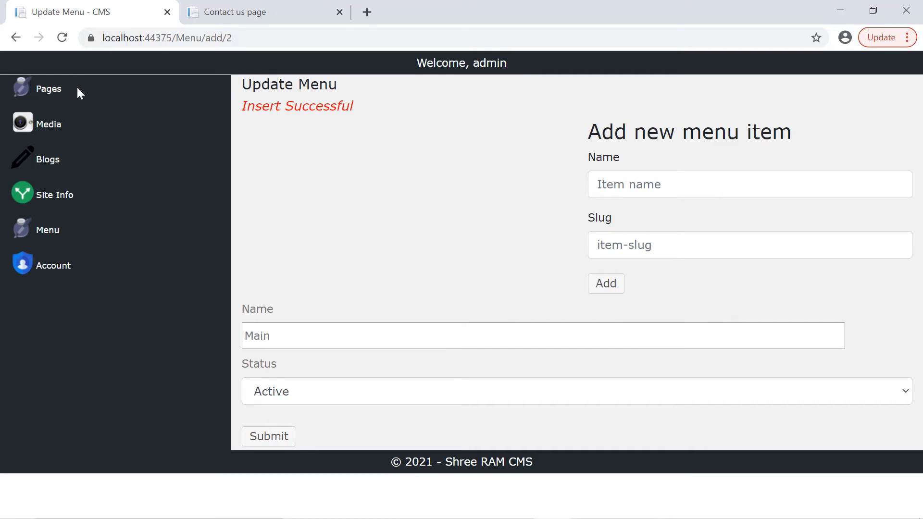
Copy the Home page's home-page slug, then list all menus showing Main and admin
left_click(48, 89)
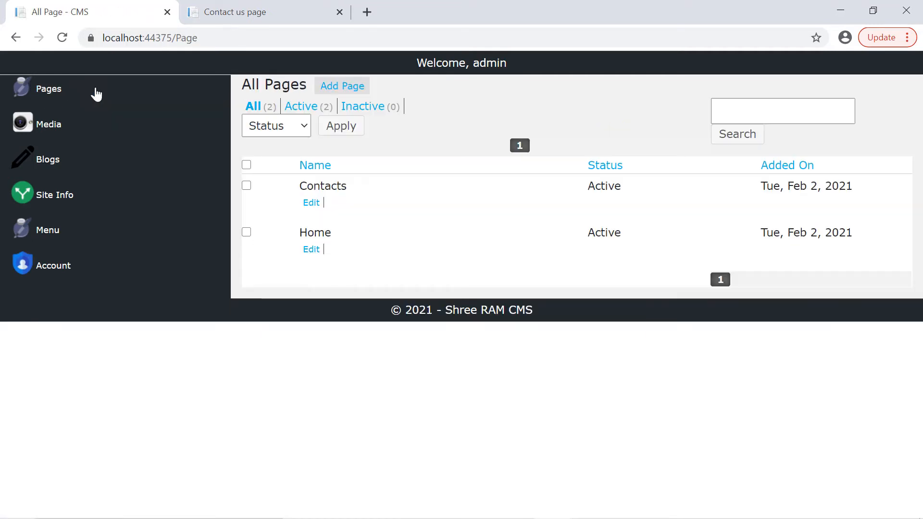
mouse_move(310, 249)
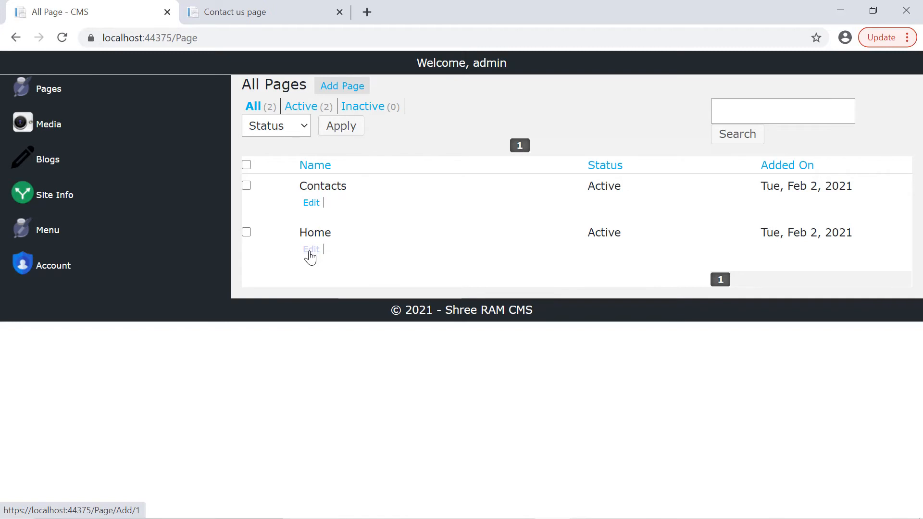
left_click(310, 249)
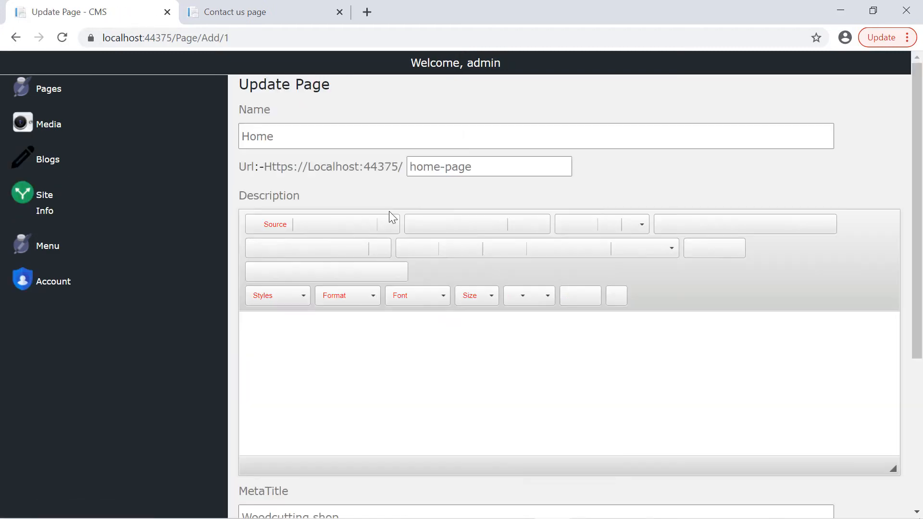
right_click(487, 167)
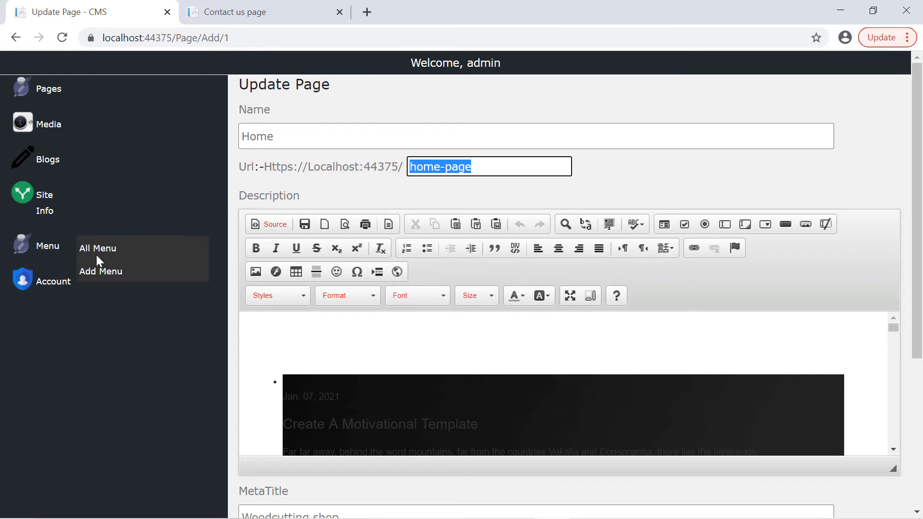
left_click(98, 248)
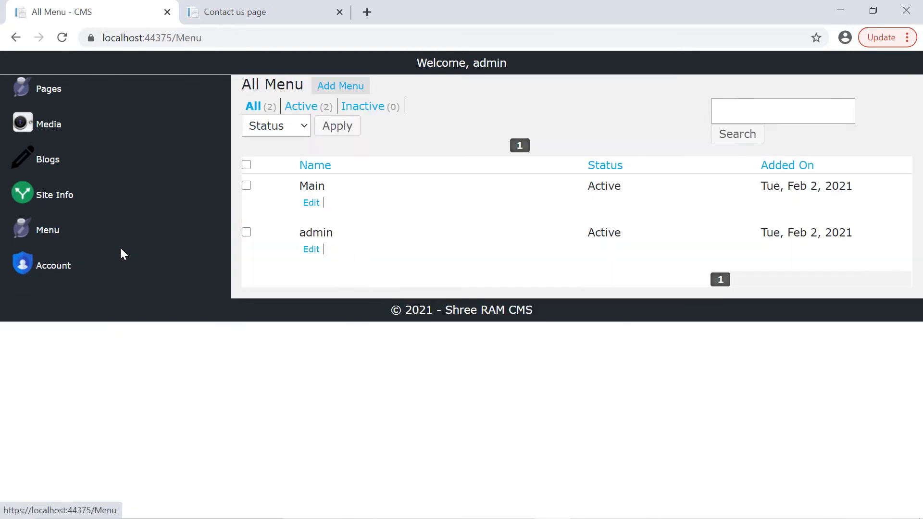
mouse_move(258, 216)
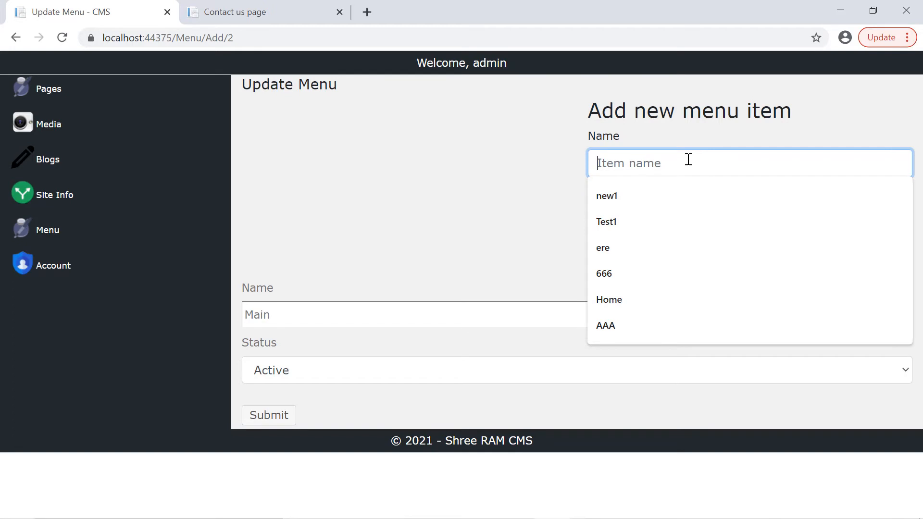
Add a Home item with slug home-page, then copy the contact-us slug from the Contacts page
type("Home")
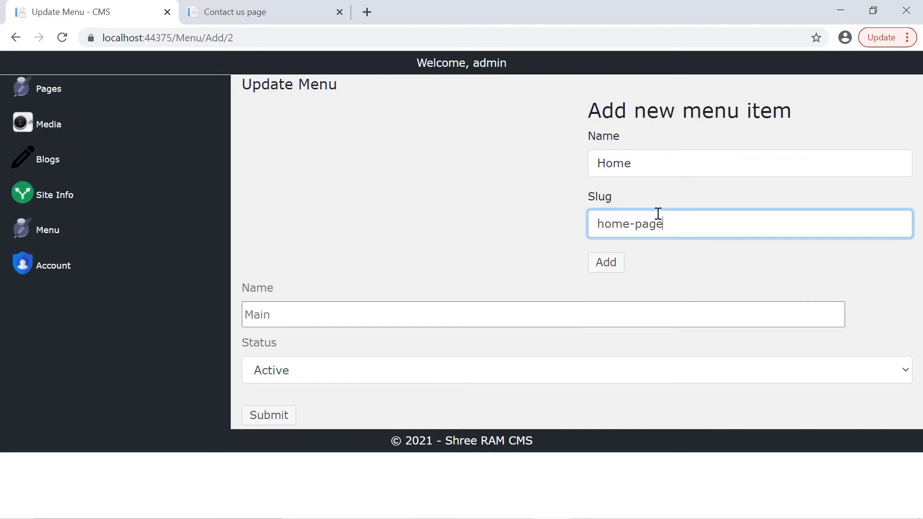
left_click(605, 263)
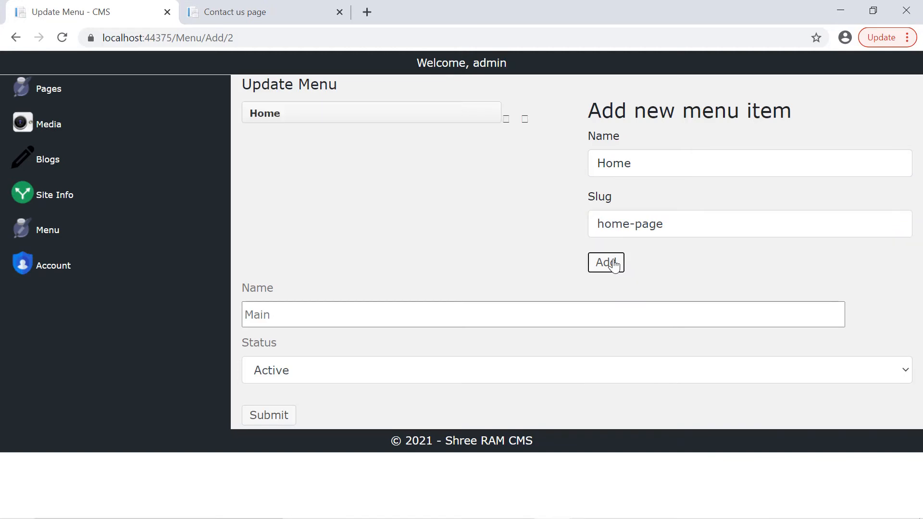
left_click(48, 89)
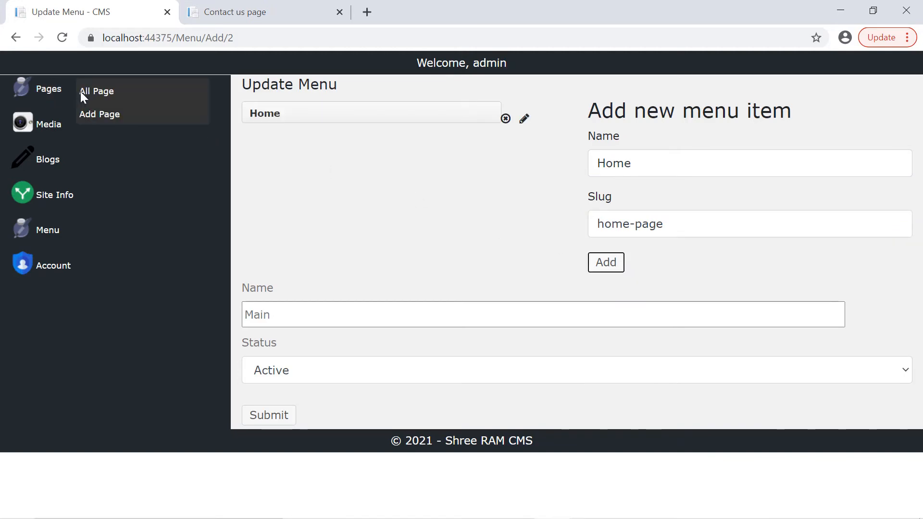
left_click(96, 91)
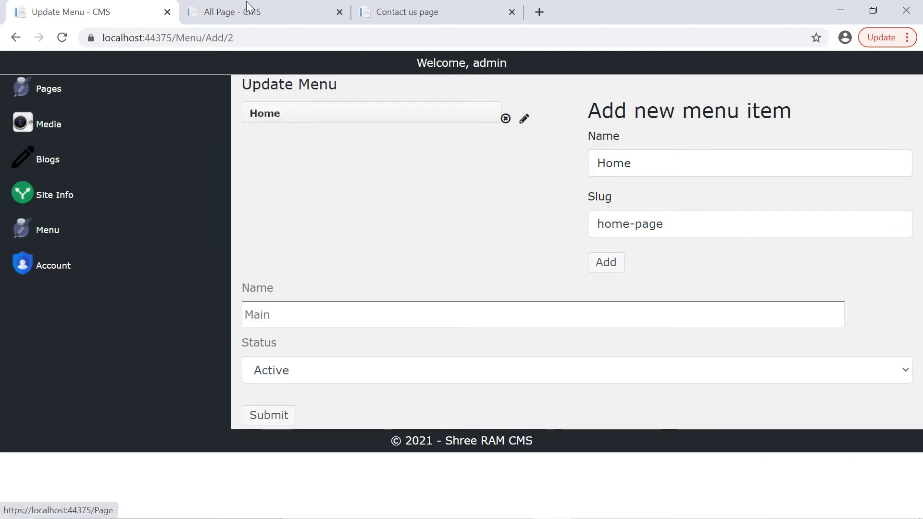
left_click(265, 11)
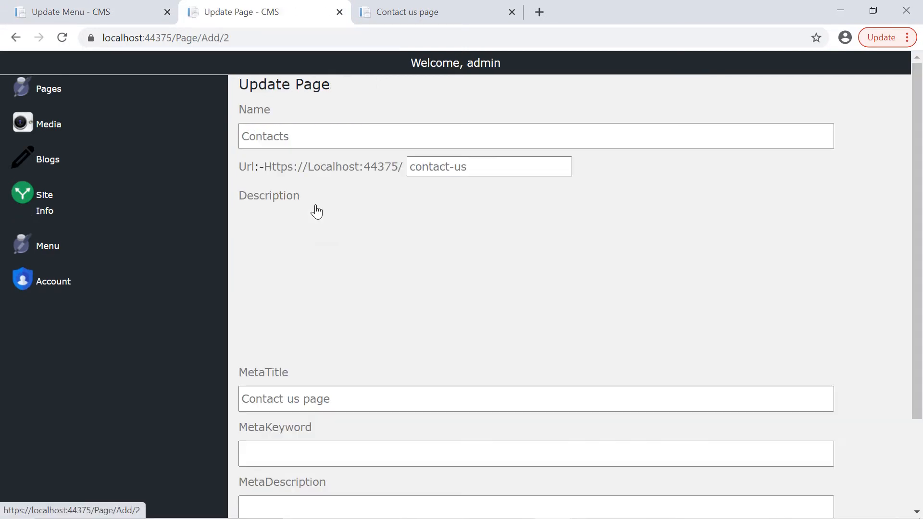
right_click(437, 166)
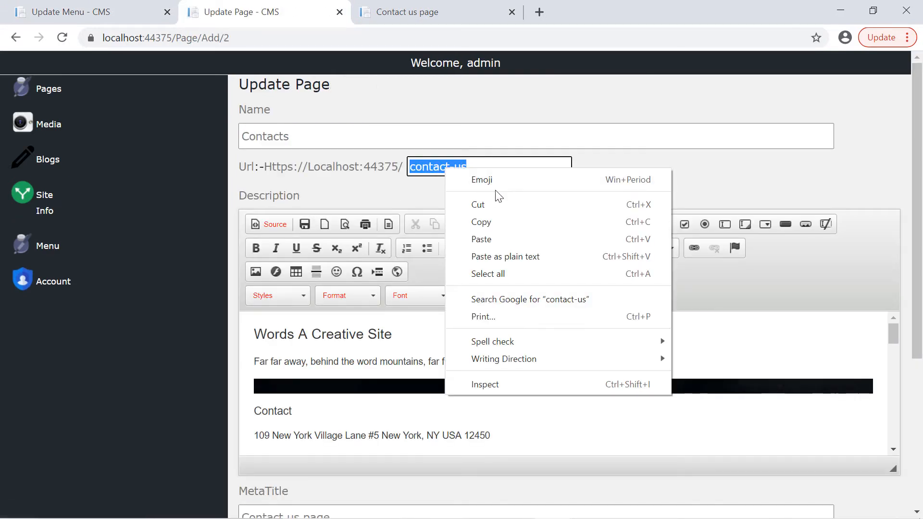
left_click(89, 11)
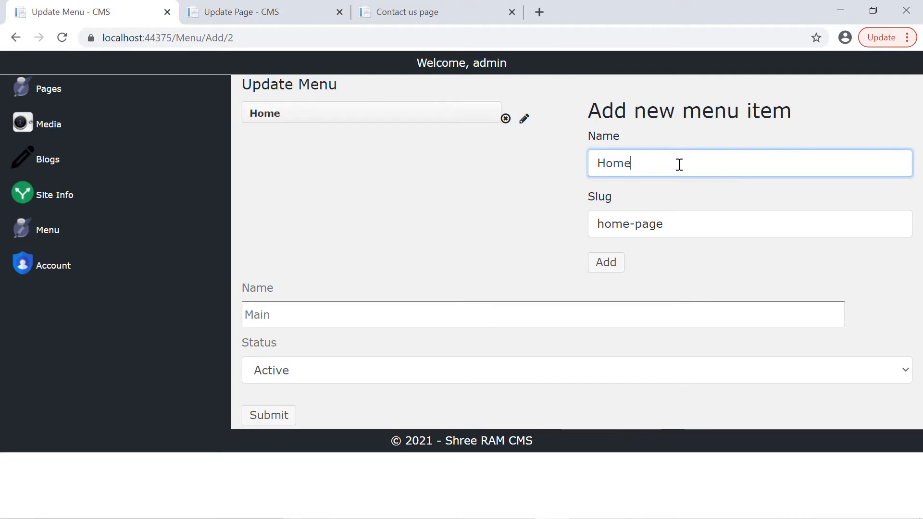
Add a Contact item with slug contact-us and save the Main menu
type("Con")
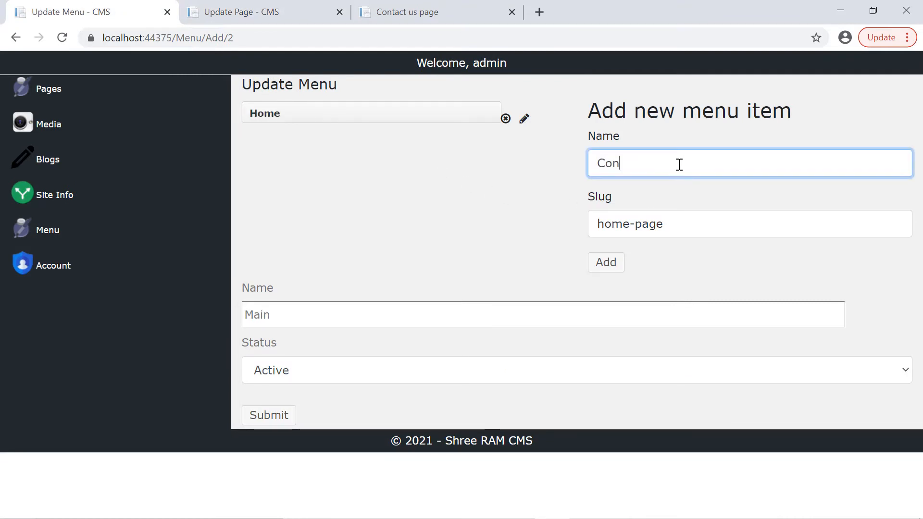
type("tact")
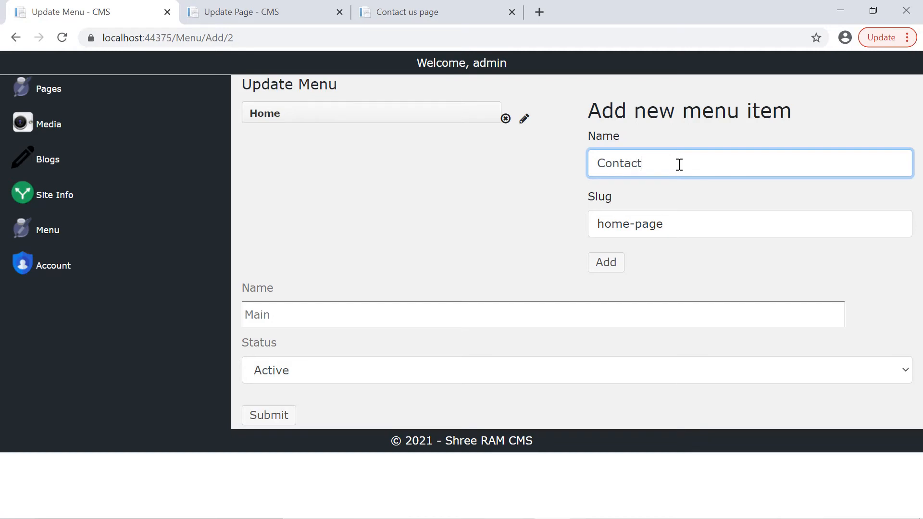
type("contact-us")
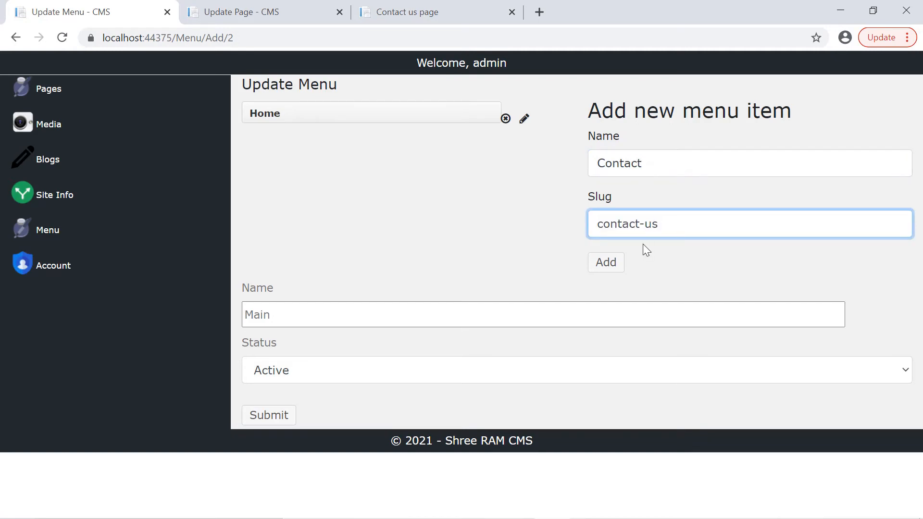
left_click(605, 263)
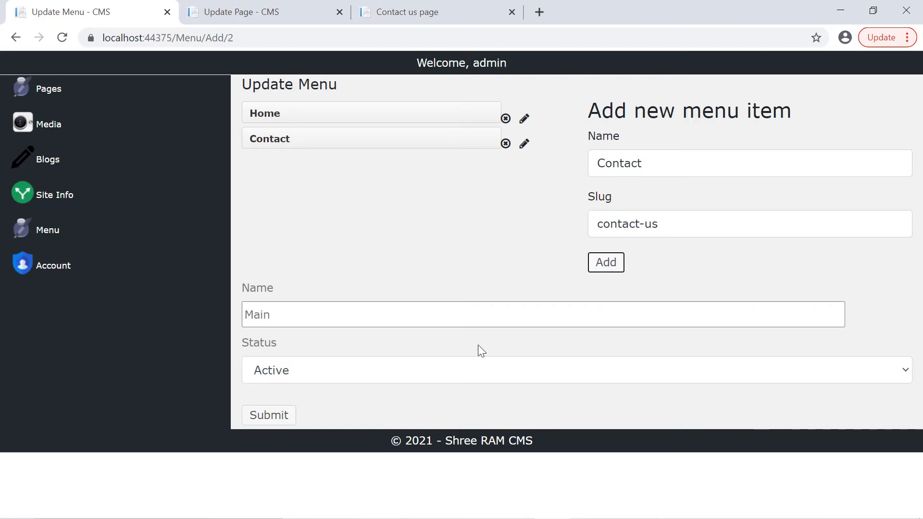
left_click(605, 262)
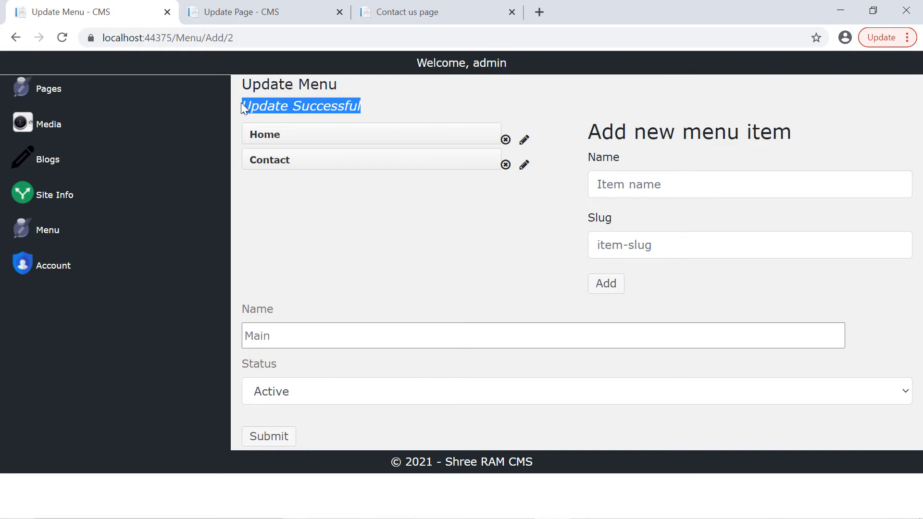
mouse_move(418, 12)
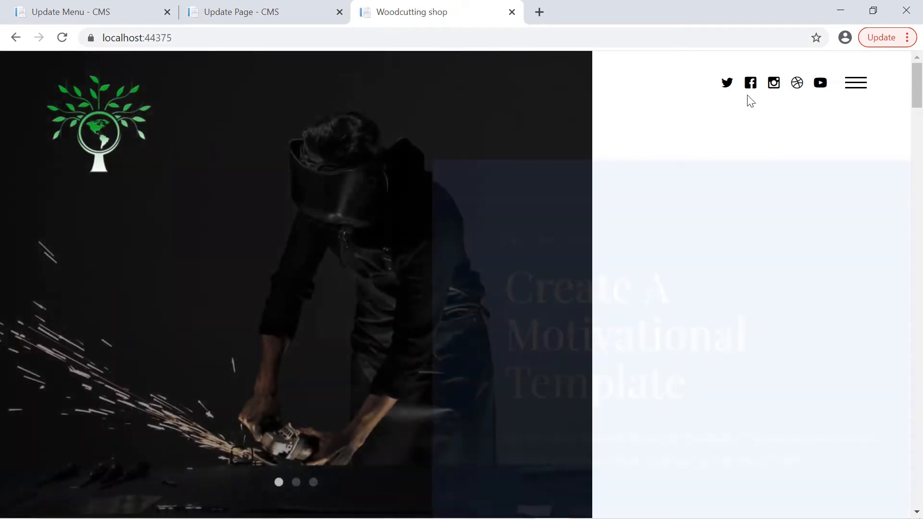
Confirm the live site menu lists Home and Contact, then browse the Home page
left_click(856, 83)
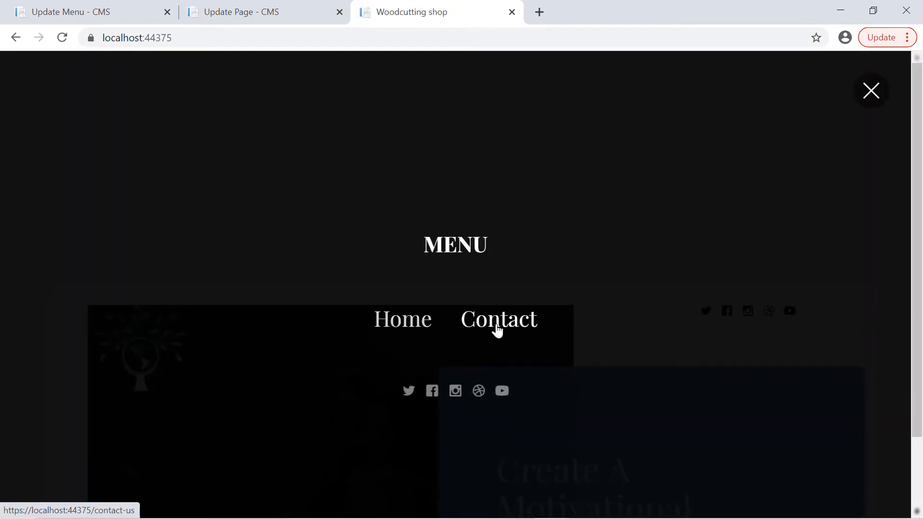
left_click(499, 319)
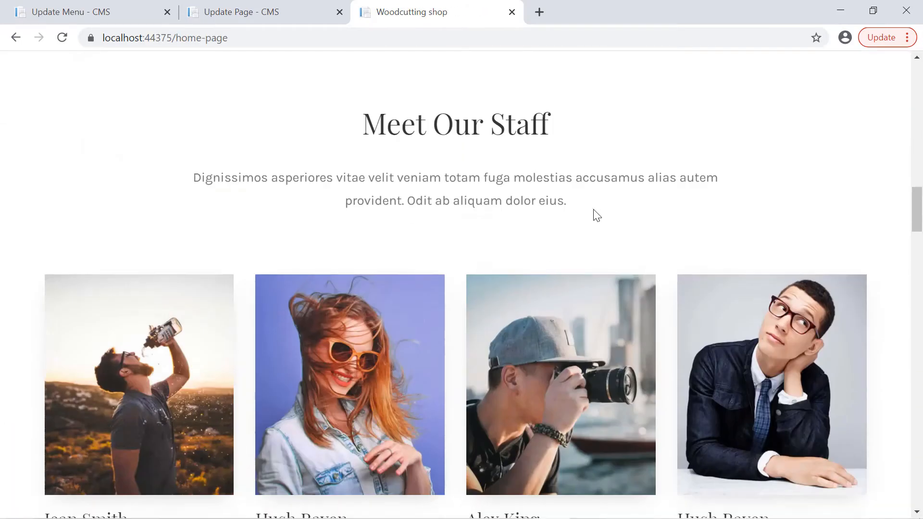
scroll("down", 3)
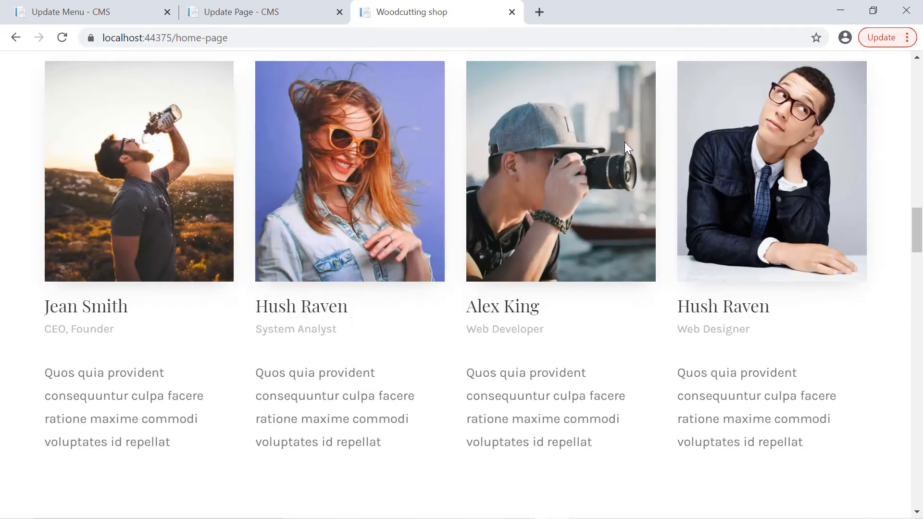
Move Contact above Home in the Main menu and return to the live site
left_click(88, 12)
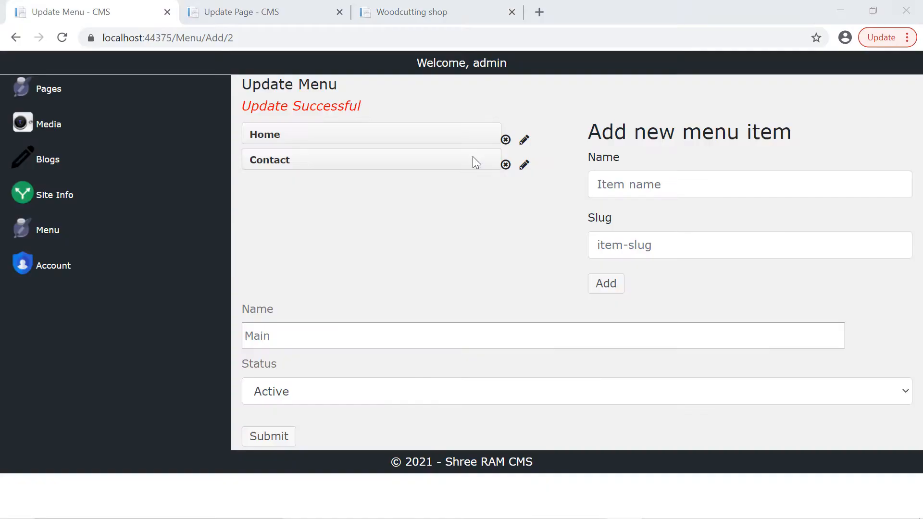
mouse_move(338, 174)
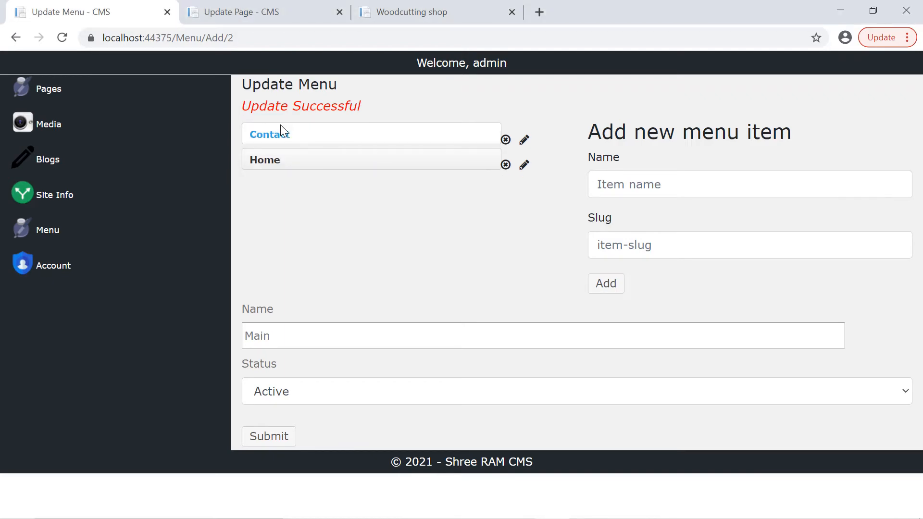
left_click(268, 437)
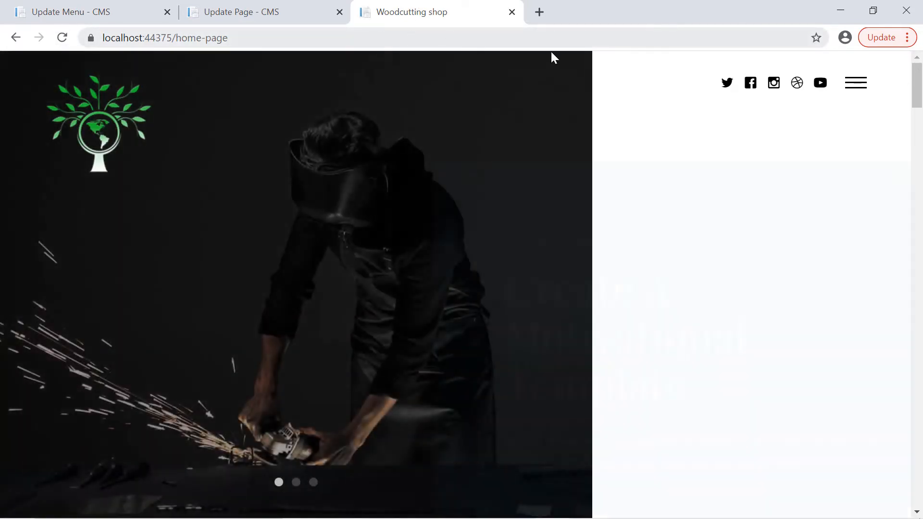
left_click(855, 83)
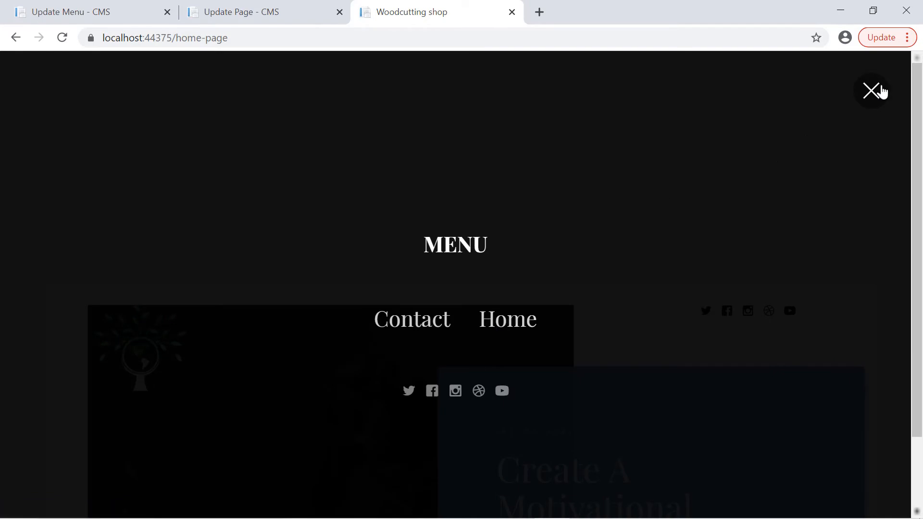
left_click(88, 12)
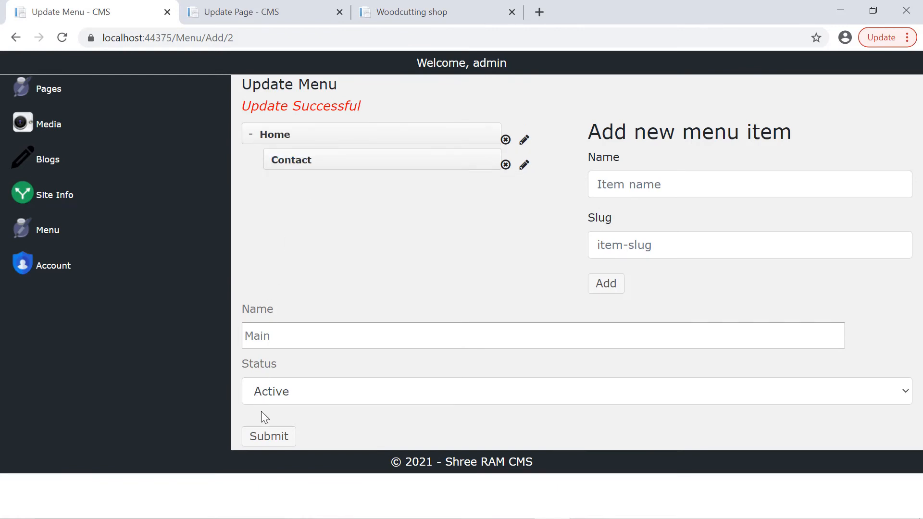
Save the Main menu with Contact nested under Home and return to the live site
left_click(269, 436)
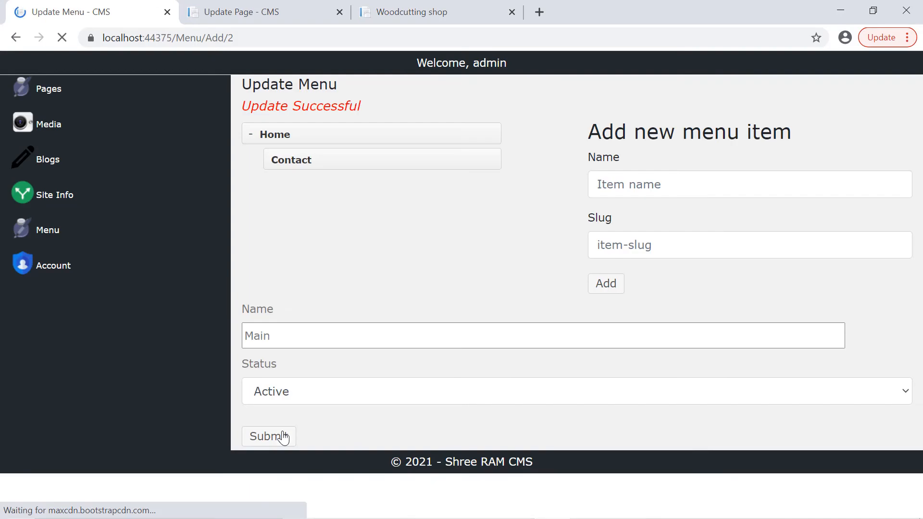
left_click(437, 12)
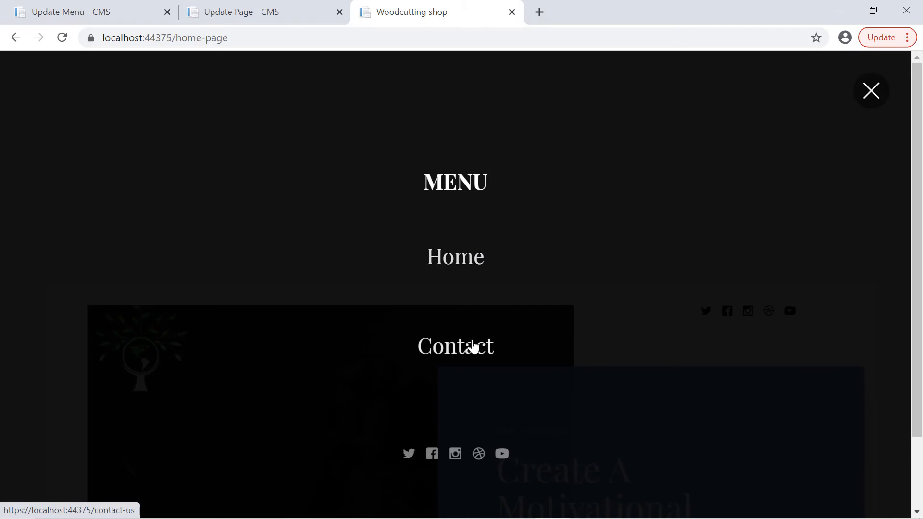
Close the site's navigation menu and return to the admin menu editor
left_click(871, 90)
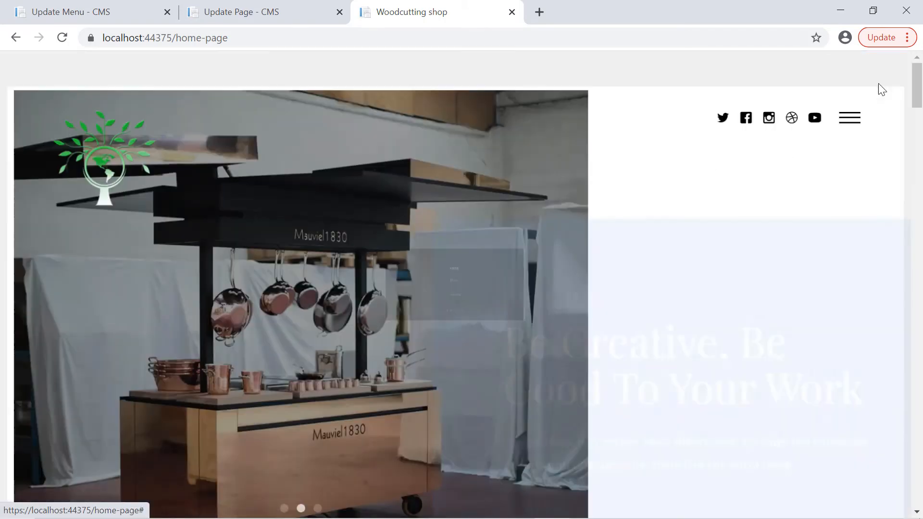
left_click(83, 11)
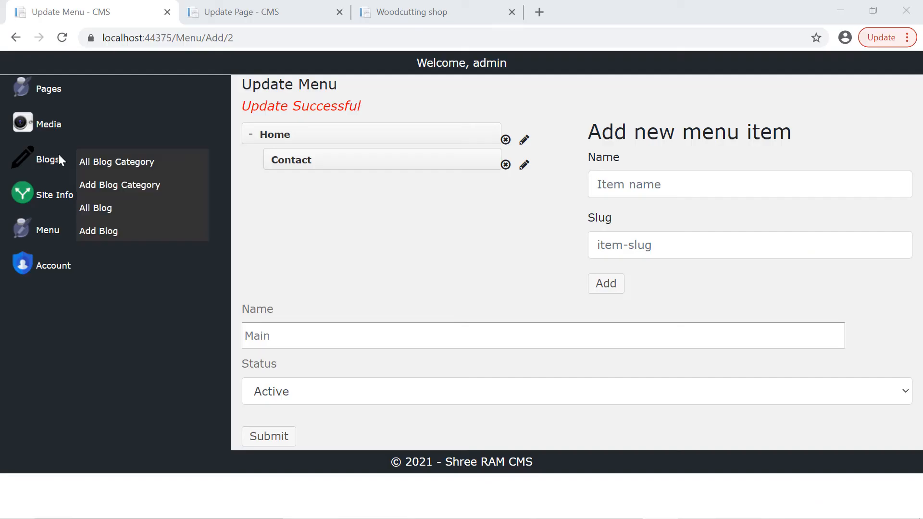
Fill a Flowers blog category described as 'This is flower category'
left_click(119, 185)
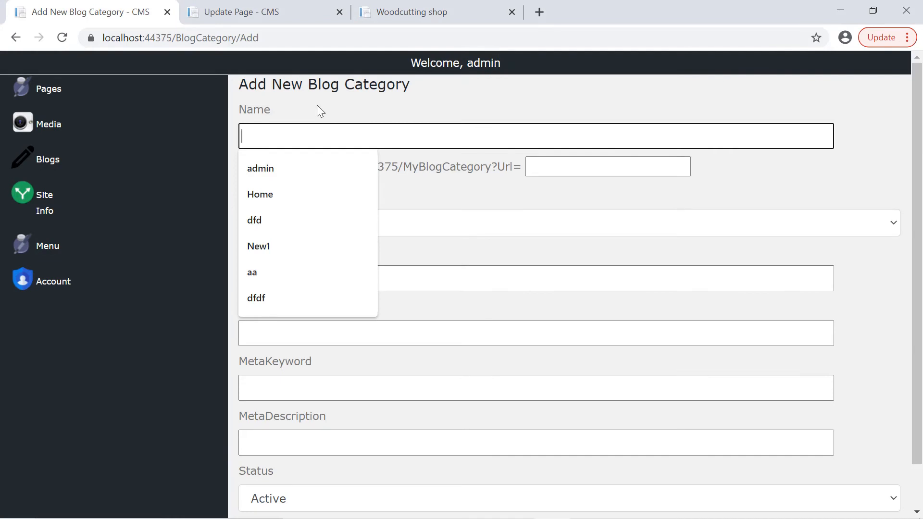
type("Flowers")
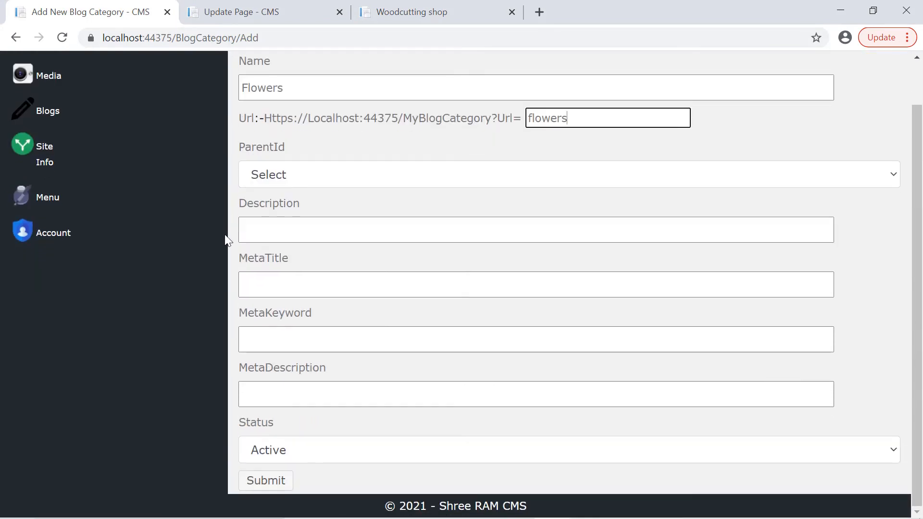
type("T")
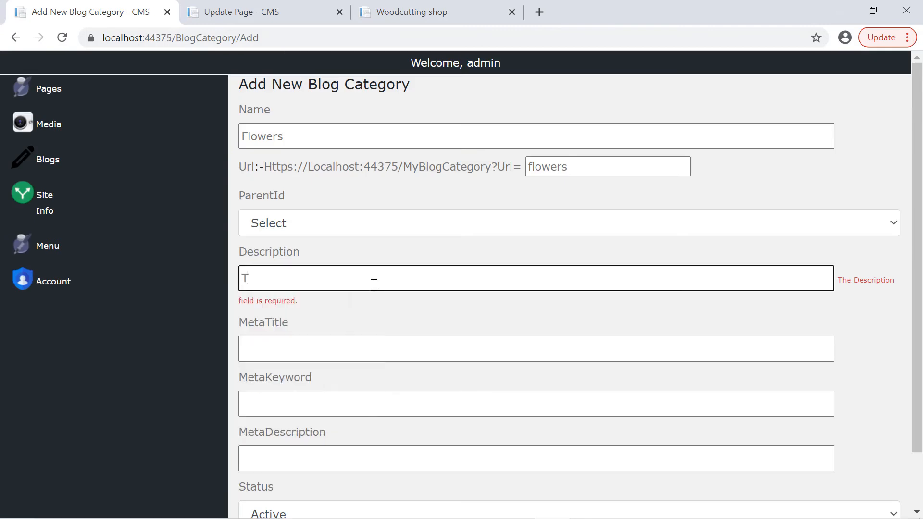
type("his is flower category")
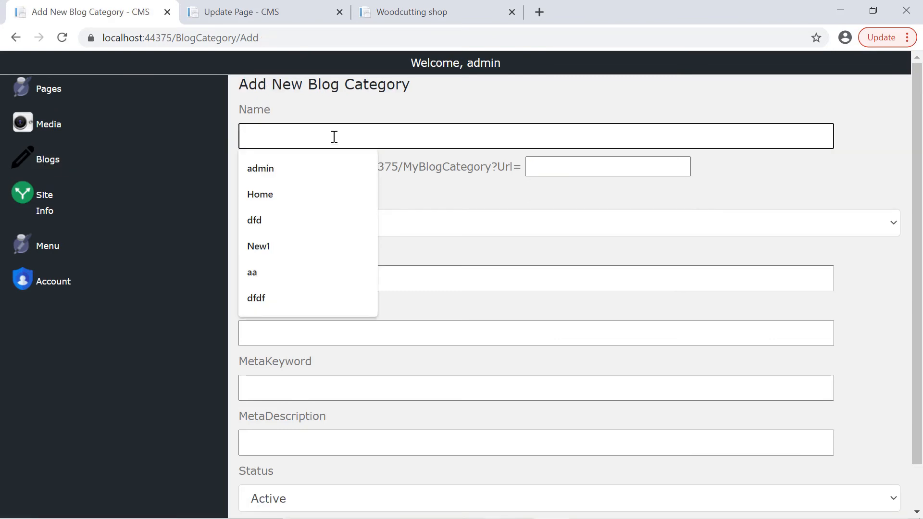
Save an active Wood Working category described as 'This is wood working category'
type("Wood Working")
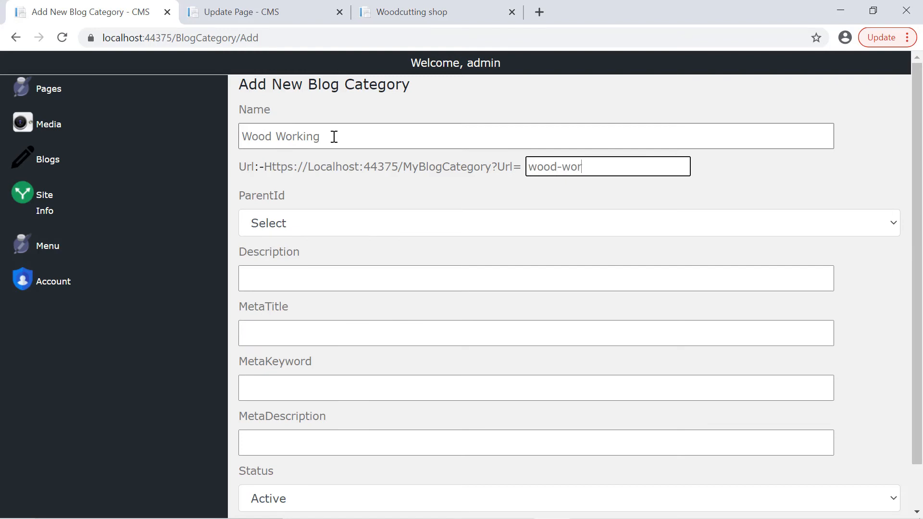
type("This is wood working category")
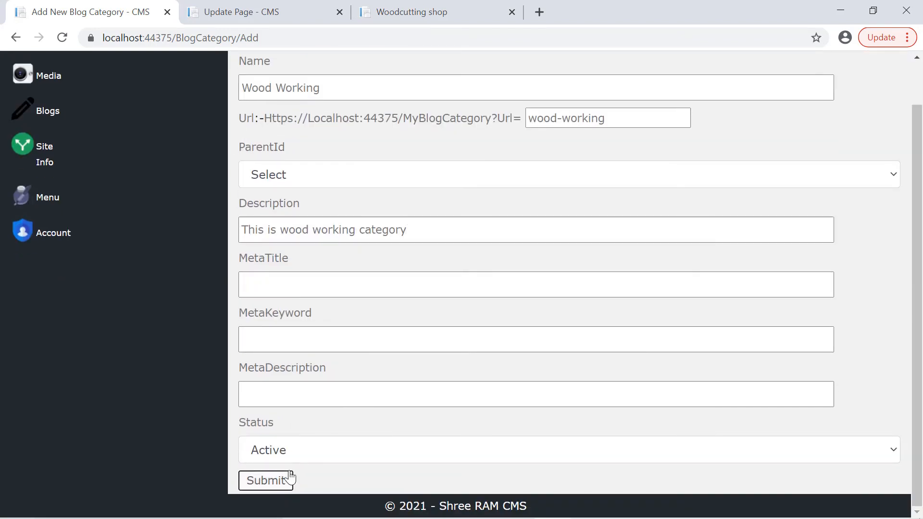
left_click(266, 481)
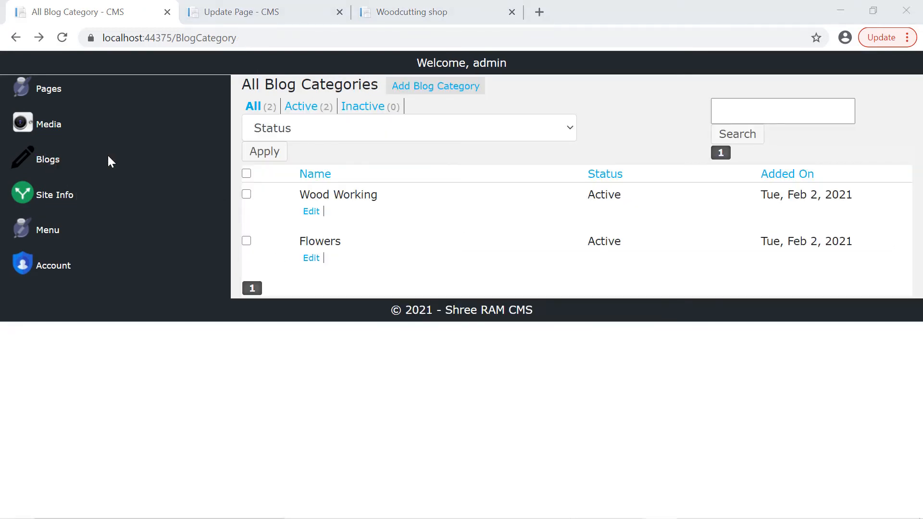
Name a new blog Rose and upload the blue rose photo as its primary image
left_click(48, 159)
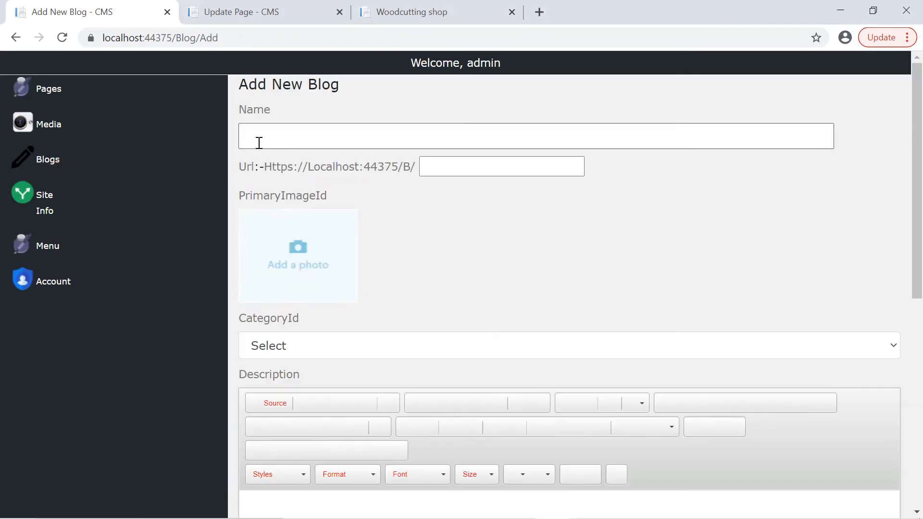
type("Rose")
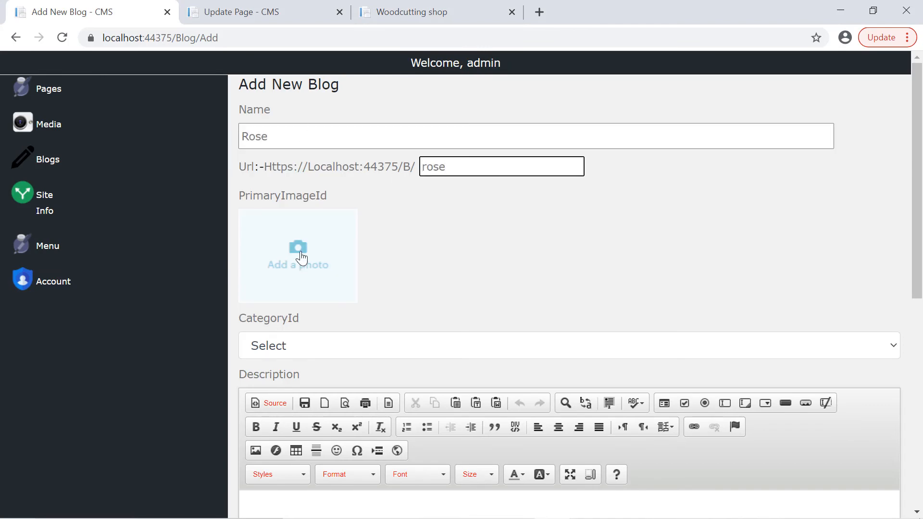
left_click(297, 256)
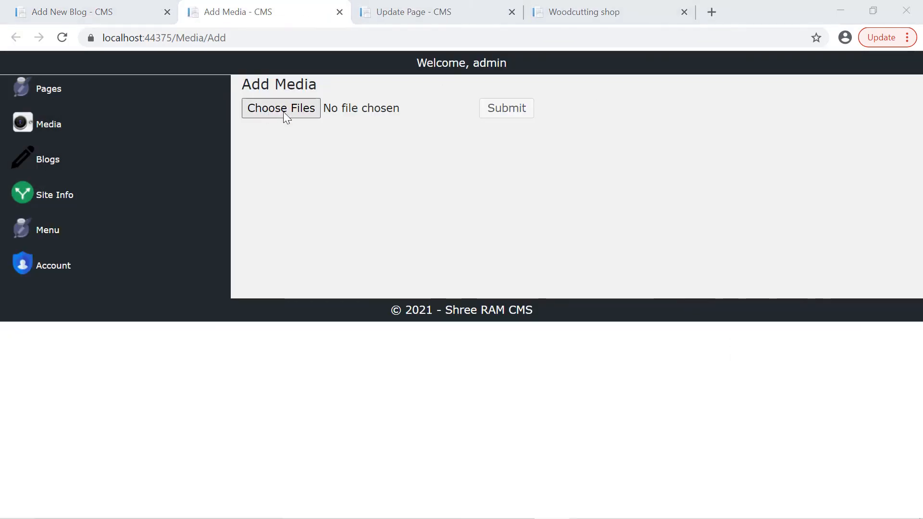
left_click(280, 107)
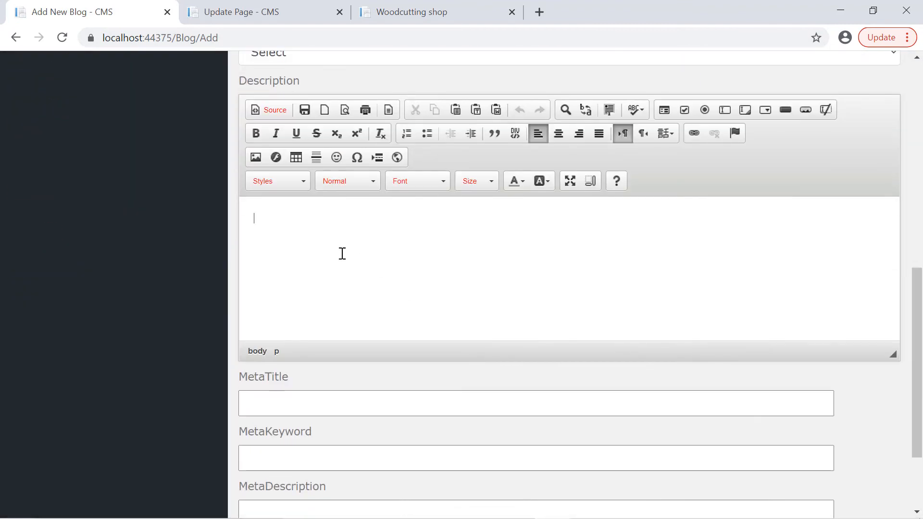
Save the Rose blog with text 'This is rose flower.' and start another new blog
type("This is rose flower.")
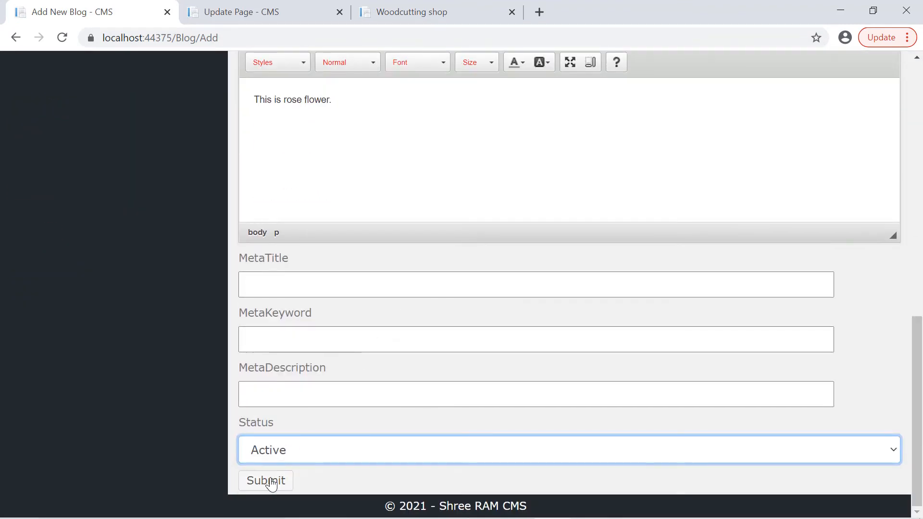
left_click(566, 196)
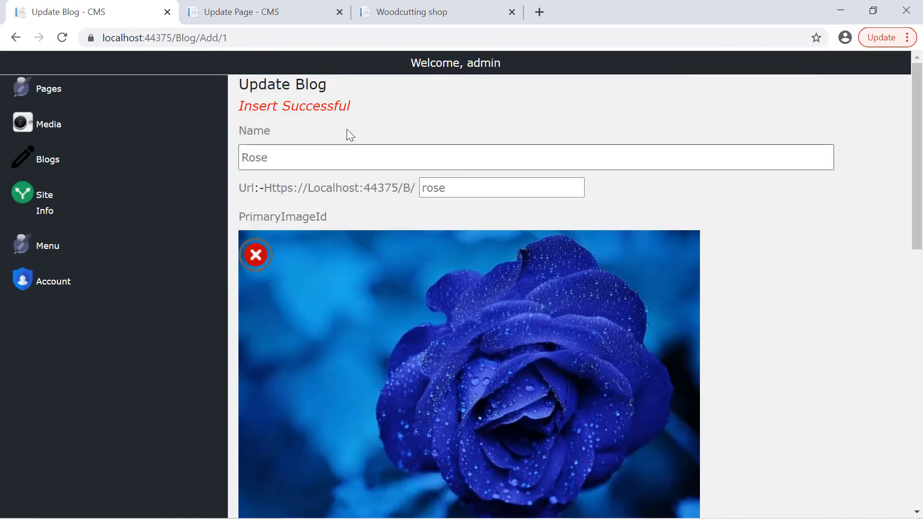
left_click(48, 159)
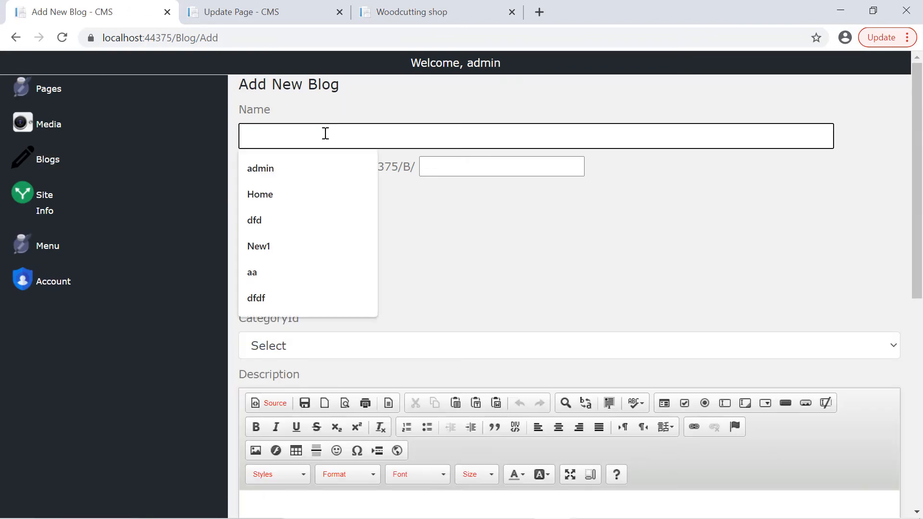
Name the blog Tools and upload the tools photo as its primary image
type("Tools")
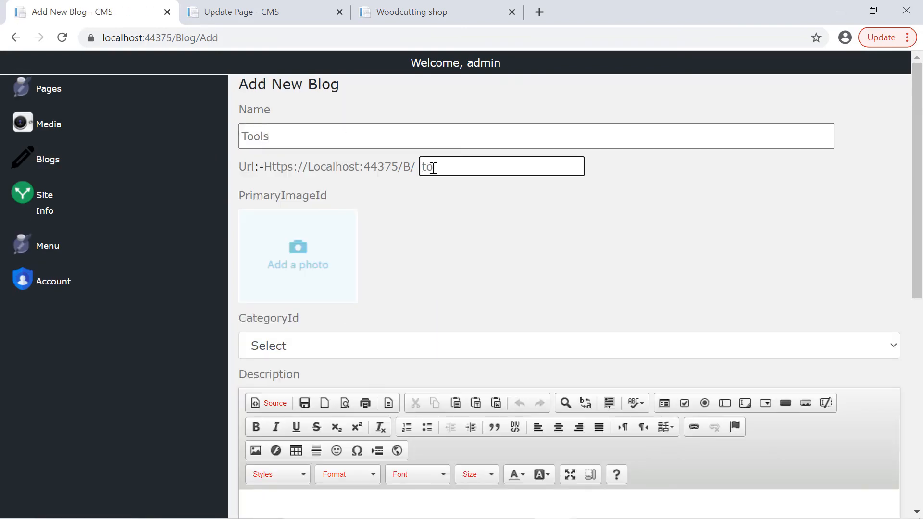
left_click(297, 255)
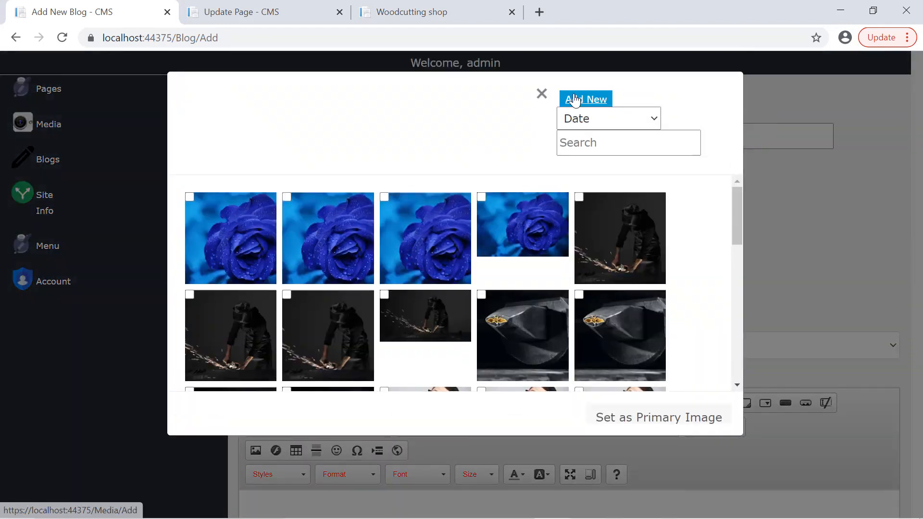
left_click(585, 99)
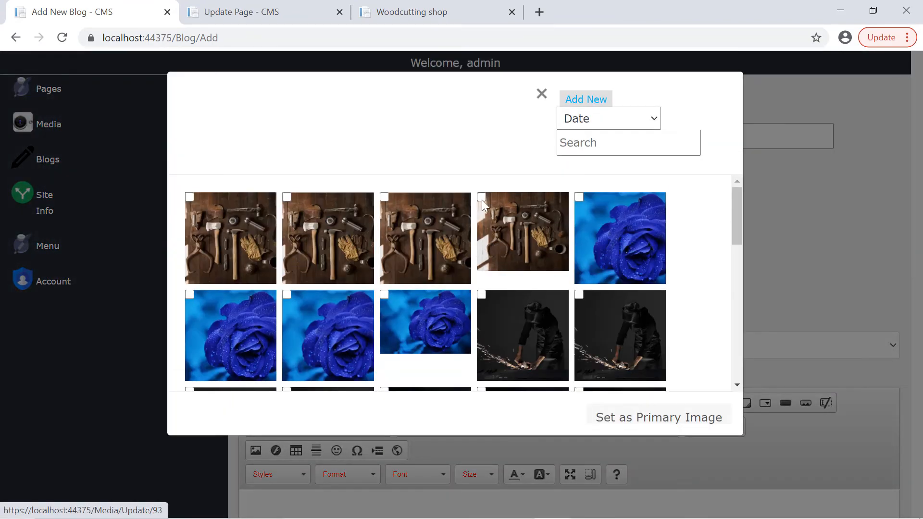
left_click(568, 338)
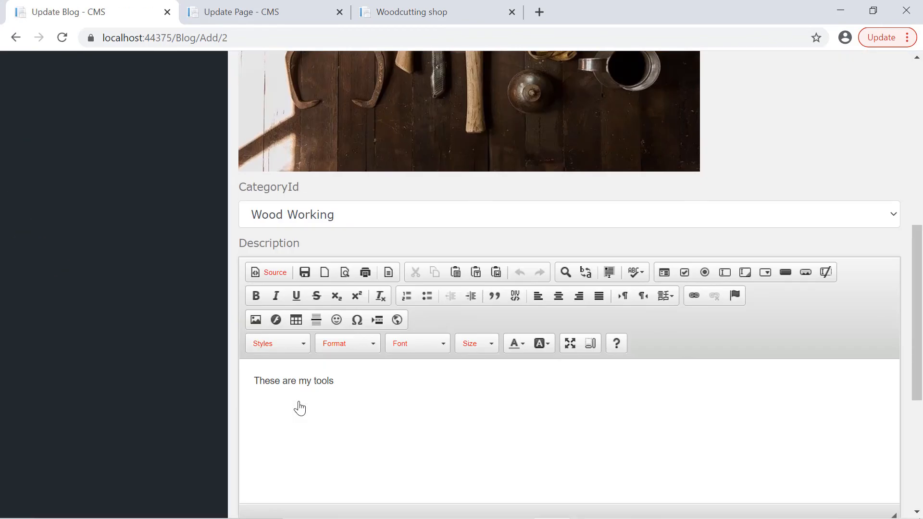
Save the Tools blog in the Wood Working category with text 'These are my tools'
scroll("down", 3)
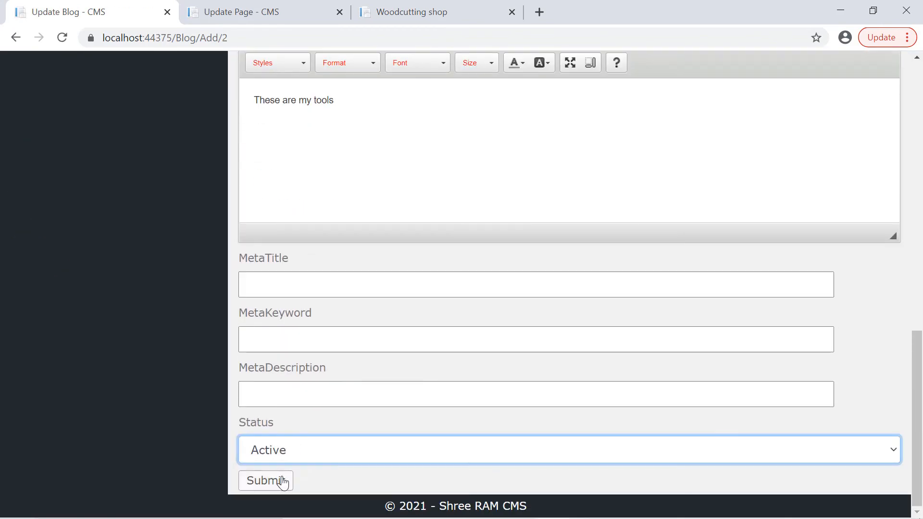
left_click(265, 481)
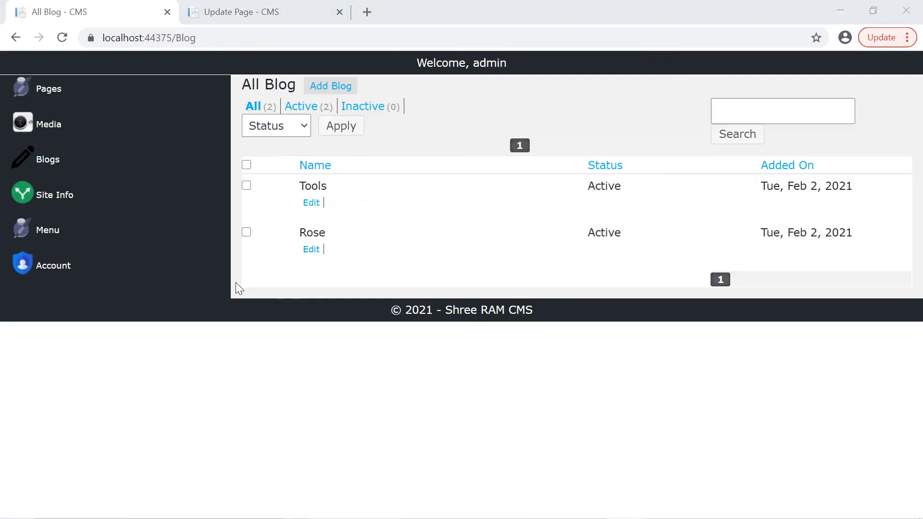
left_click(47, 230)
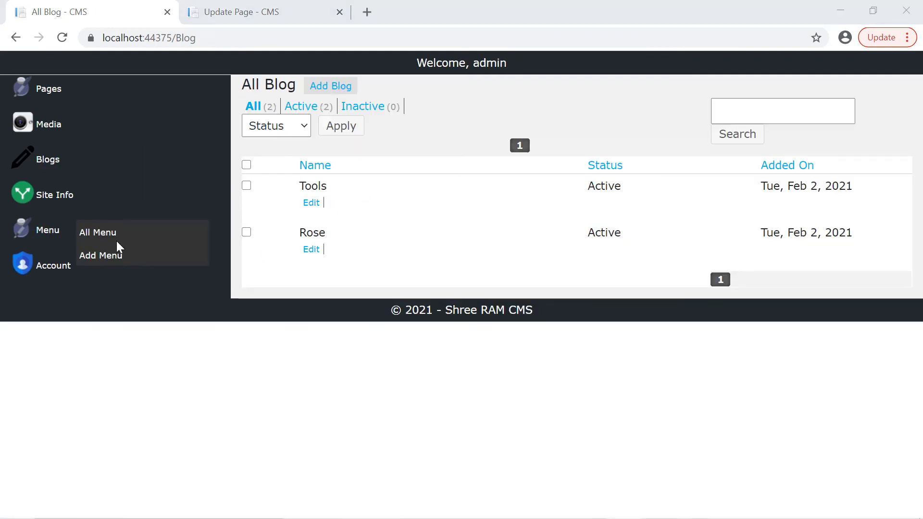
Edit the Main menu and add a My Blogs item linking to Home/MyBlog/1
left_click(98, 232)
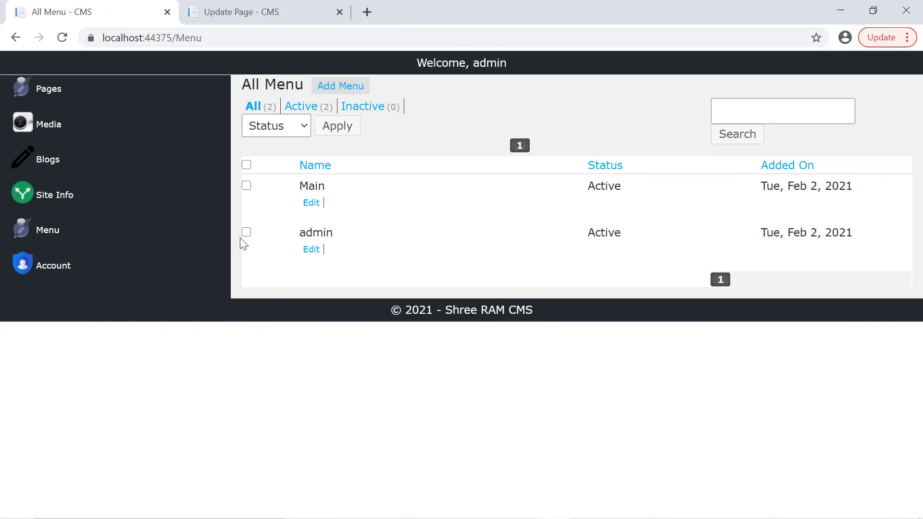
left_click(310, 203)
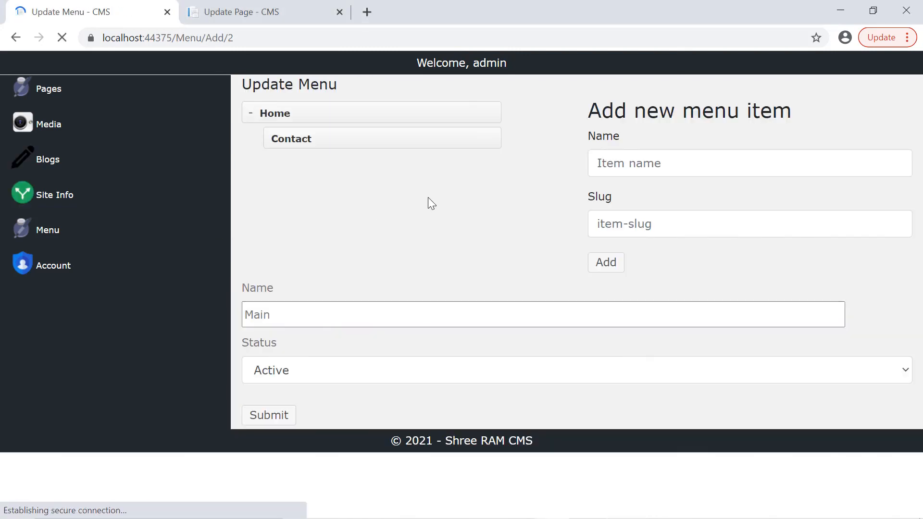
left_click(748, 164)
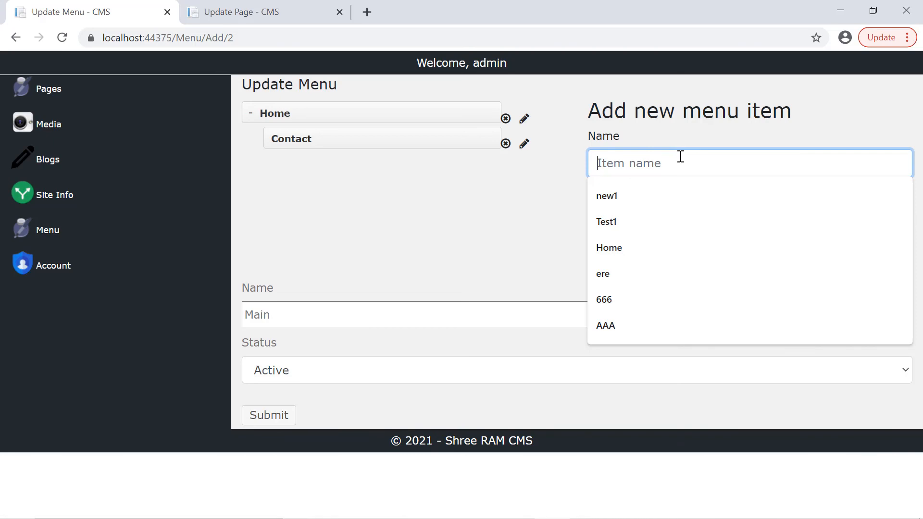
type("My Blogs")
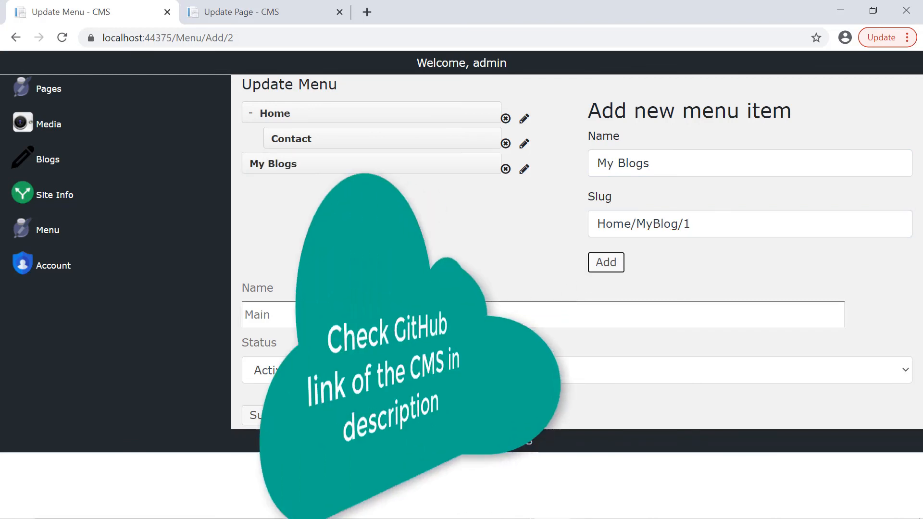
Save the Main menu and switch to the live Woodcutting shop site
left_click(605, 261)
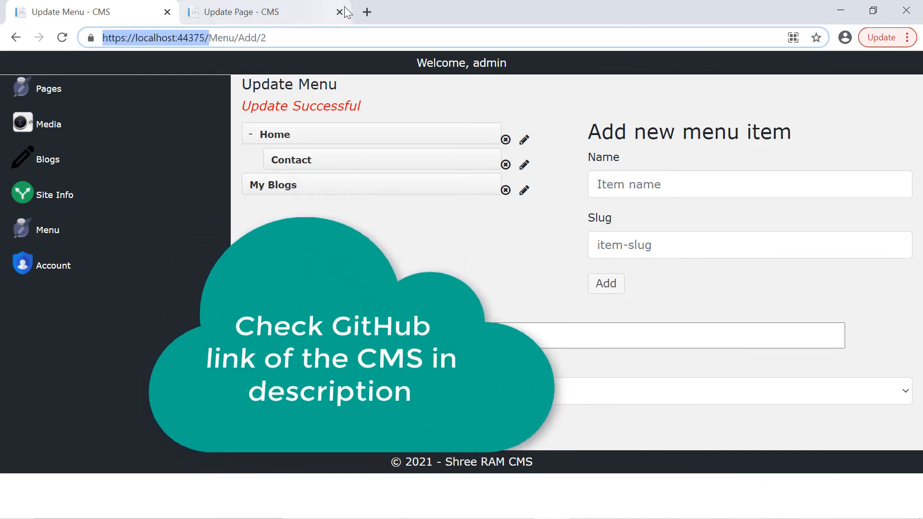
left_click(366, 12)
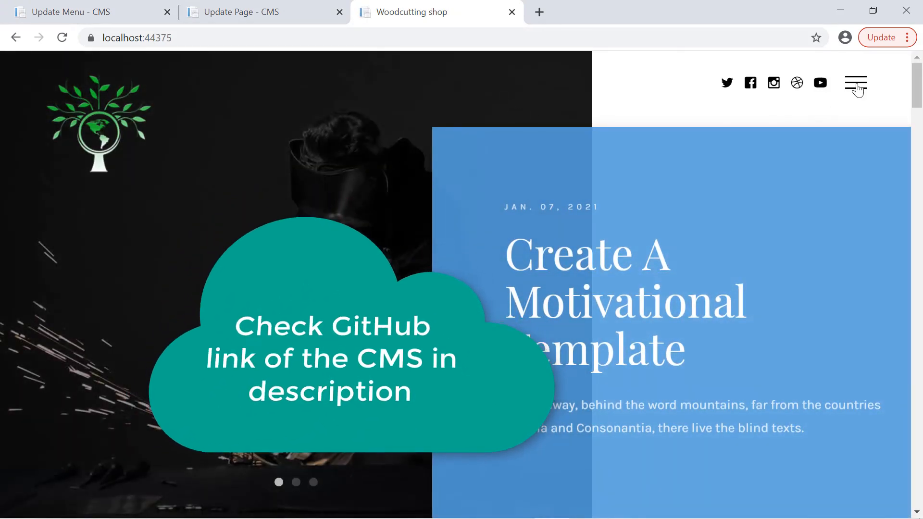
Open My Blogs from the site menu to see Rose and Tools listed
left_click(855, 85)
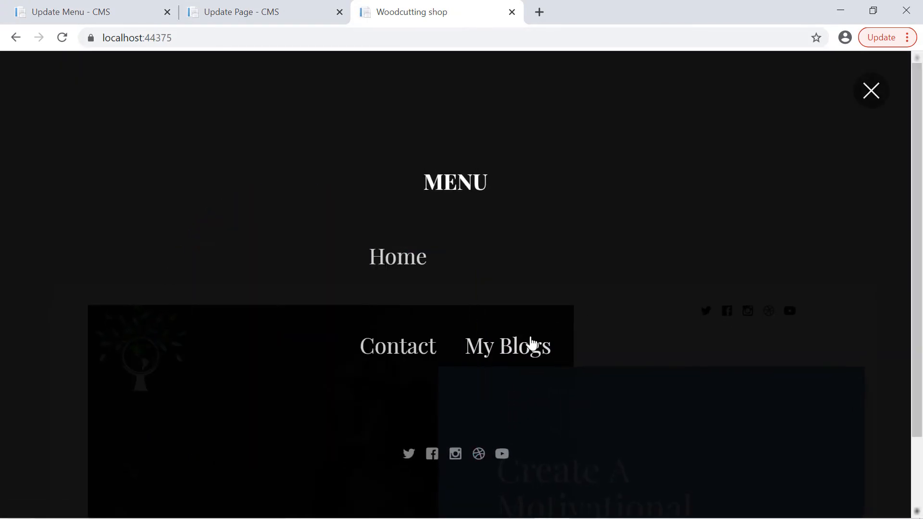
left_click(506, 345)
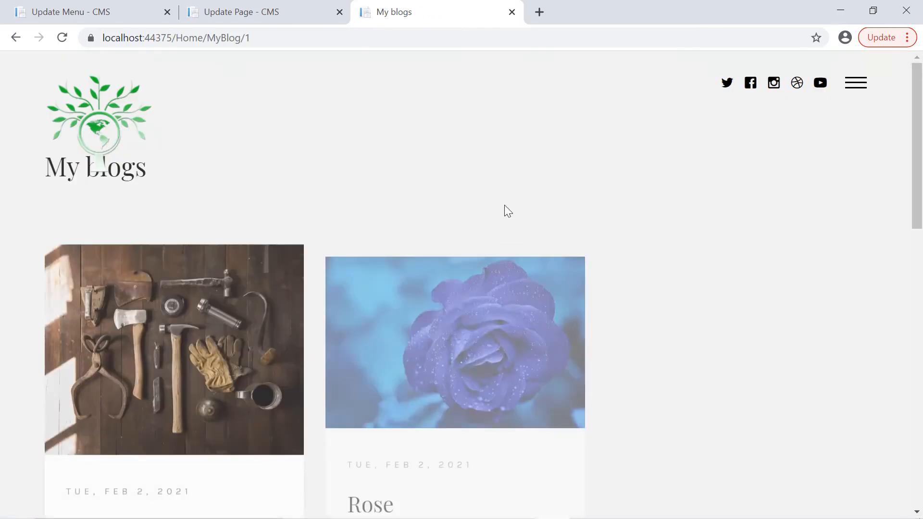
scroll("down", 3)
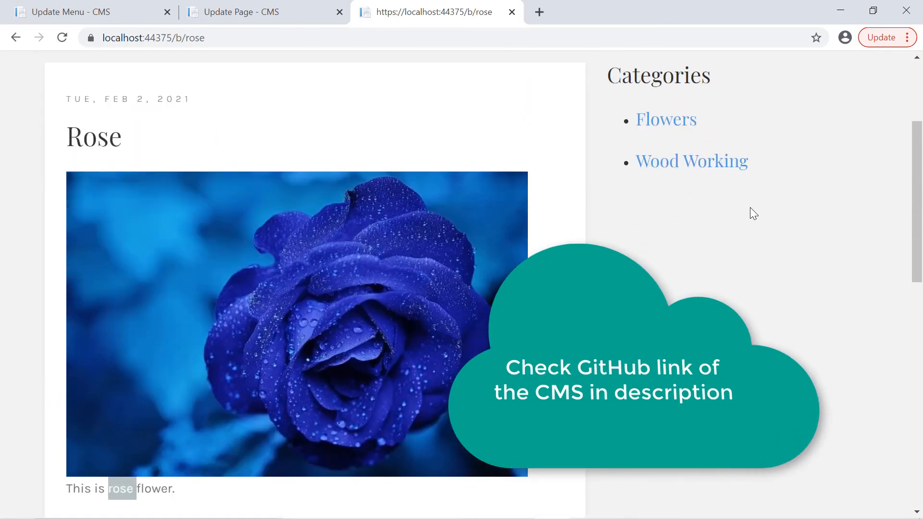
View the Flowers category page, return to Rose, then view the Wood Working category page
left_click(666, 119)
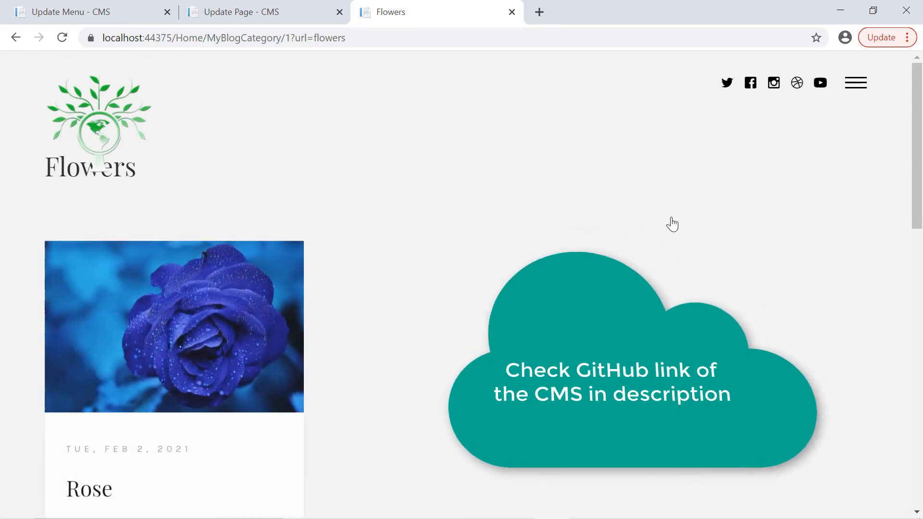
left_click(174, 327)
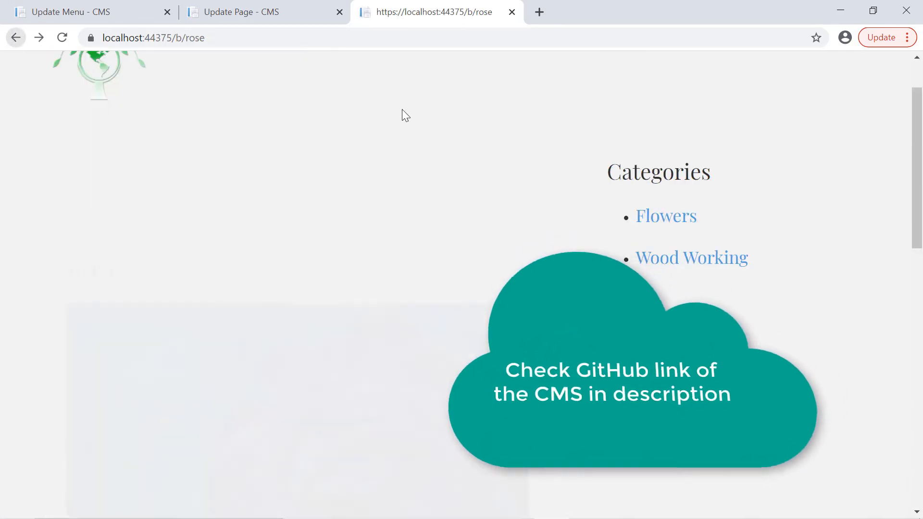
left_click(691, 258)
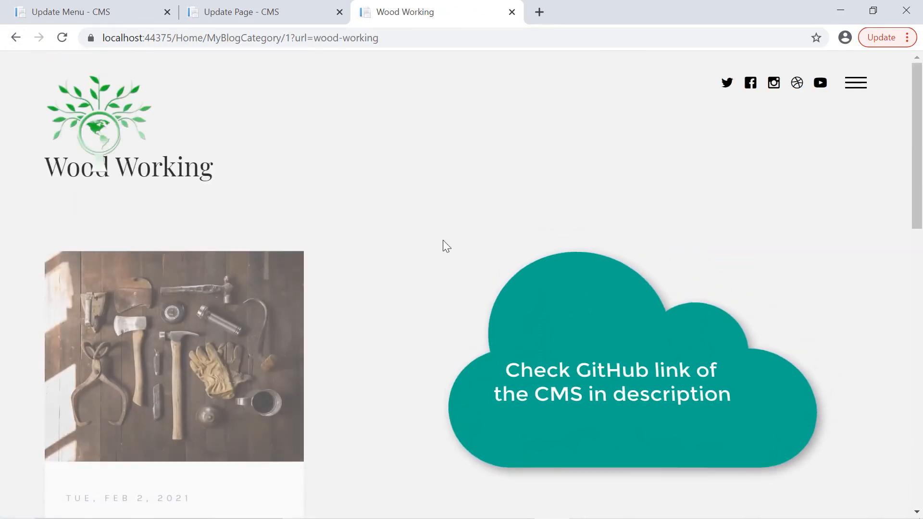
scroll("down", 3)
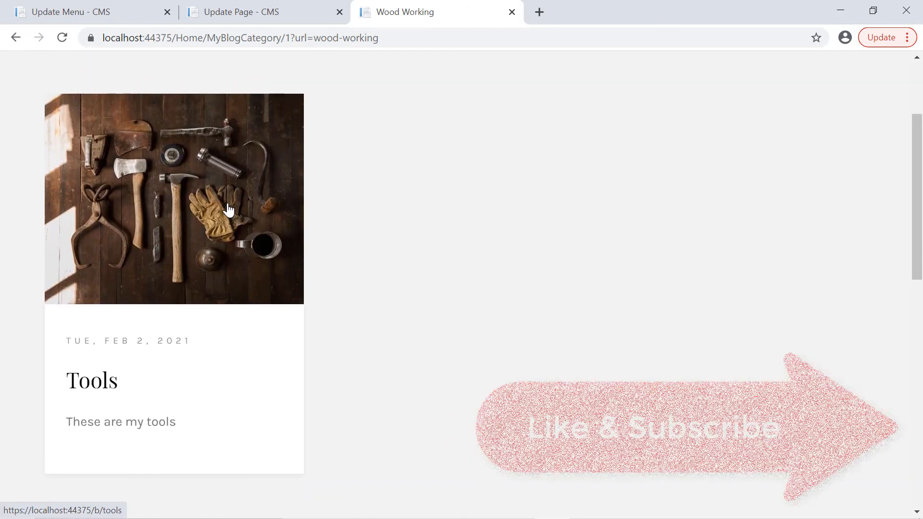